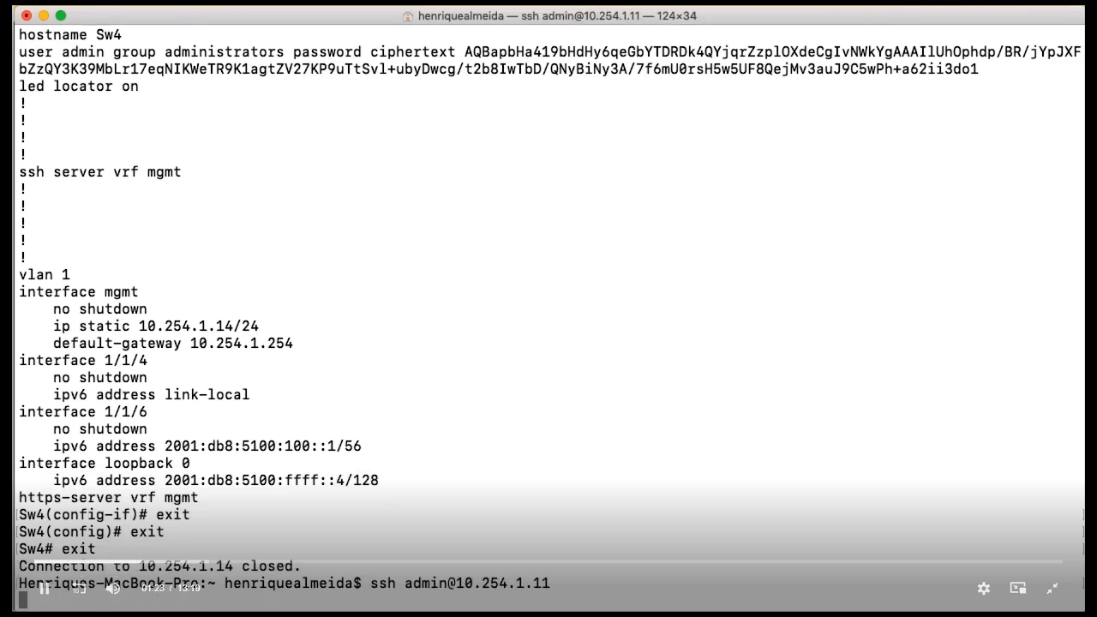
SSH into SW1 at 10.254.1.11, show the running config, and enter config mode.
{"action": "key", "text": "Enter"}
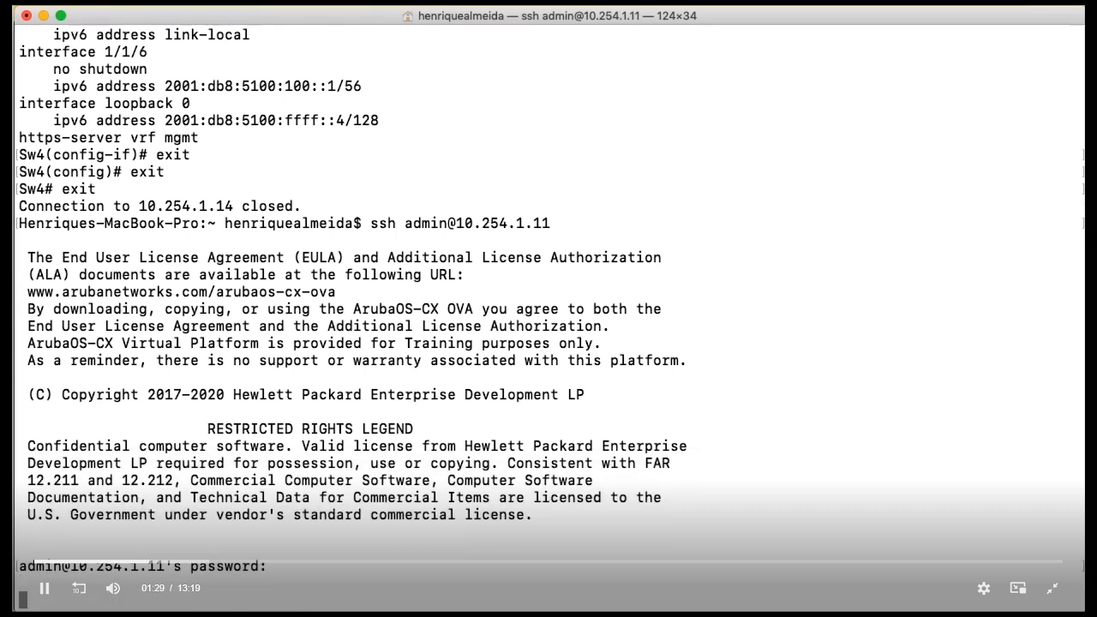
{"action": "type", "text": "show run"}
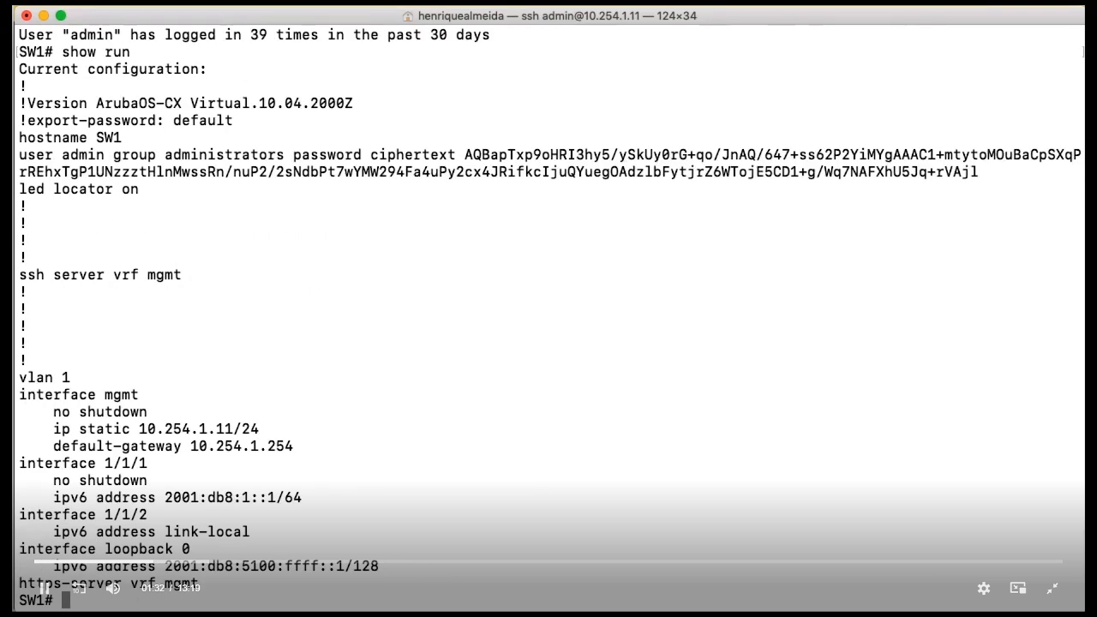
{"action": "type", "text": "conf"}
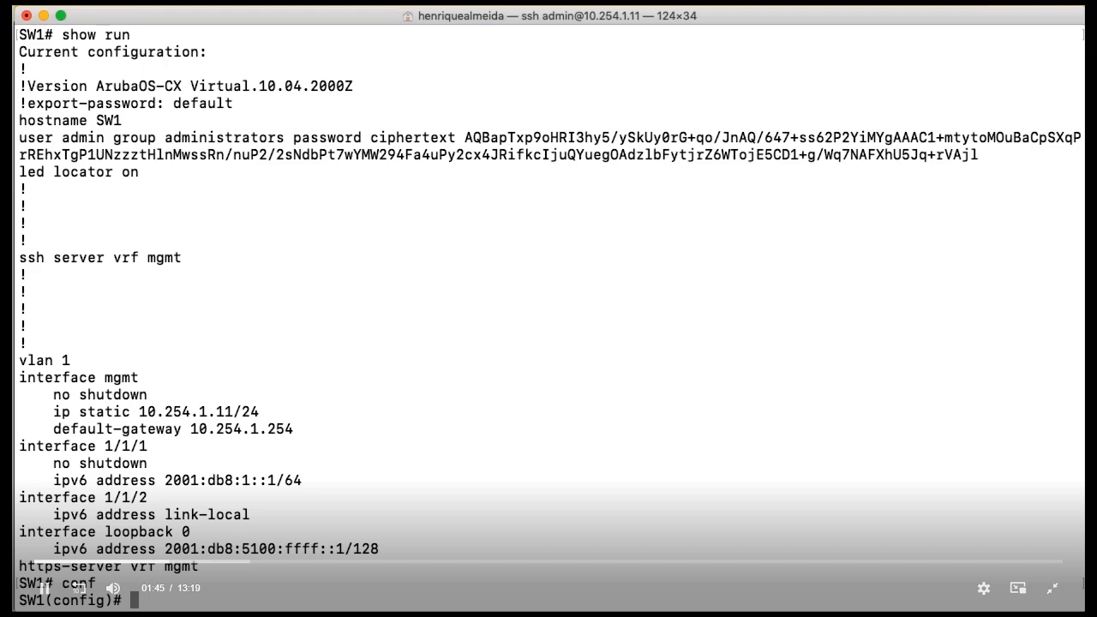
Enable SW1 interface 1/1/2 with no shutdown and exit.
{"action": "type", "text": "int 1/1/2"}
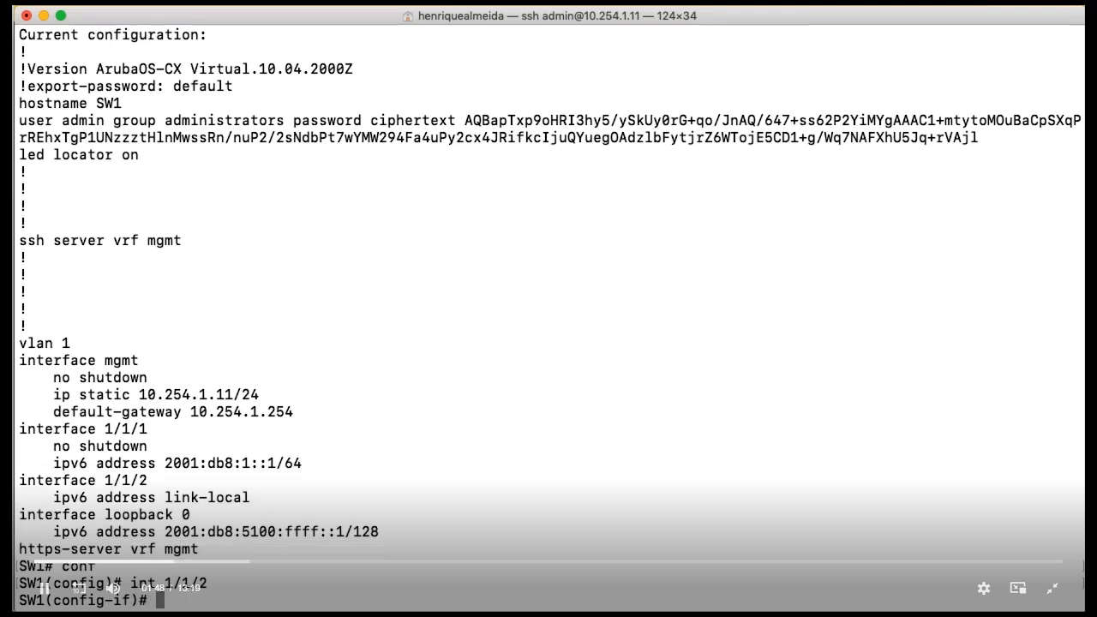
{"action": "type", "text": "no shut"}
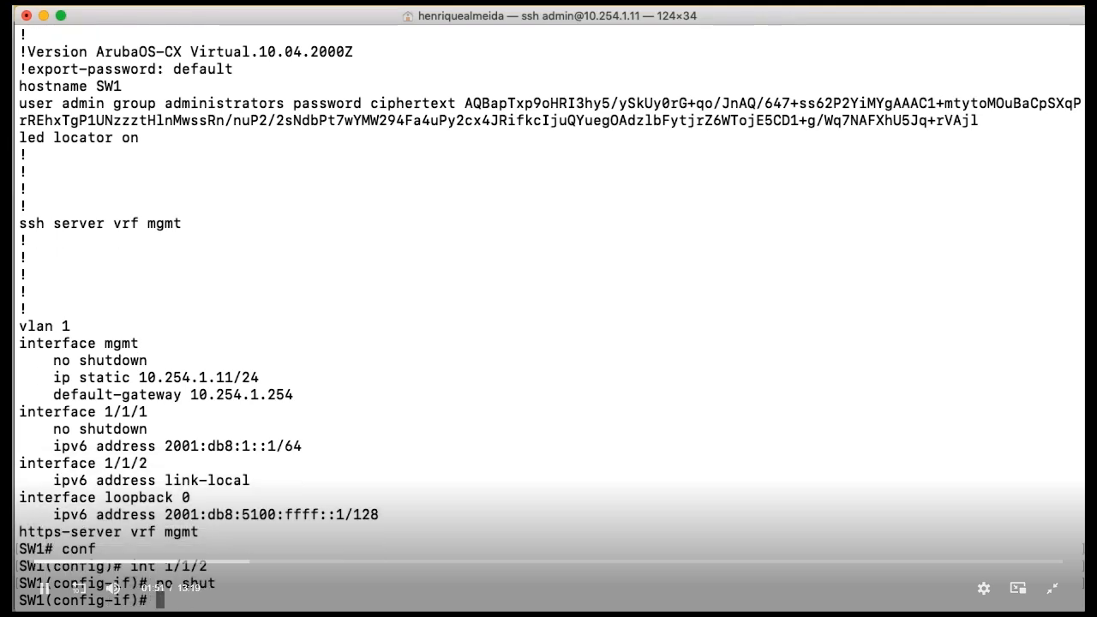
{"action": "type", "text": "exit"}
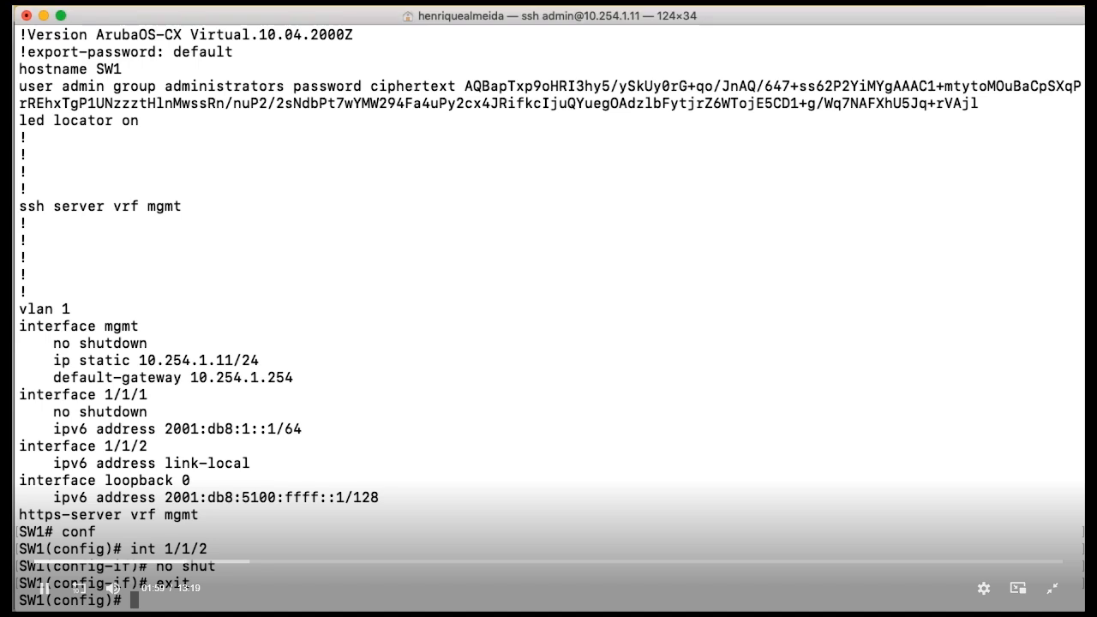
Add IPv6 default route ::/0 via 1/1/1 and display the IPv6 route table.
{"action": "type", "text": "ipv6 route"}
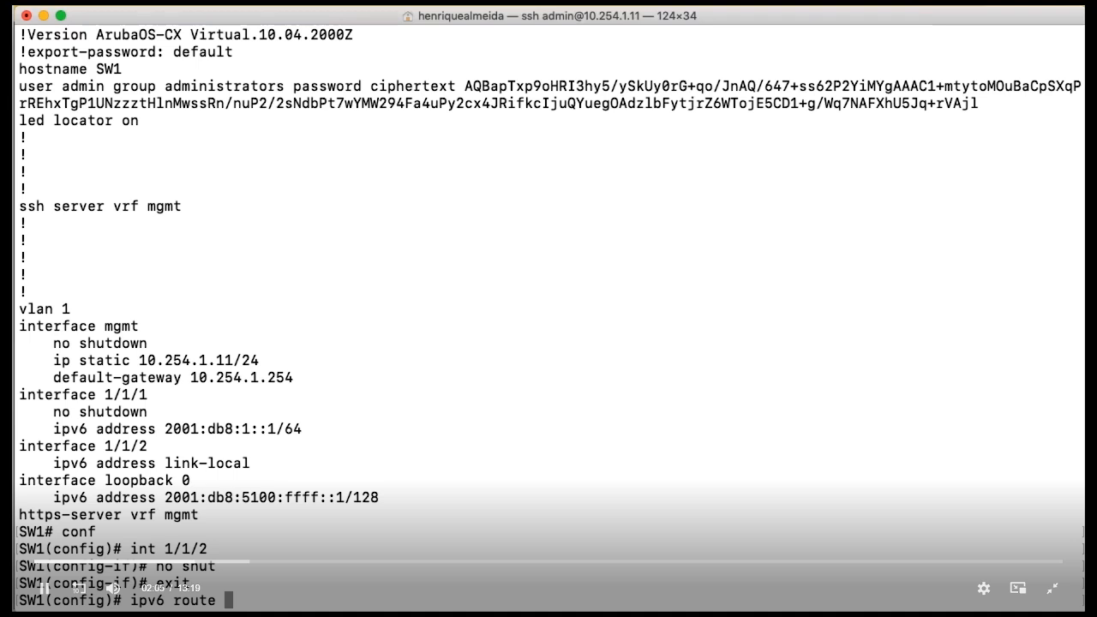
{"action": "type", "text": "::/0"}
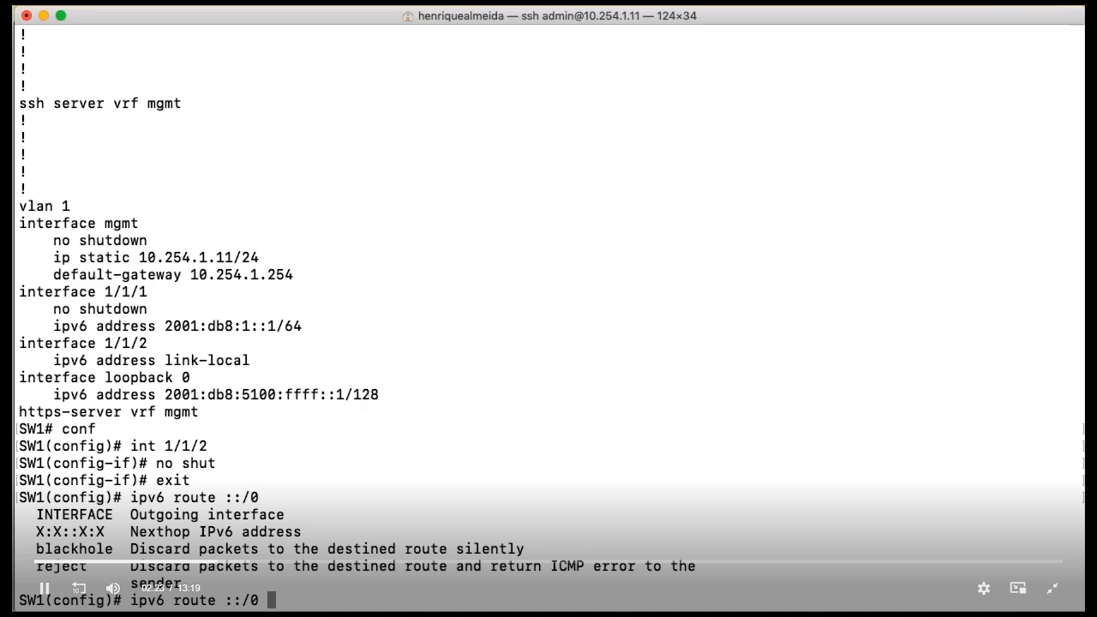
{"action": "type", "text": "1/1/1"}
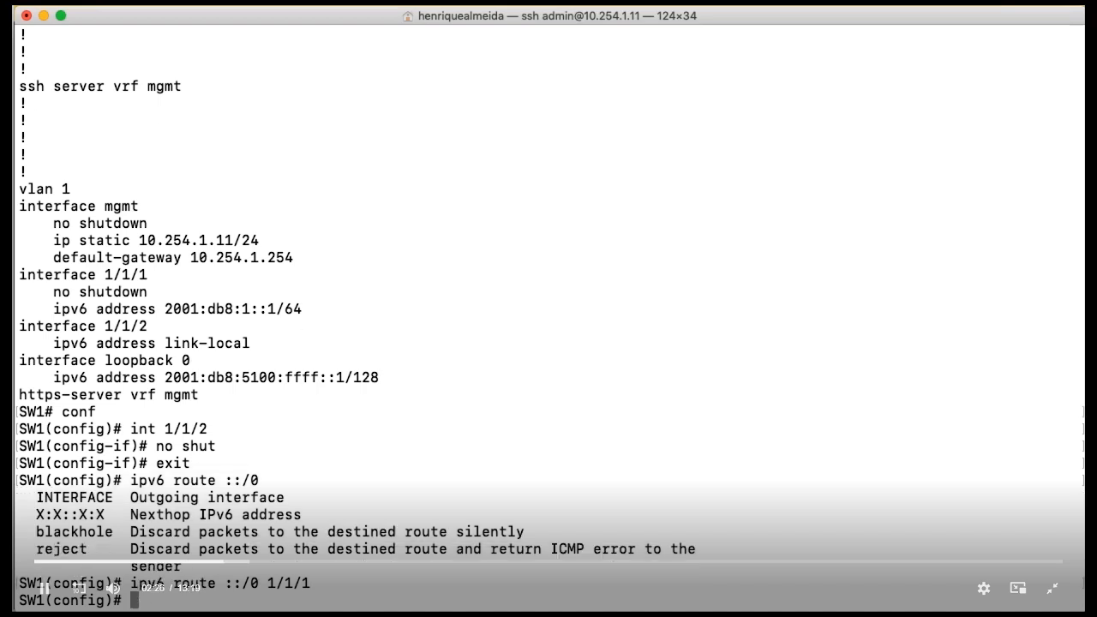
{"action": "type", "text": "show"}
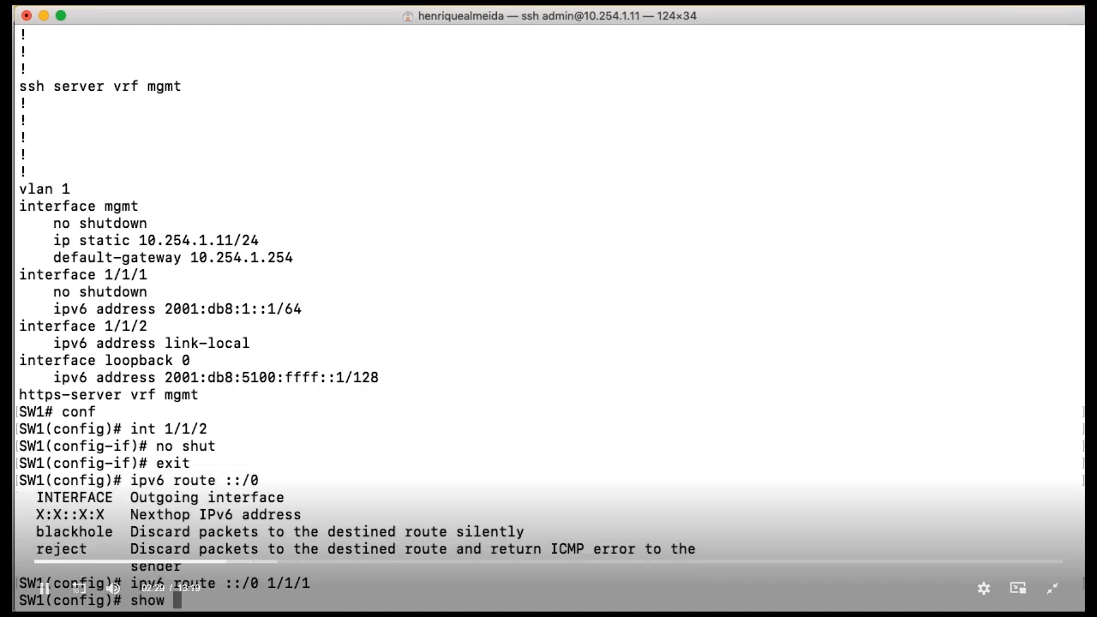
{"action": "type", "text": "ipv6 route"}
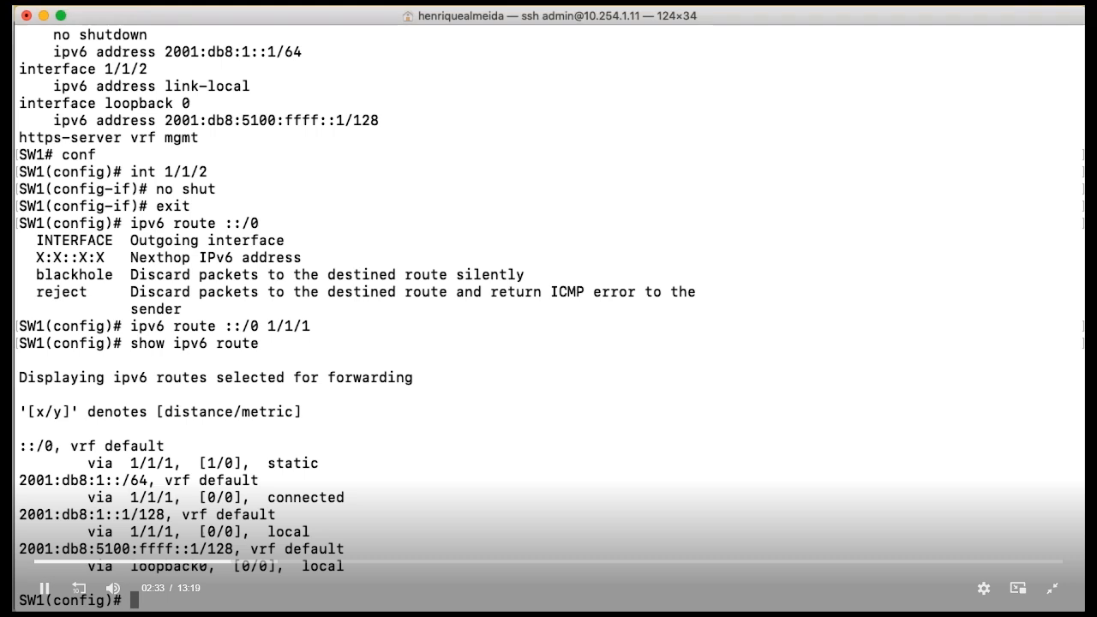
{"action": "mouse_move", "coordinate": [31, 510]}
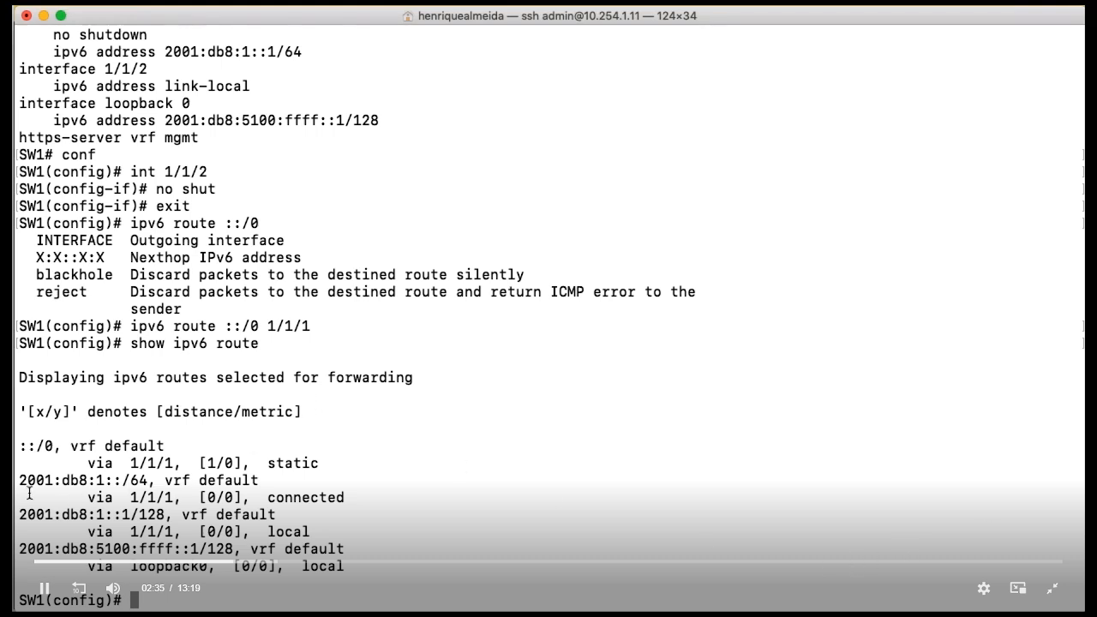
{"action": "mouse_move", "coordinate": [161, 463]}
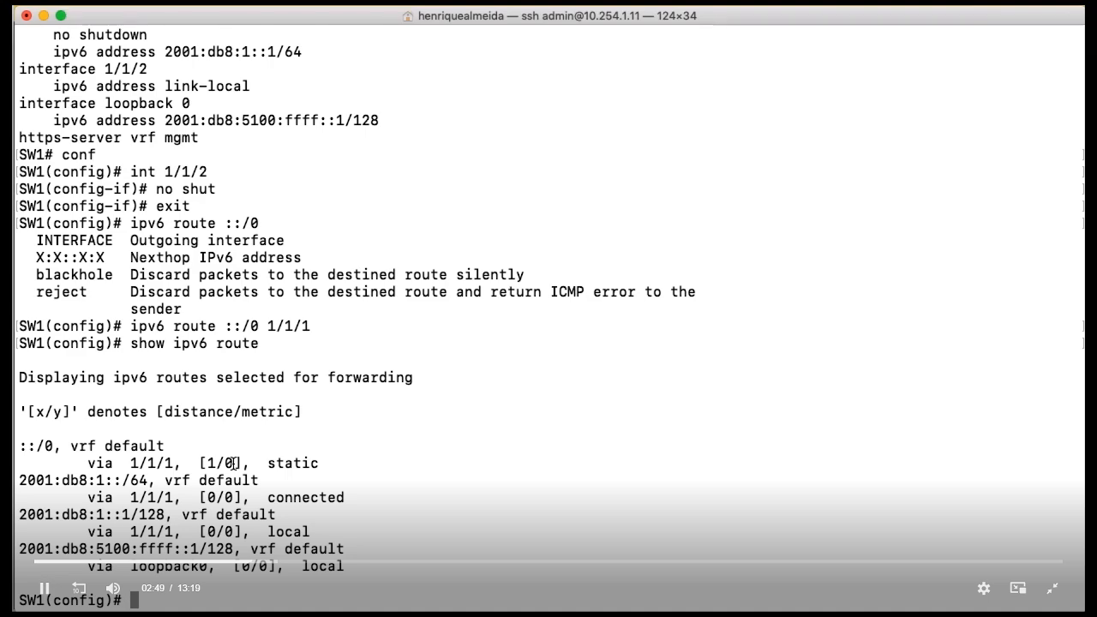
Enter 'router ospfv3 1' on SW1 and begin typing the router-id command.
{"action": "type", "text": "router"}
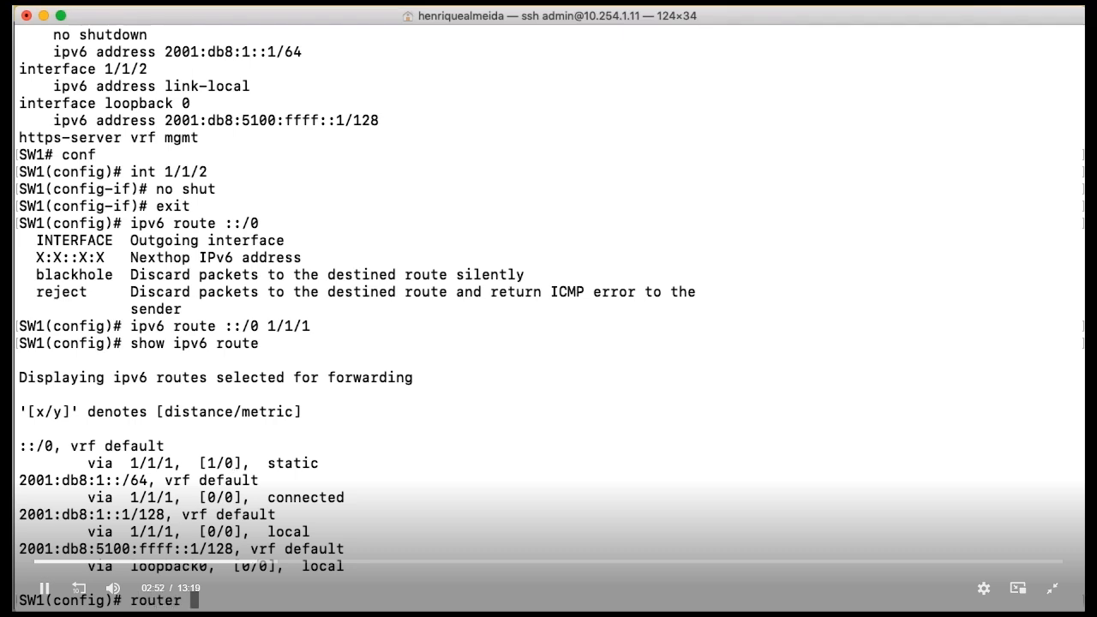
{"action": "type", "text": "ospfv3"}
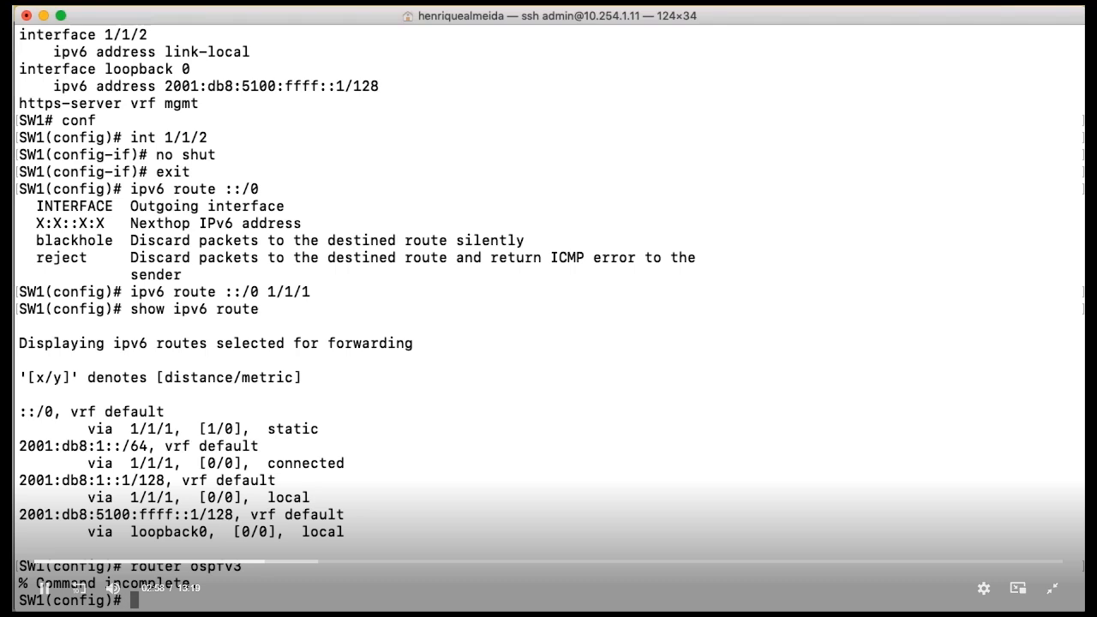
{"action": "type", "text": "router ospfv3 1"}
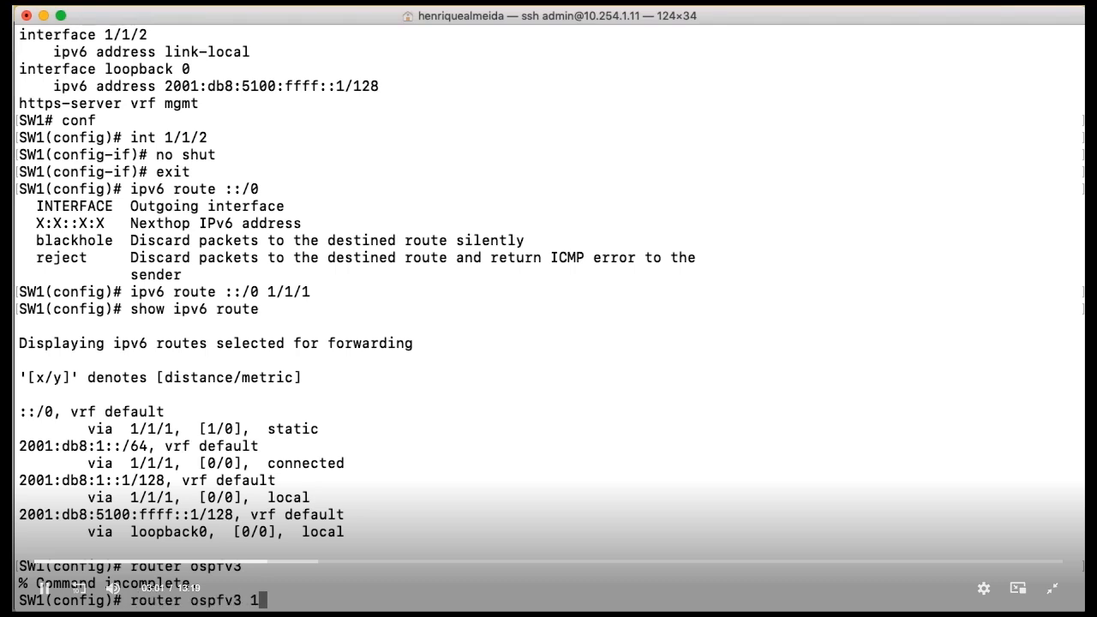
{"action": "key", "text": "enter"}
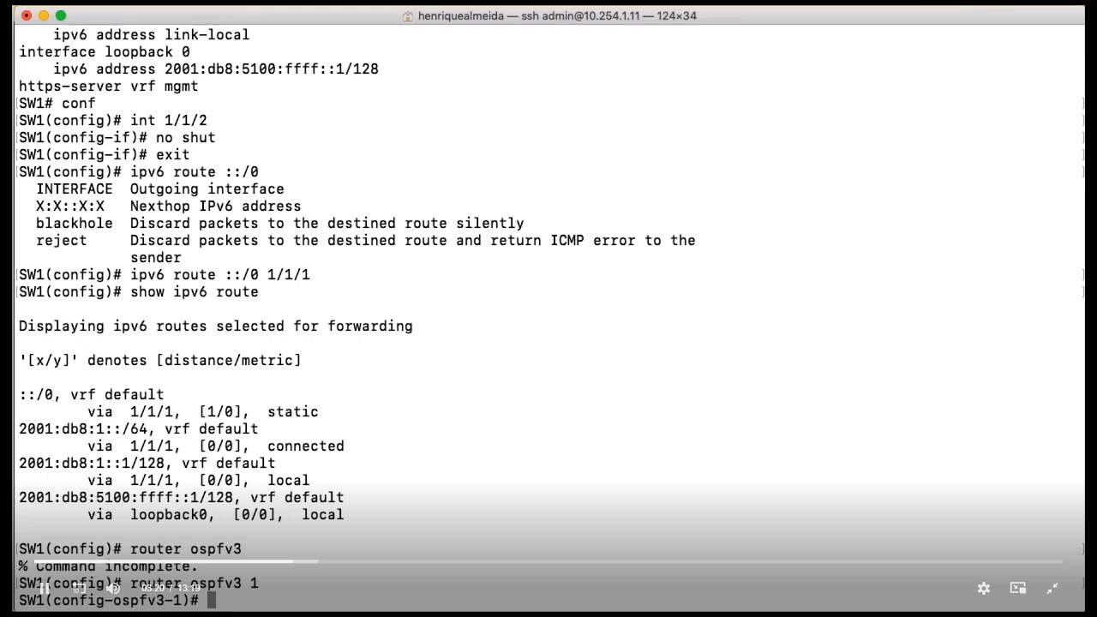
{"action": "type", "text": "router-id"}
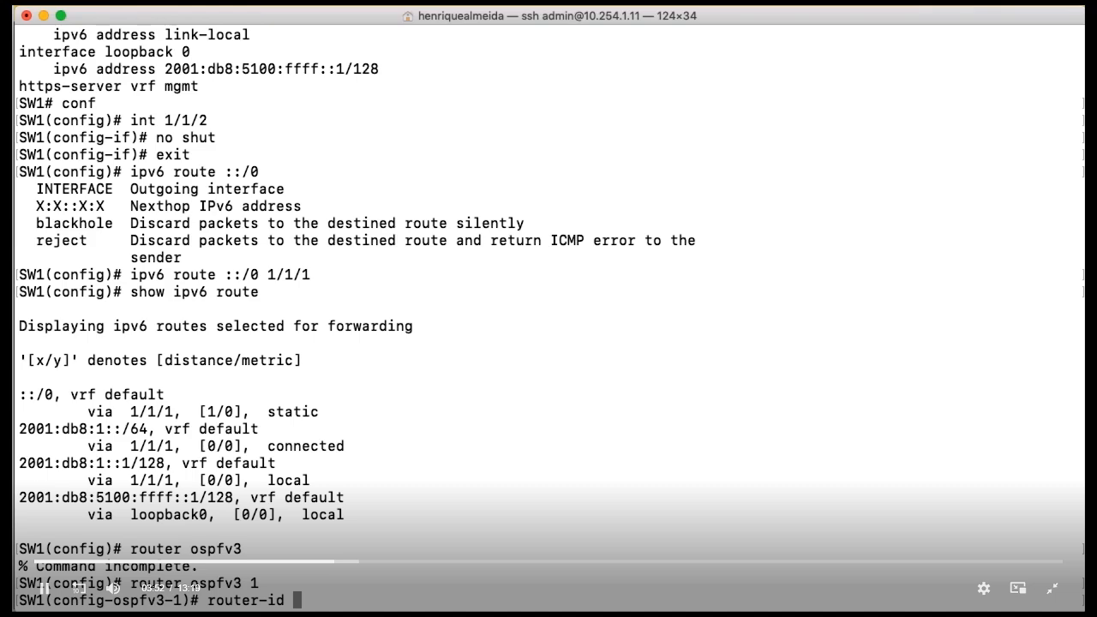
Set OSPFv3 router ID 0.0.0.1 and area 0, then exit to global config.
{"action": "type", "text": "0.0.0.1"}
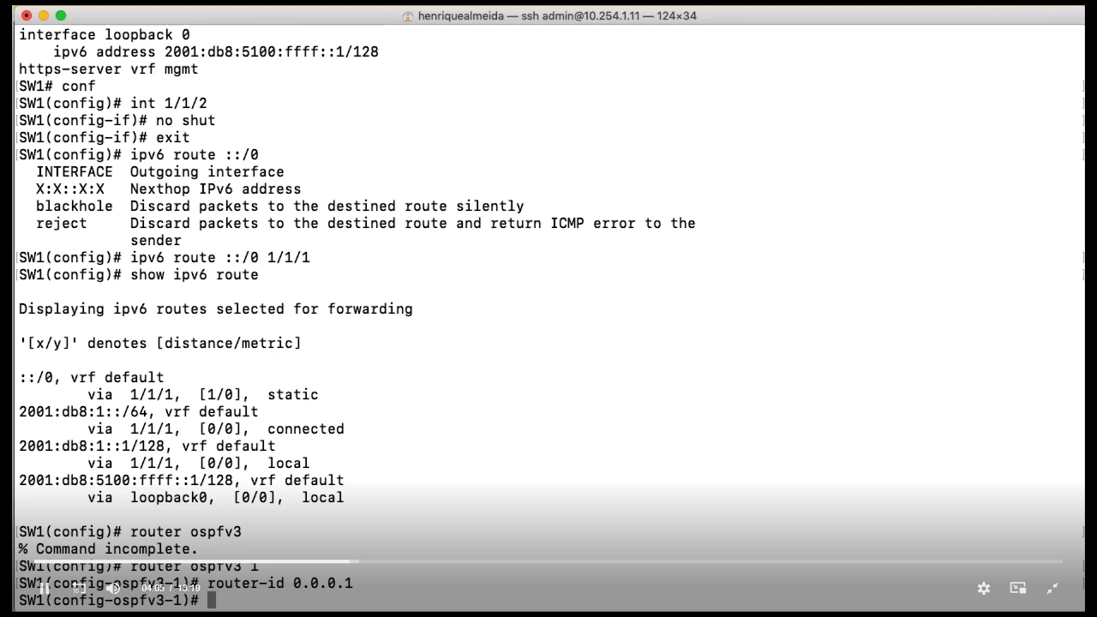
{"action": "type", "text": "area 0"}
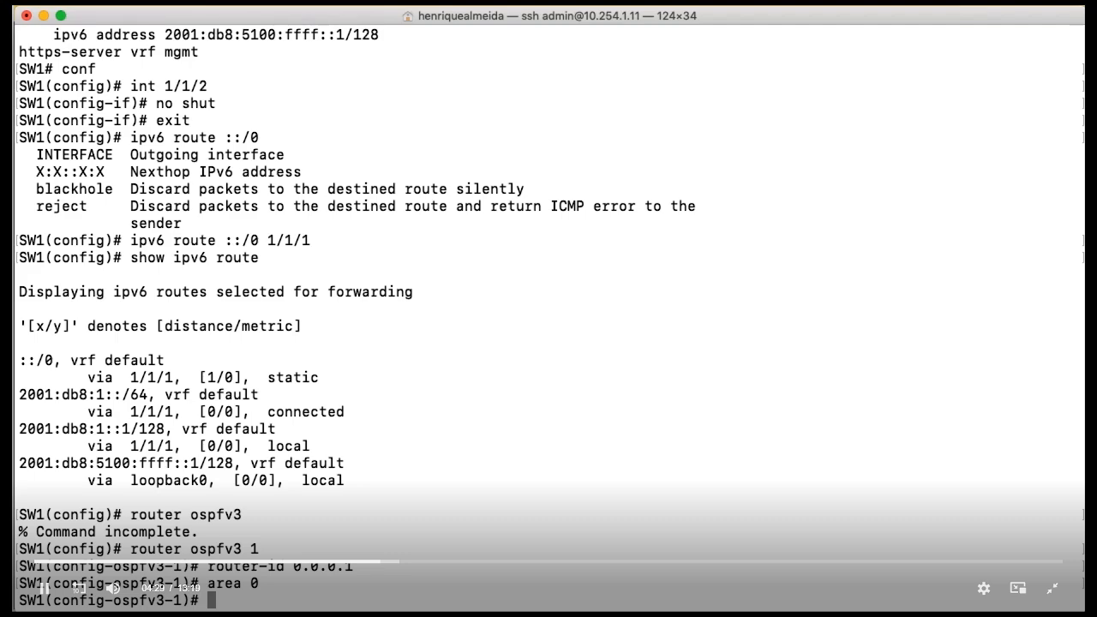
{"action": "type", "text": "show"}
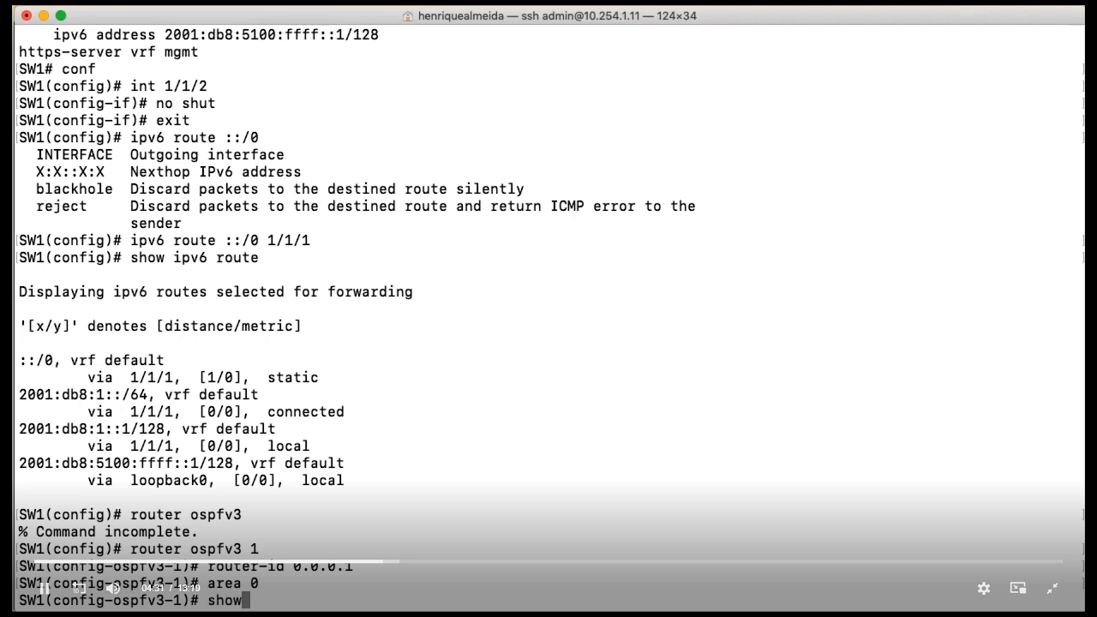
{"action": "type", "text": "ipv"}
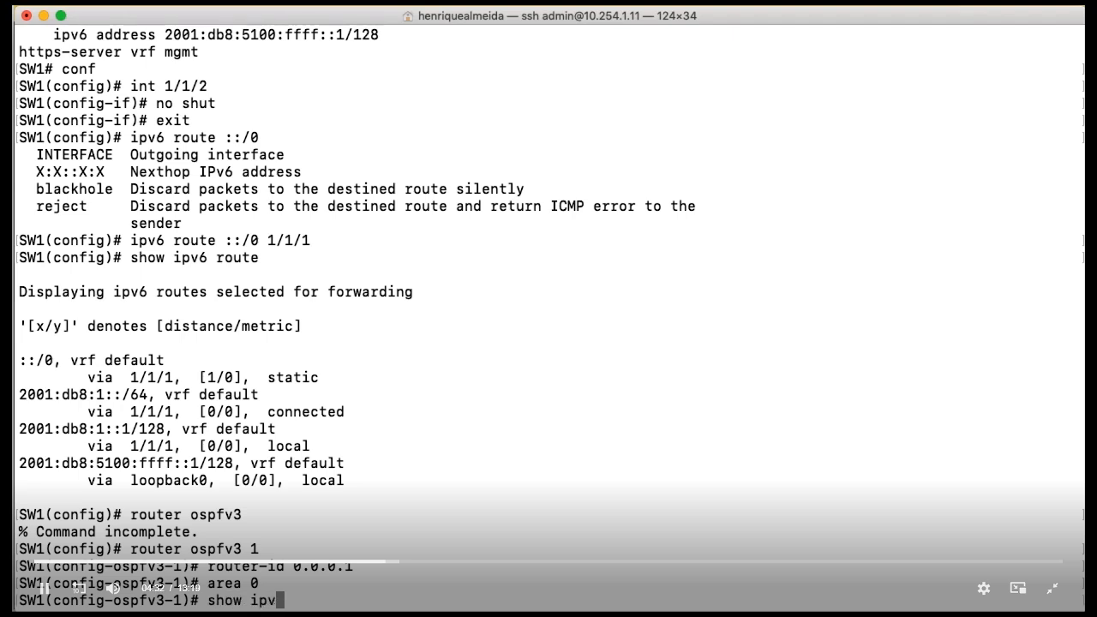
{"action": "key", "text": "BackSpace"}
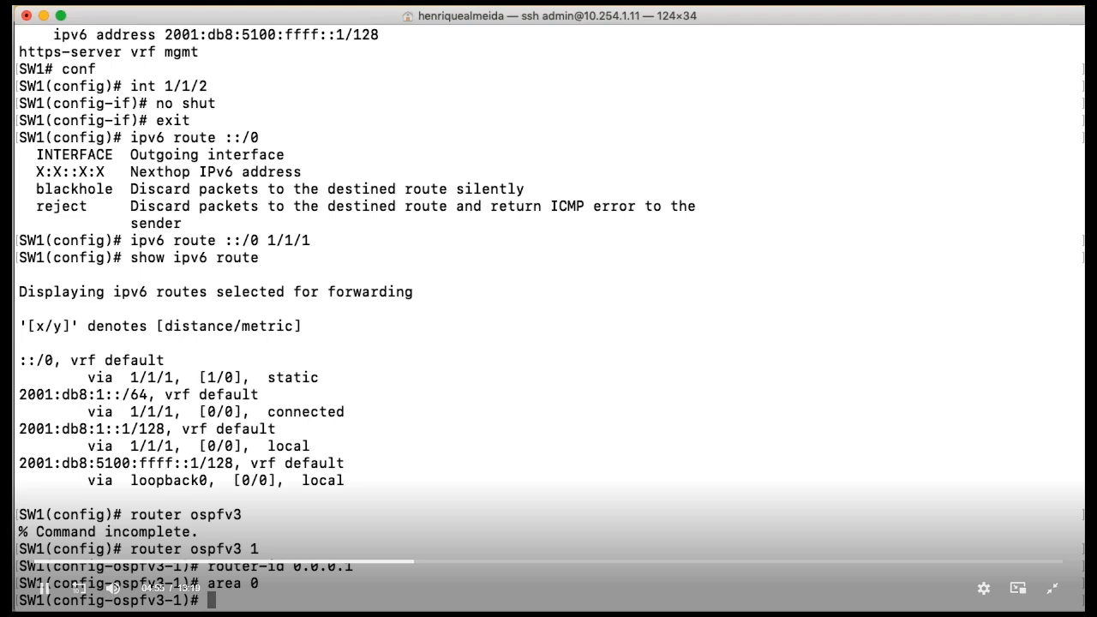
{"action": "type", "text": "exit"}
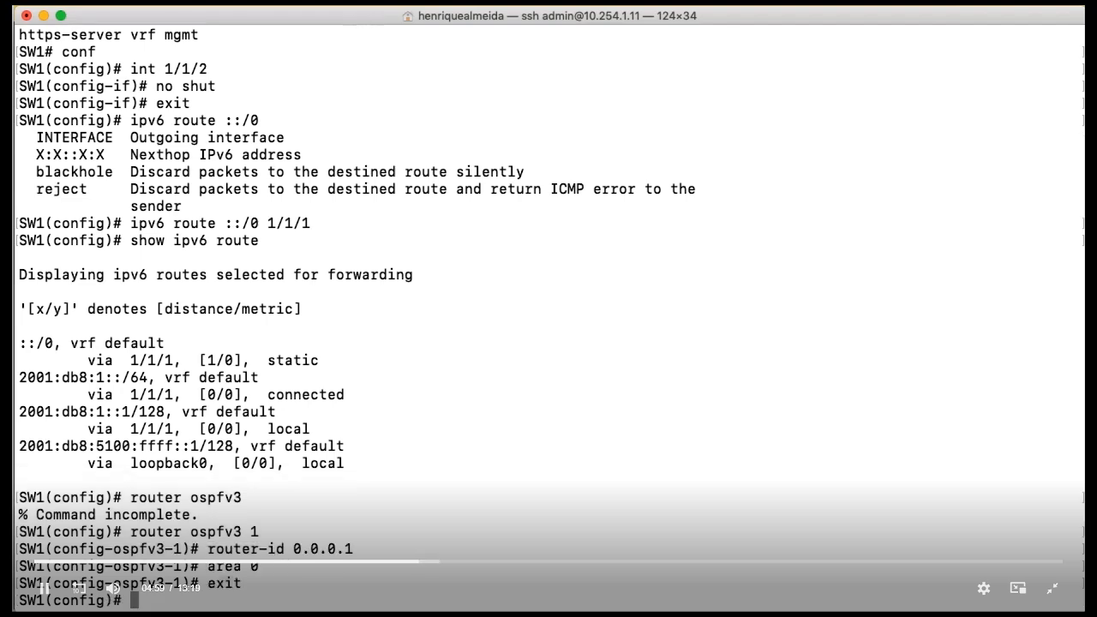
Enter SW1 loopback 0 and apply 'ipv6 ospfv3 1 area 0'.
{"action": "type", "text": "interface loopback 0"}
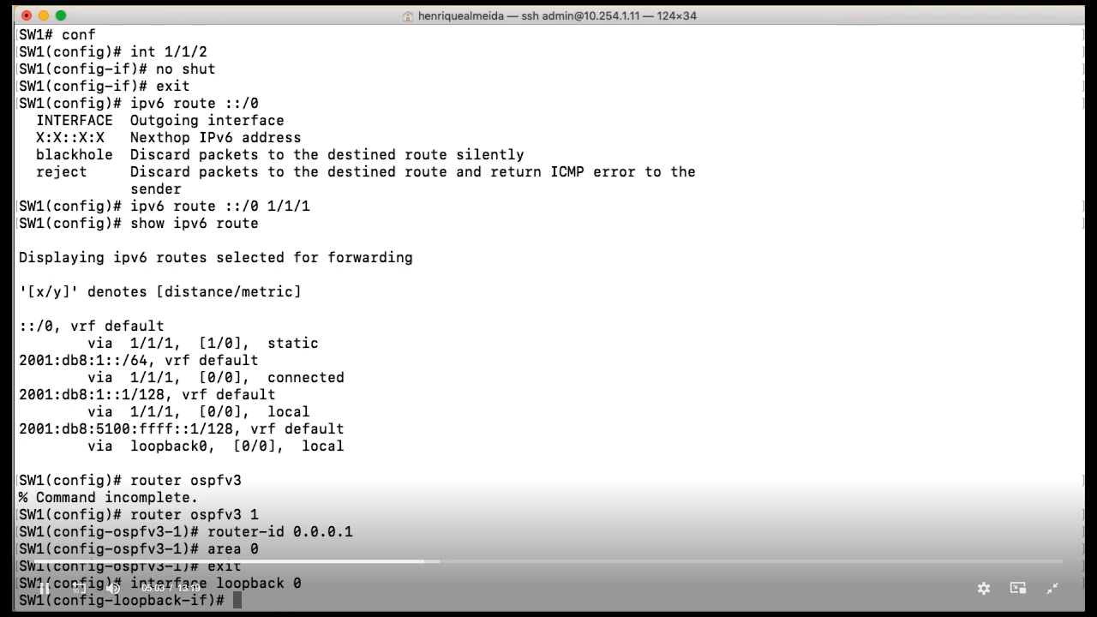
{"action": "type", "text": "ipv6"}
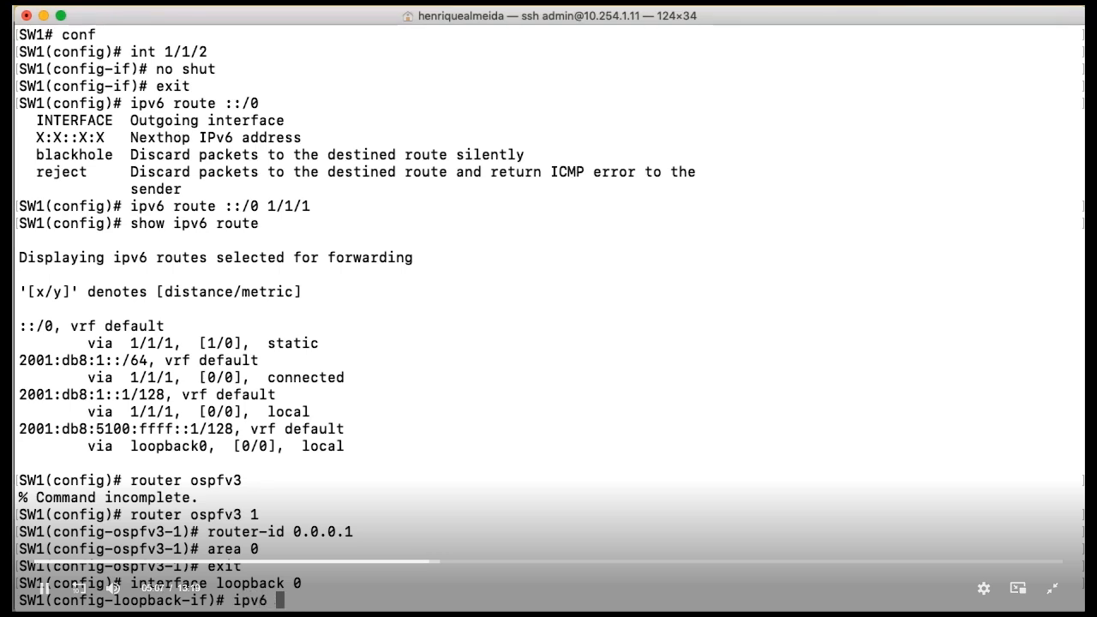
{"action": "type", "text": "ospfv3"}
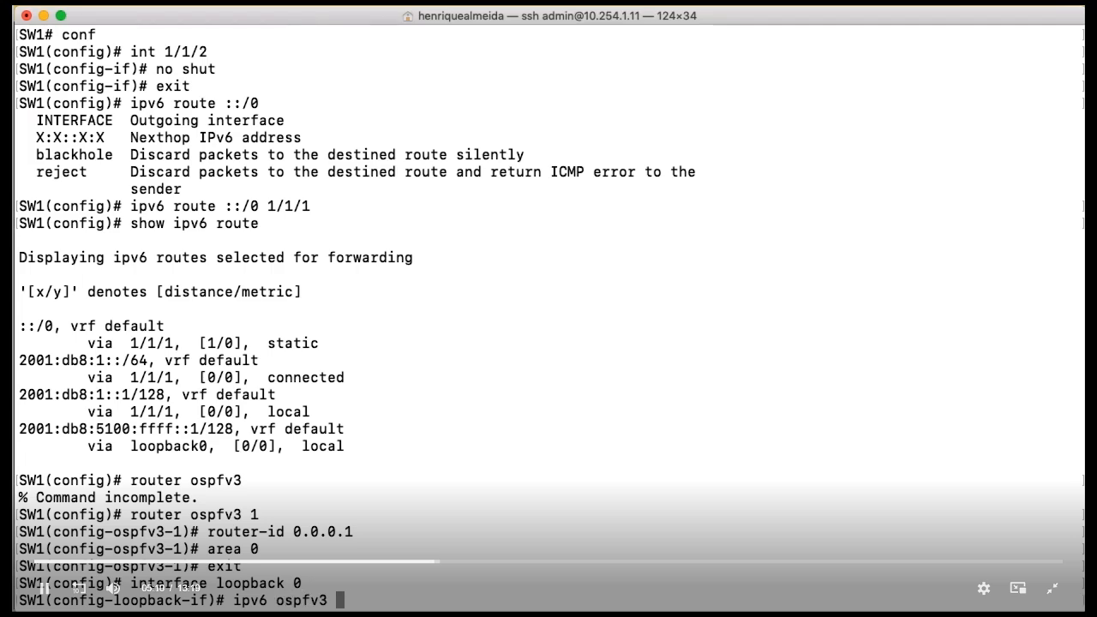
{"action": "type", "text": "1"}
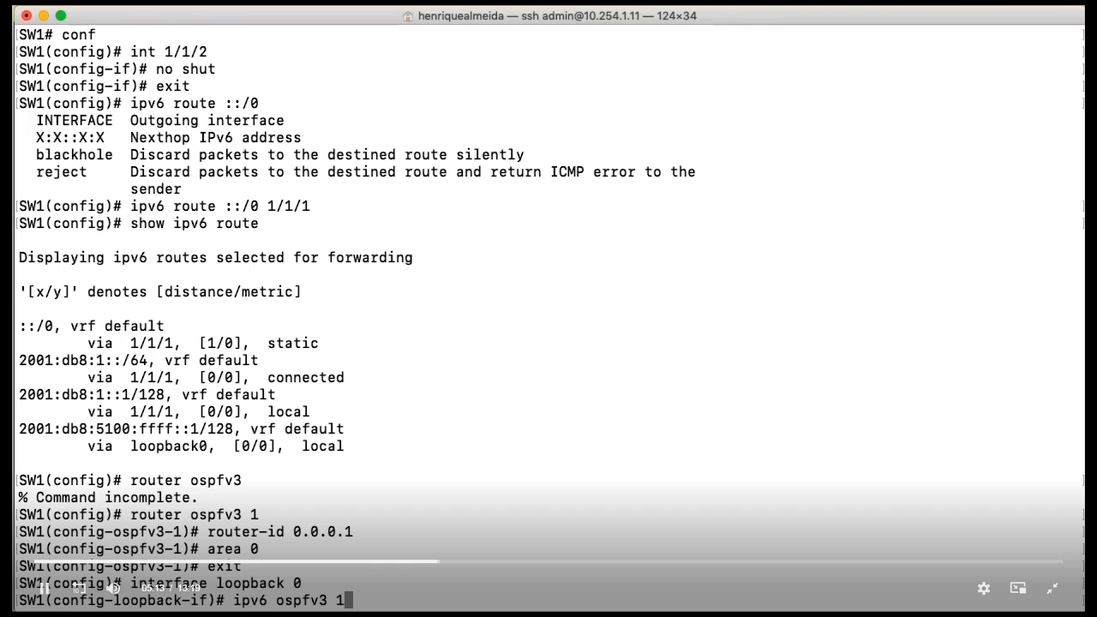
{"action": "type", "text": "area"}
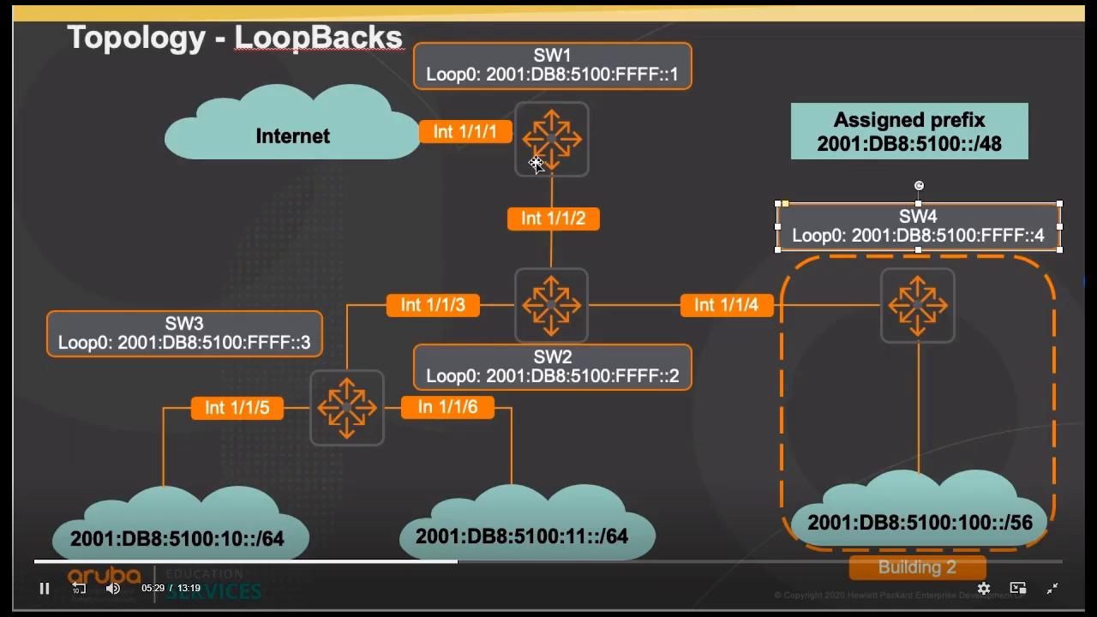
{"action": "mouse_move", "coordinate": [562, 219]}
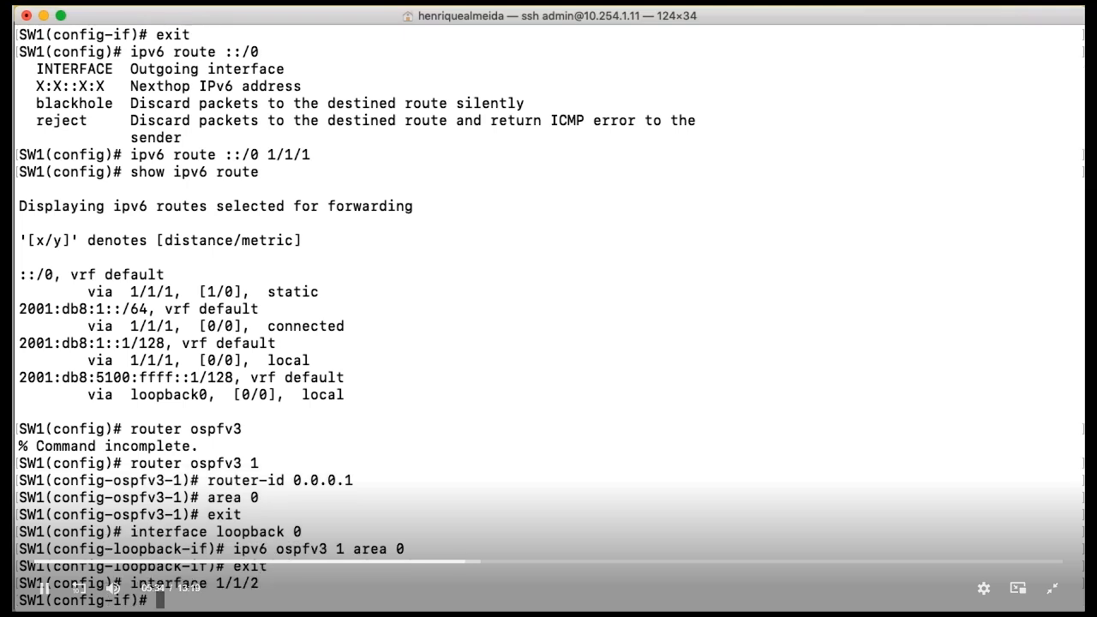
Apply 'ipv6 ospfv3 1 area 0' on interface 1/1/2 and review the running config.
{"action": "type", "text": "ipv"}
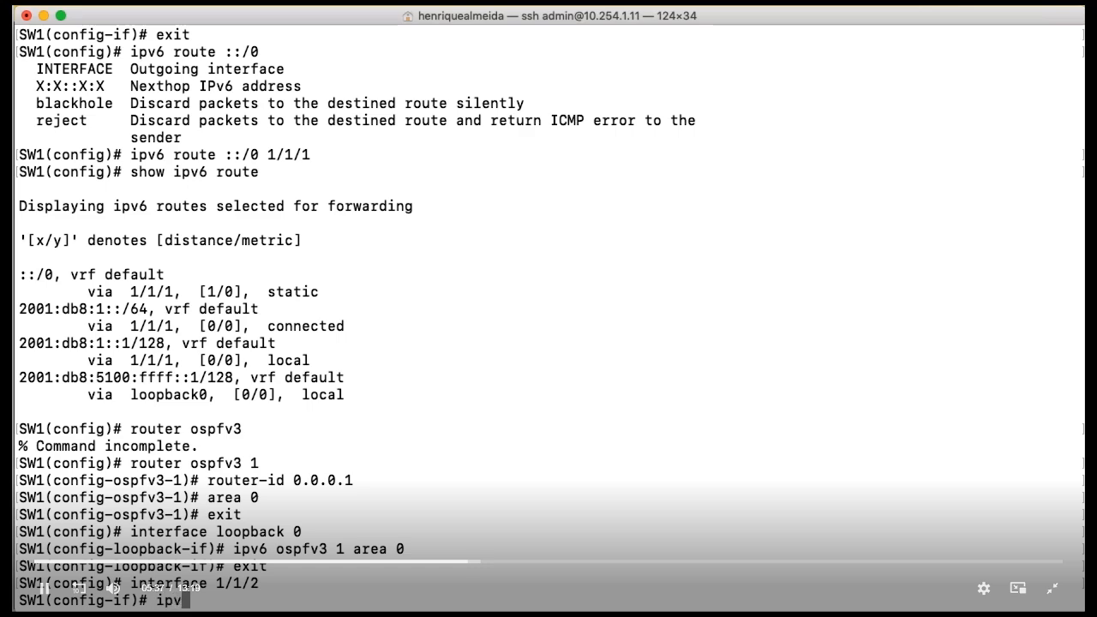
{"action": "type", "text": "6"}
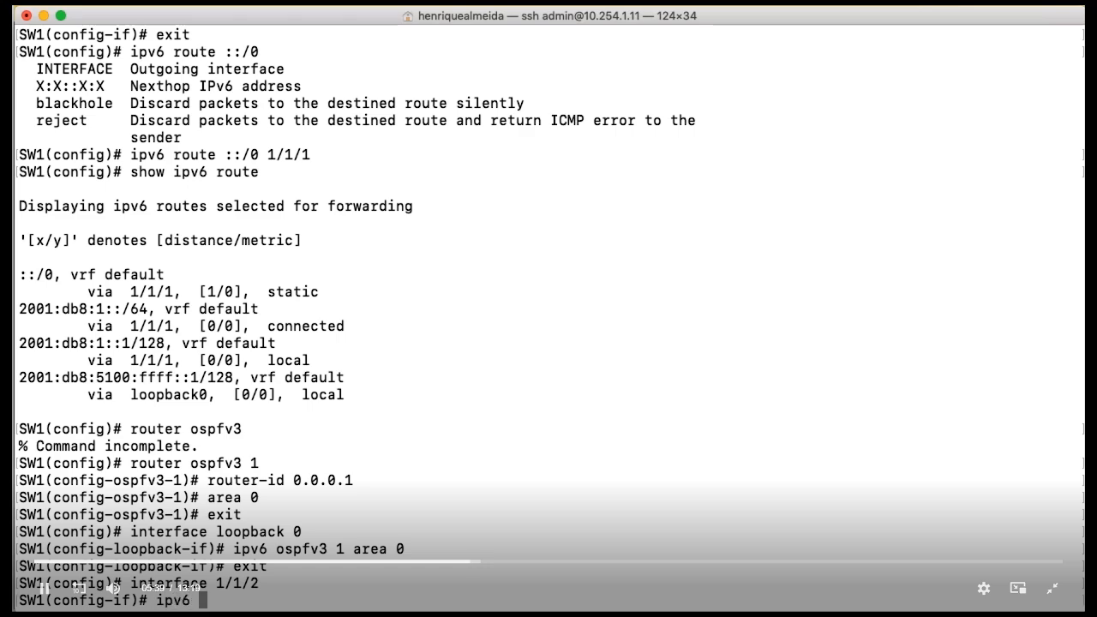
{"action": "type", "text": "ospfv3 1"}
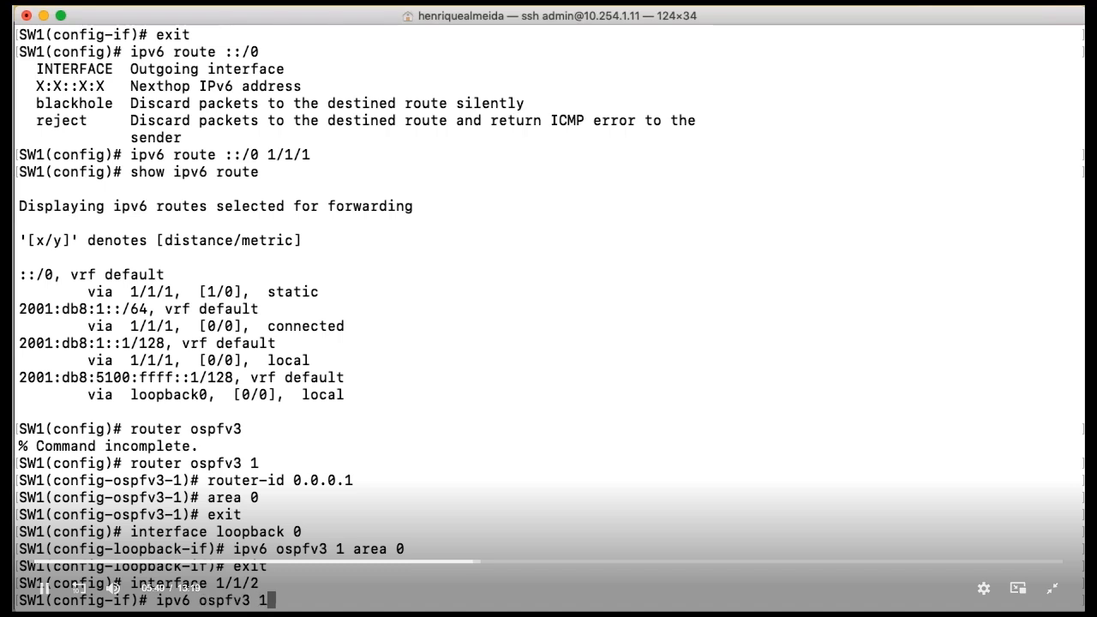
{"action": "type", "text": "area 0"}
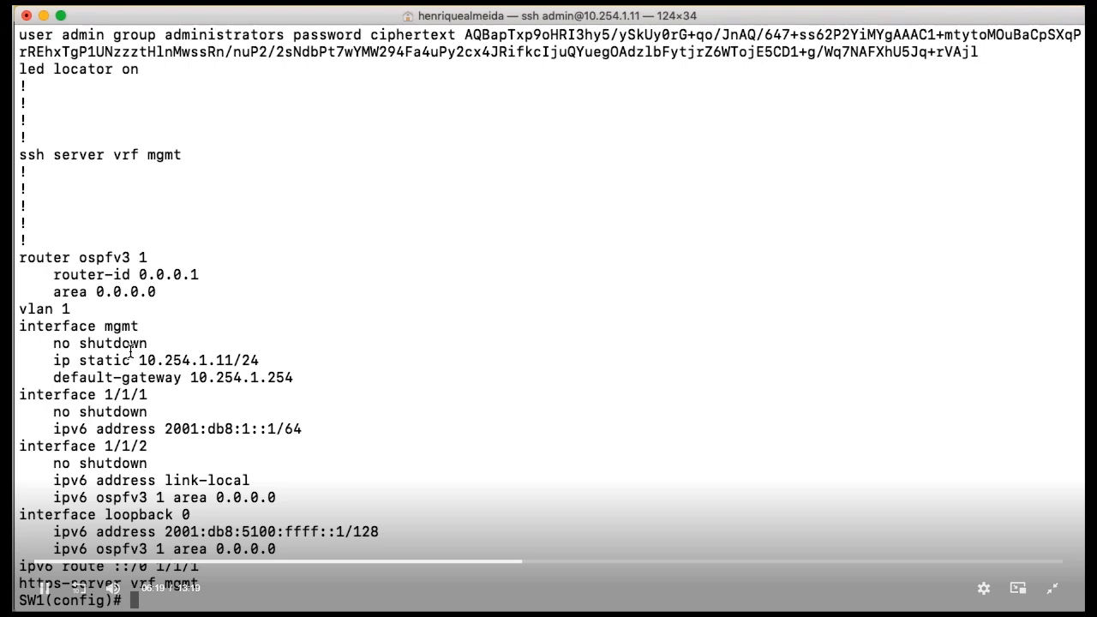
{"action": "double_click", "coordinate": [117, 326]}
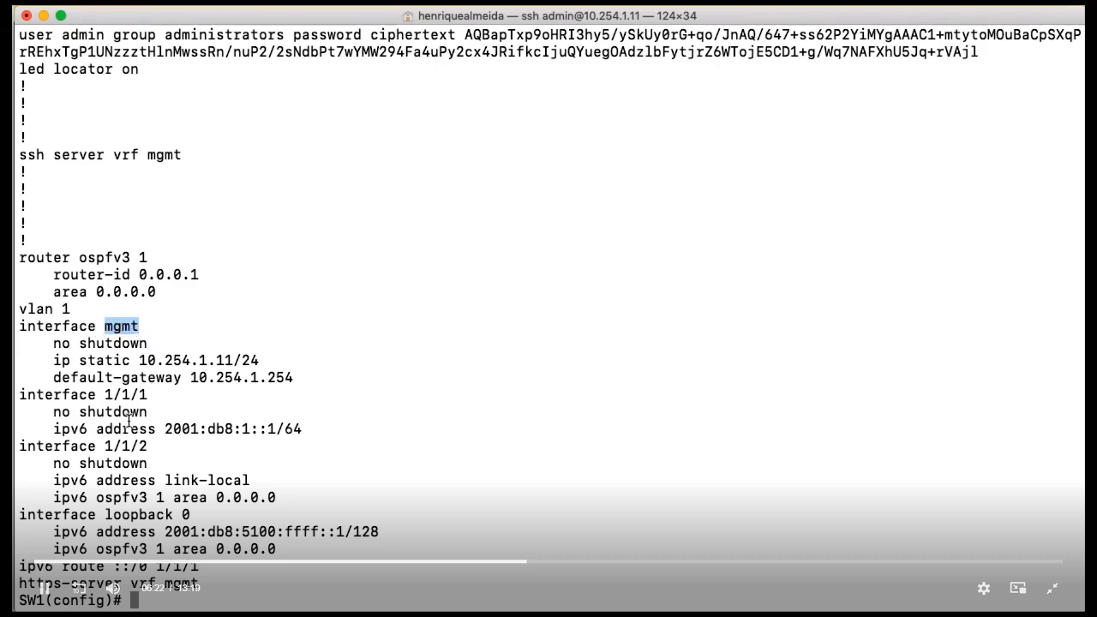
{"action": "mouse_move", "coordinate": [123, 409]}
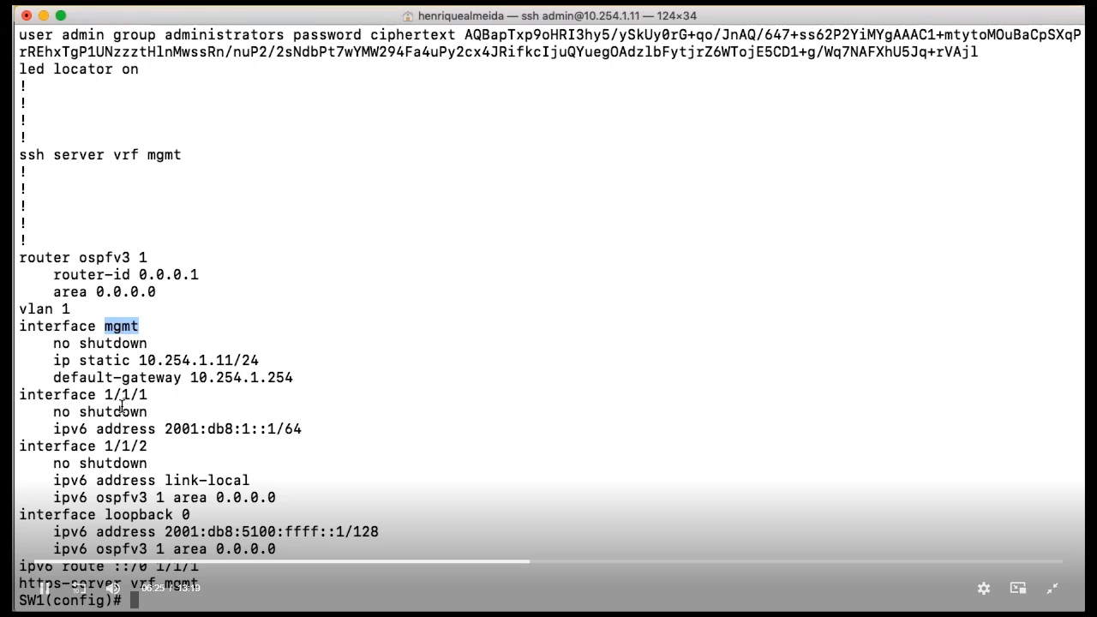
{"action": "mouse_move", "coordinate": [127, 404]}
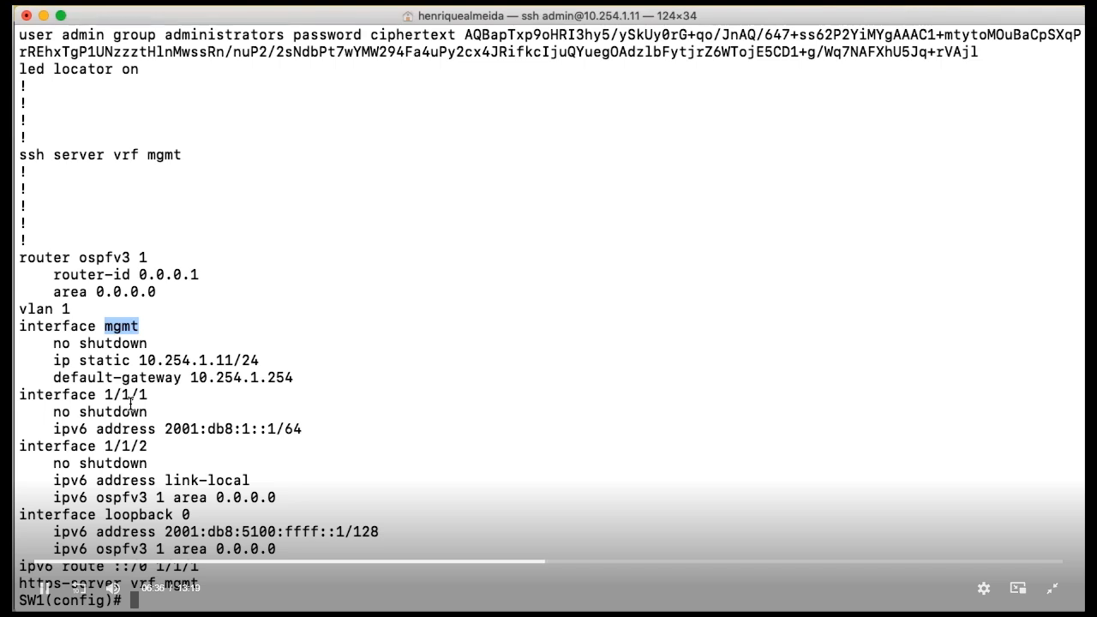
{"action": "mouse_move", "coordinate": [321, 532]}
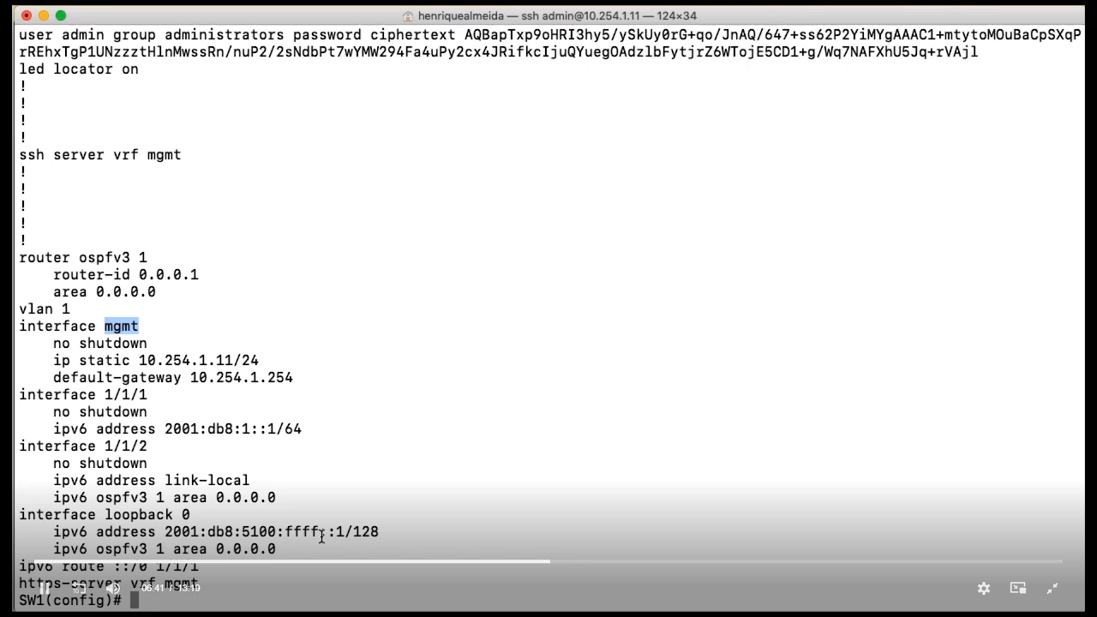
Leave config mode with Ctrl+Z and SSH to SW2 at 10.254.1.12.
{"action": "key", "text": "ctrl+z"}
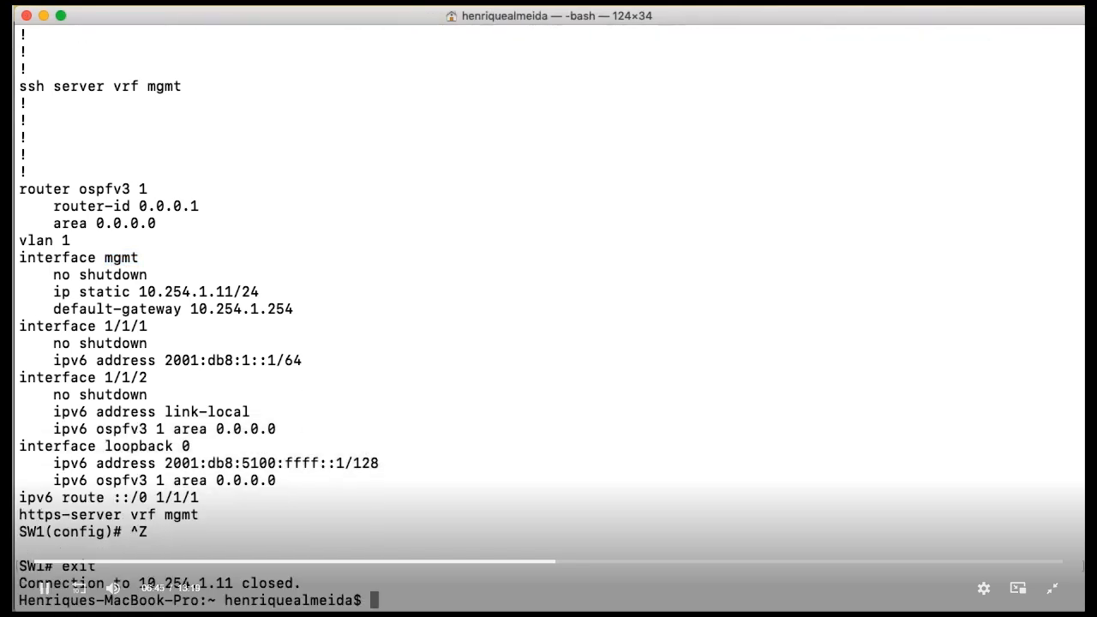
{"action": "type", "text": "ssh admin@10.254.1.12"}
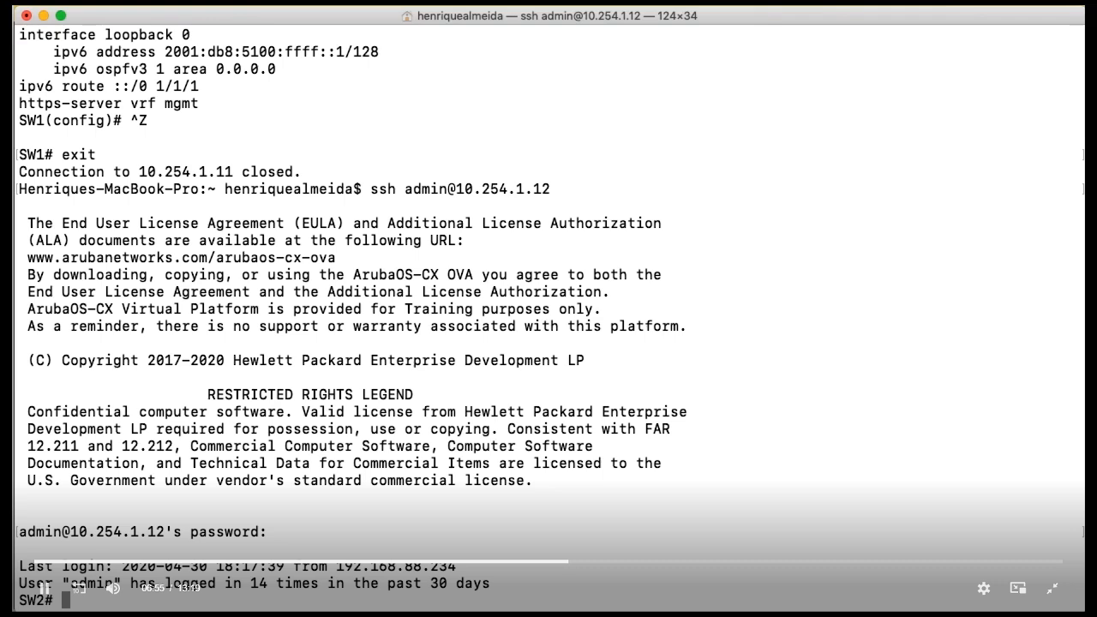
Enter config mode and create OSPFv3 process 1 with router ID 0.0.0.2, areas 0 and 1.
{"action": "type", "text": "configure"}
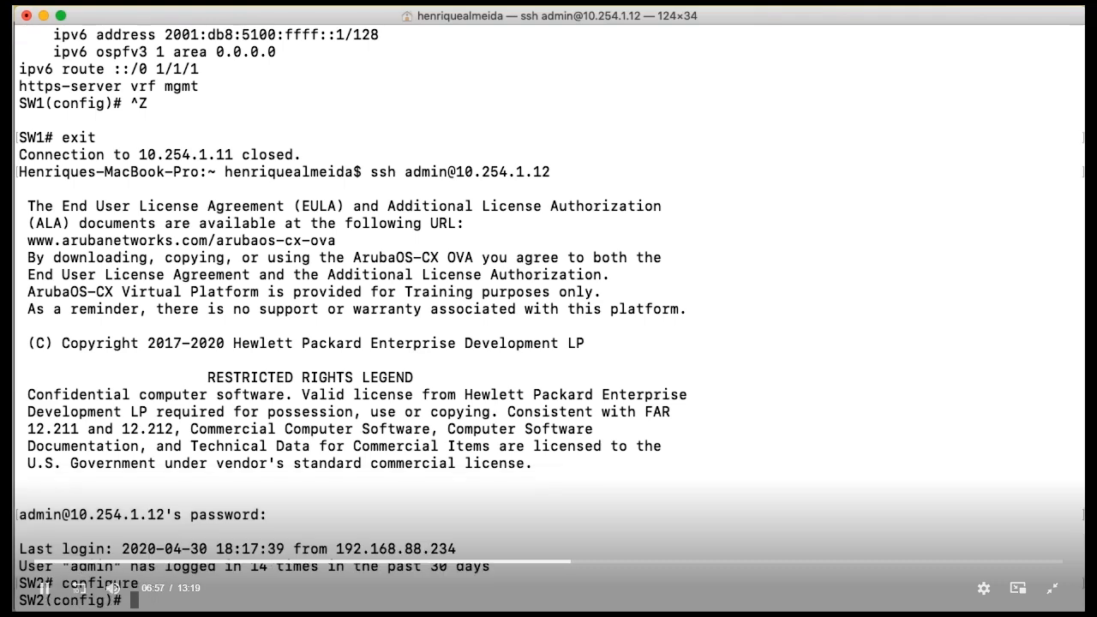
{"action": "type", "text": "re"}
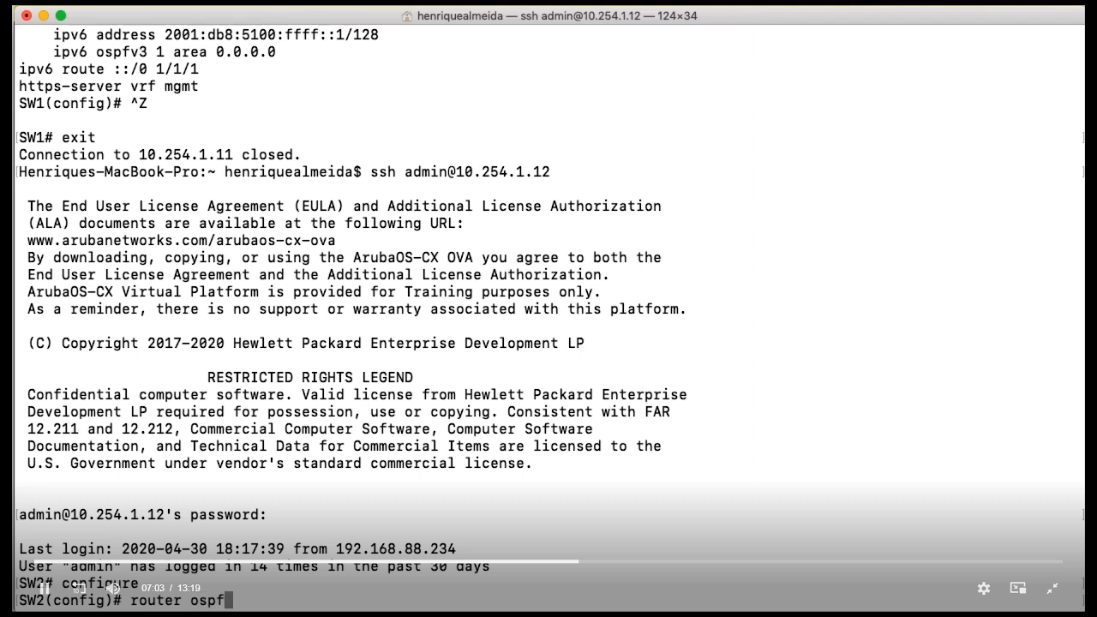
{"action": "type", "text": "v3 1"}
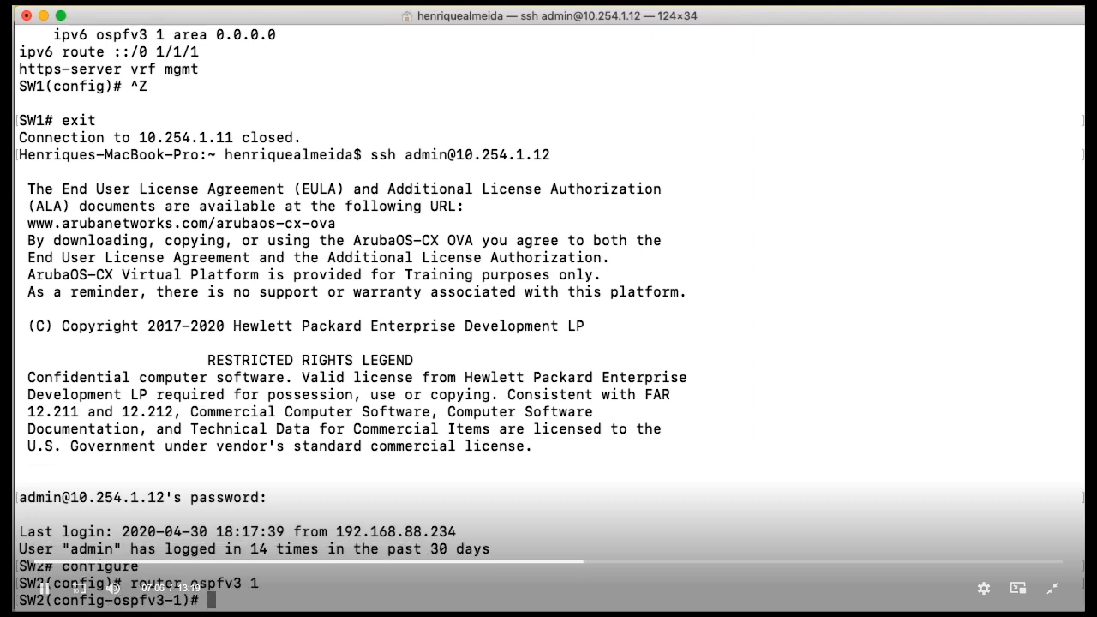
{"action": "type", "text": "router-id"}
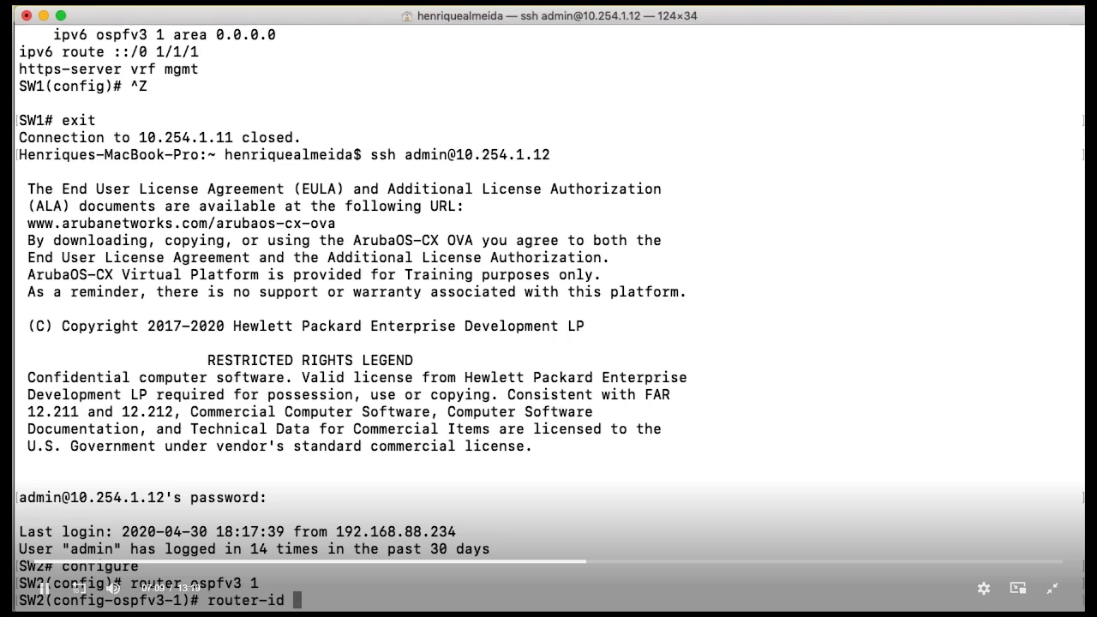
{"action": "type", "text": "0.0.0.2"}
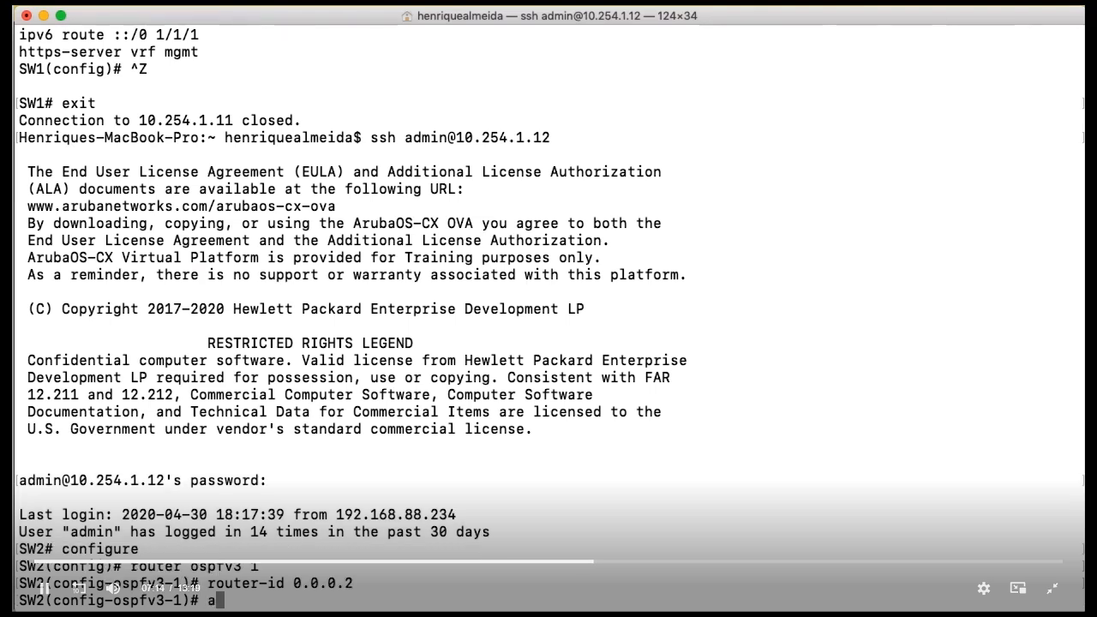
{"action": "type", "text": "rea"}
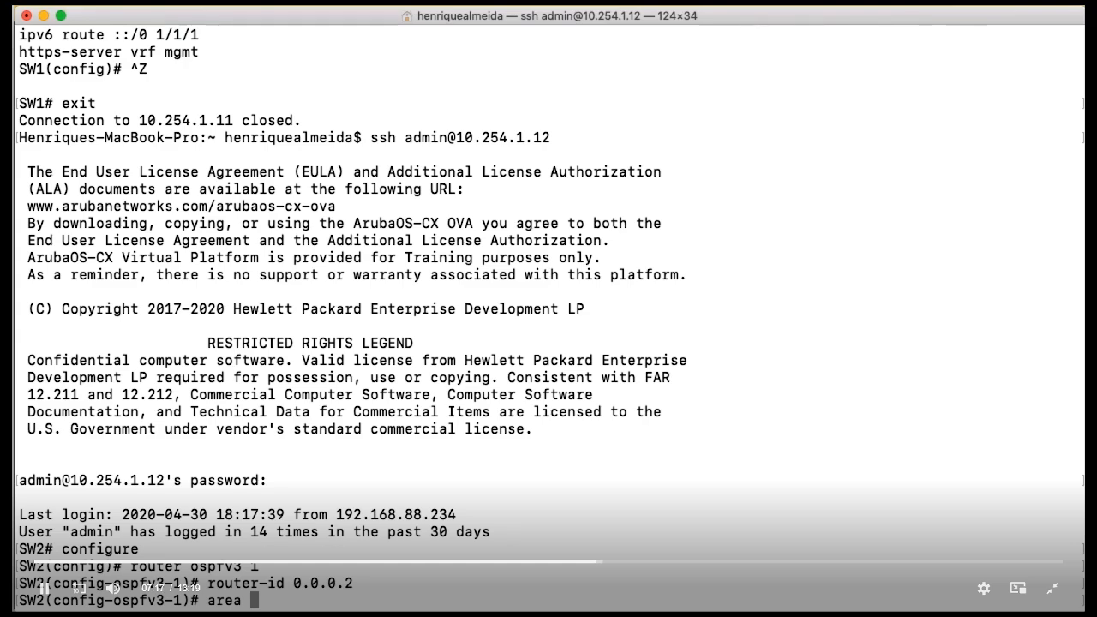
{"action": "type", "text": "0"}
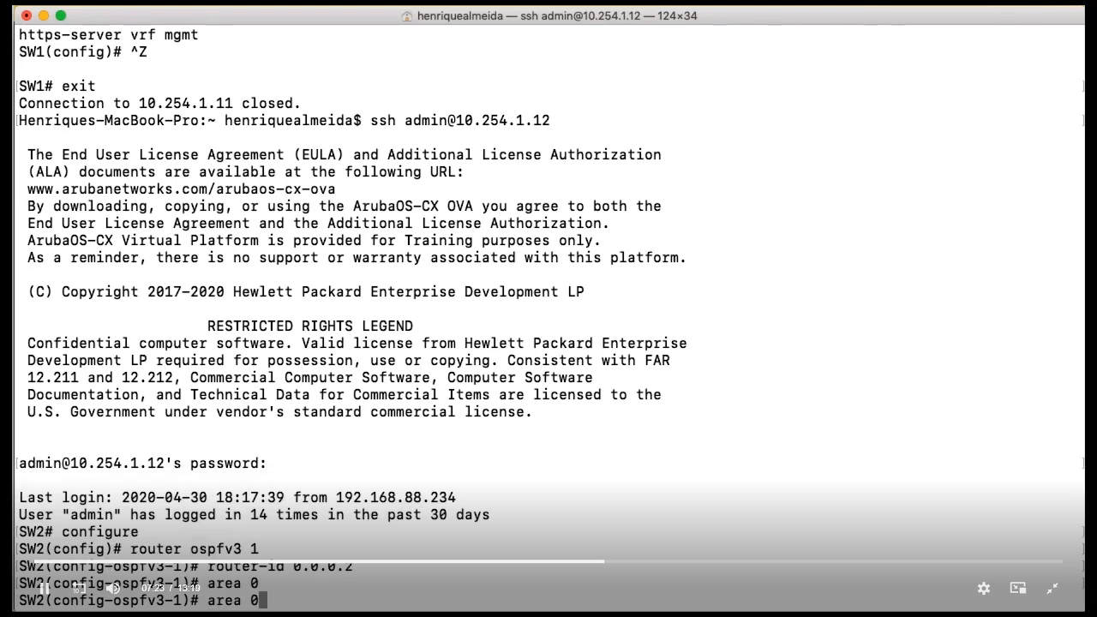
{"action": "type", "text": "area 1"}
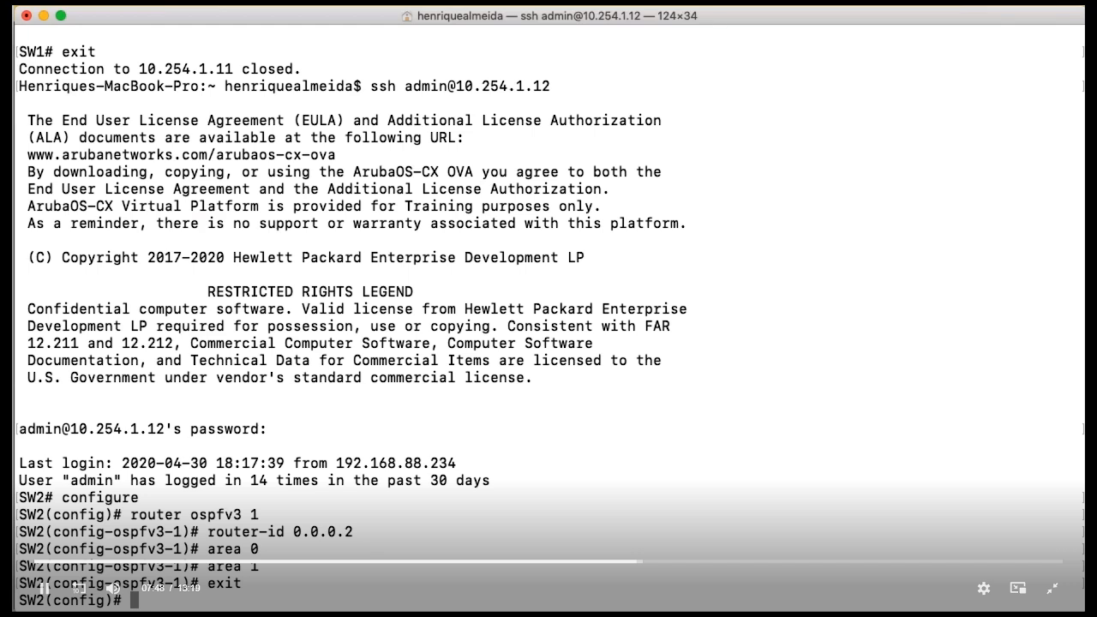
Enable OSPFv3 process 1 area 0 on SW2's loopback 0.
{"action": "type", "text": "interface loopback"}
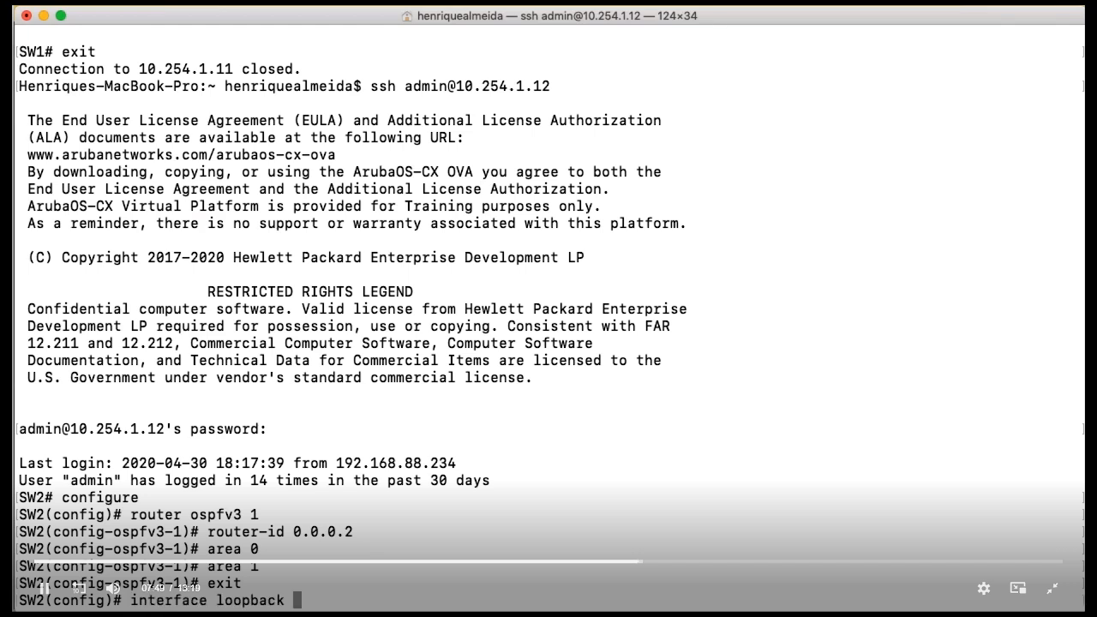
{"action": "type", "text": "0"}
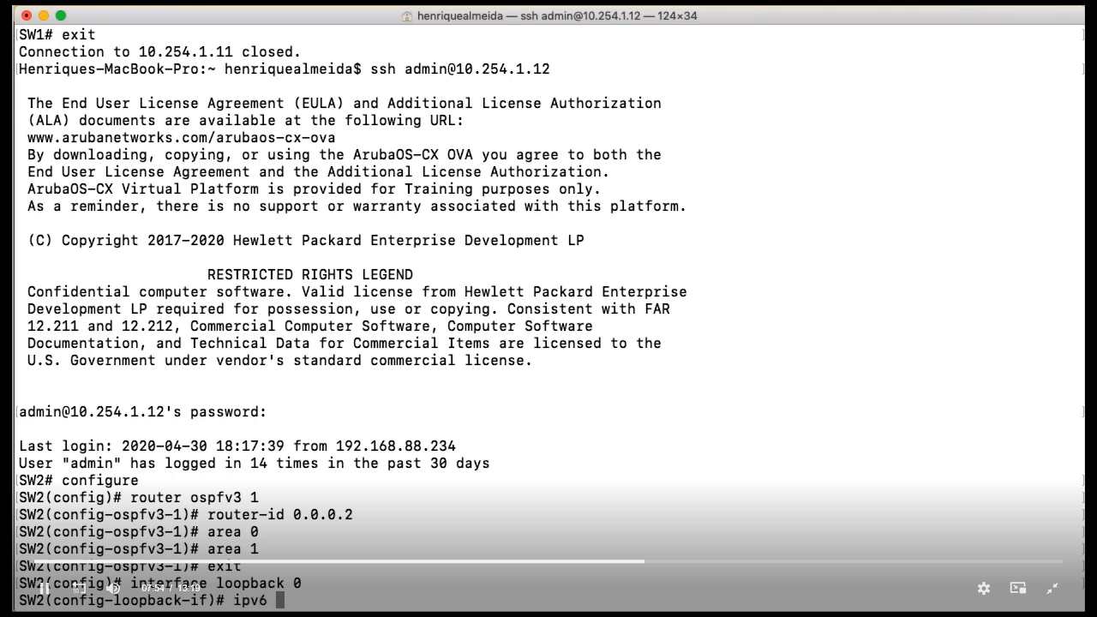
{"action": "type", "text": "o"}
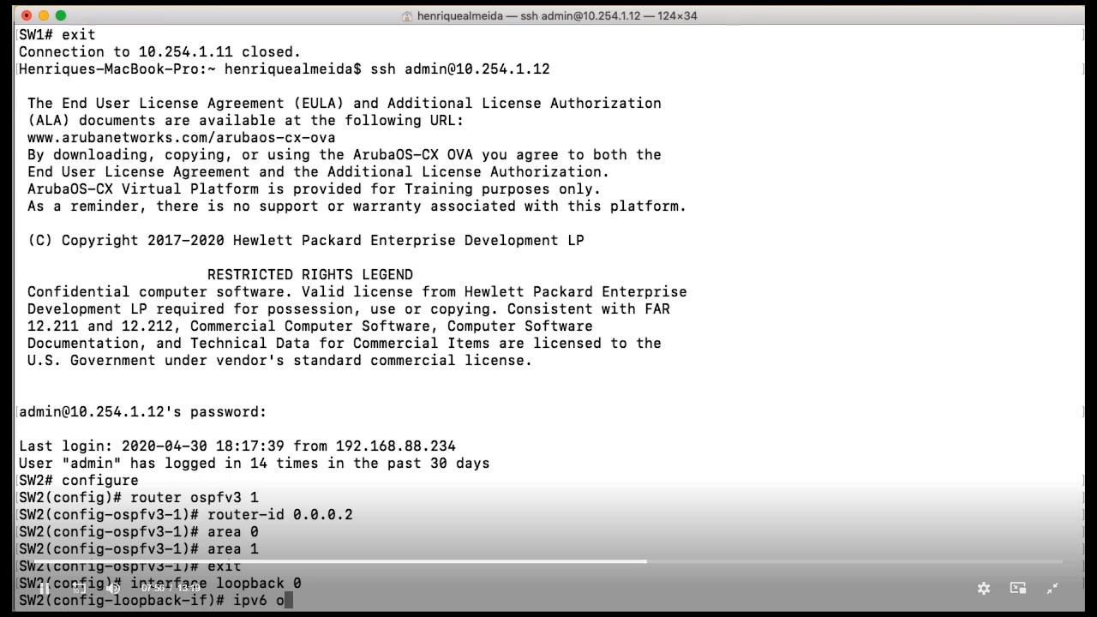
{"action": "type", "text": "spfv3 1"}
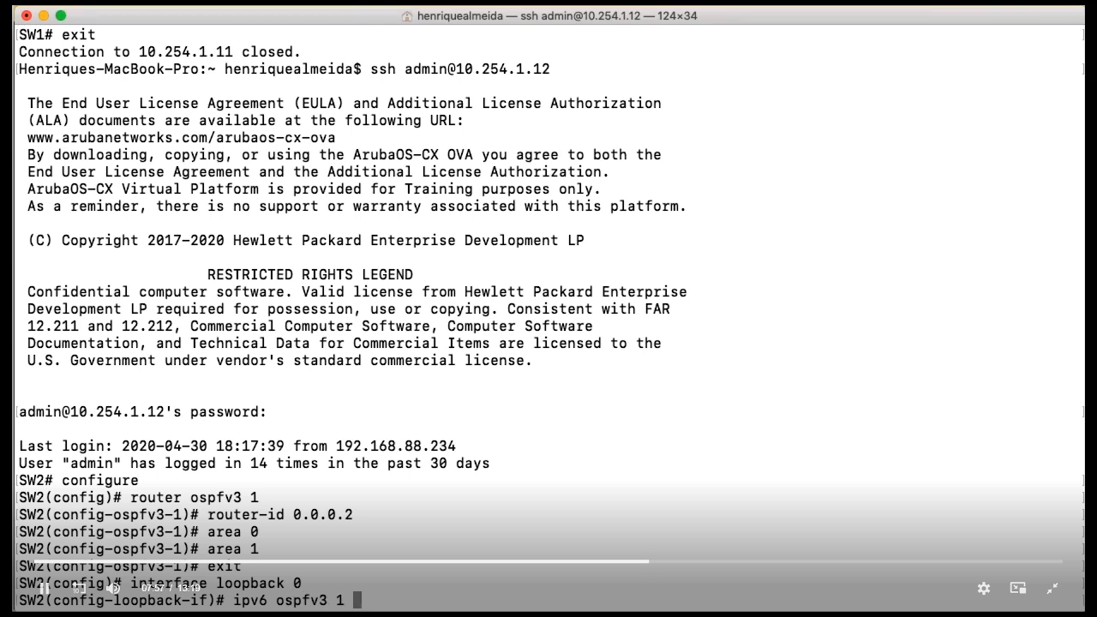
{"action": "type", "text": "area 0"}
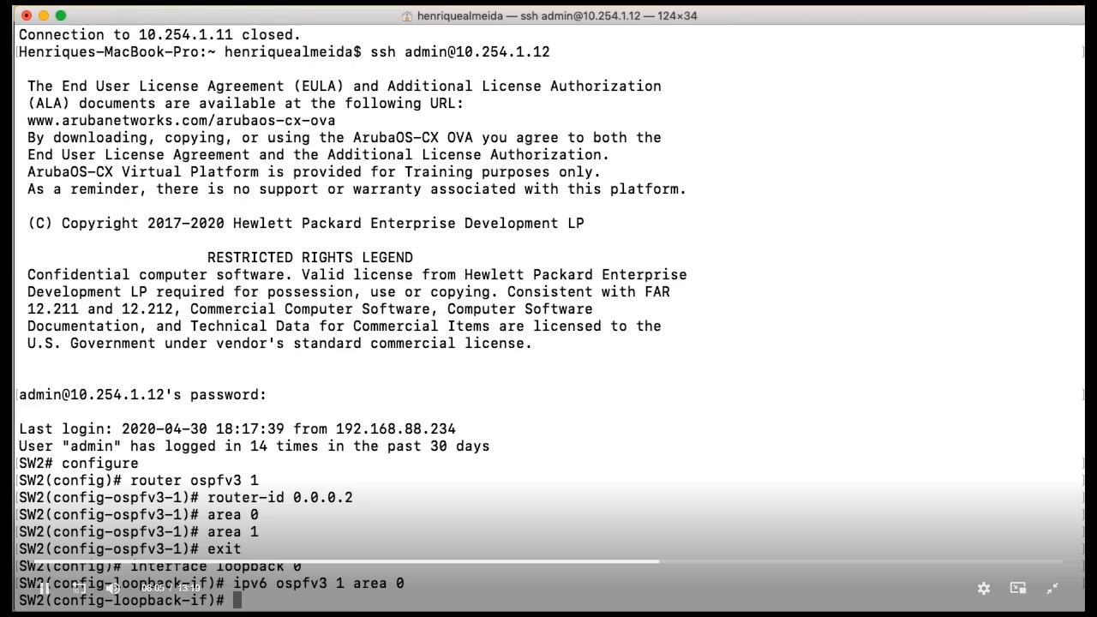
Apply OSPFv3 1 area 0 to interface 1/1/2 and enter interface 1/1/3.
{"action": "type", "text": "ipv6 ospfv3 1 area 0"}
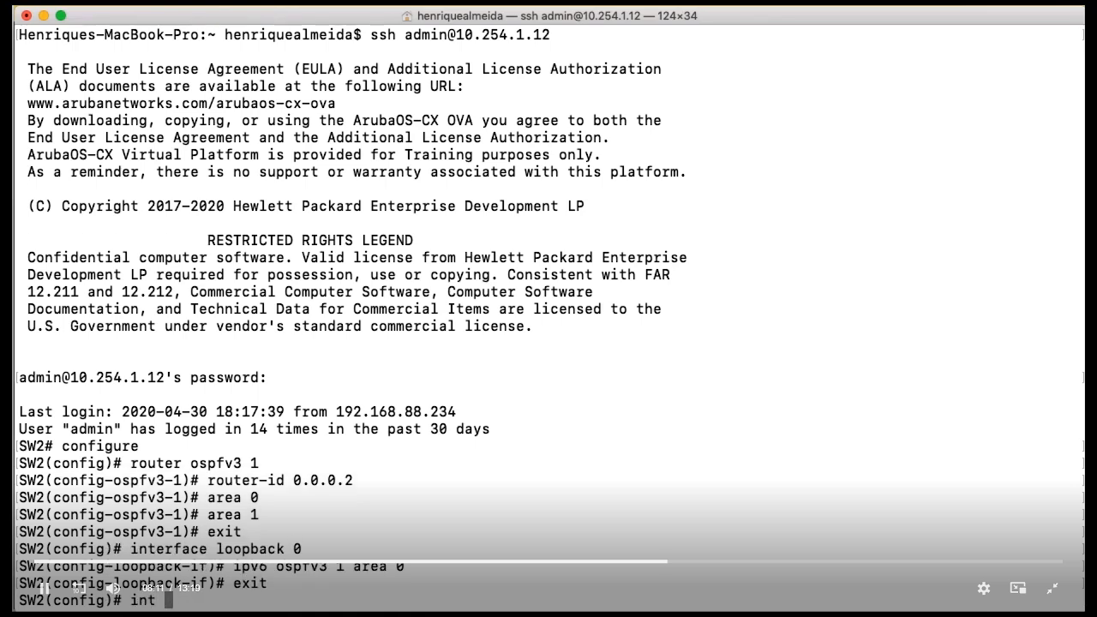
{"action": "type", "text": "1/1/2"}
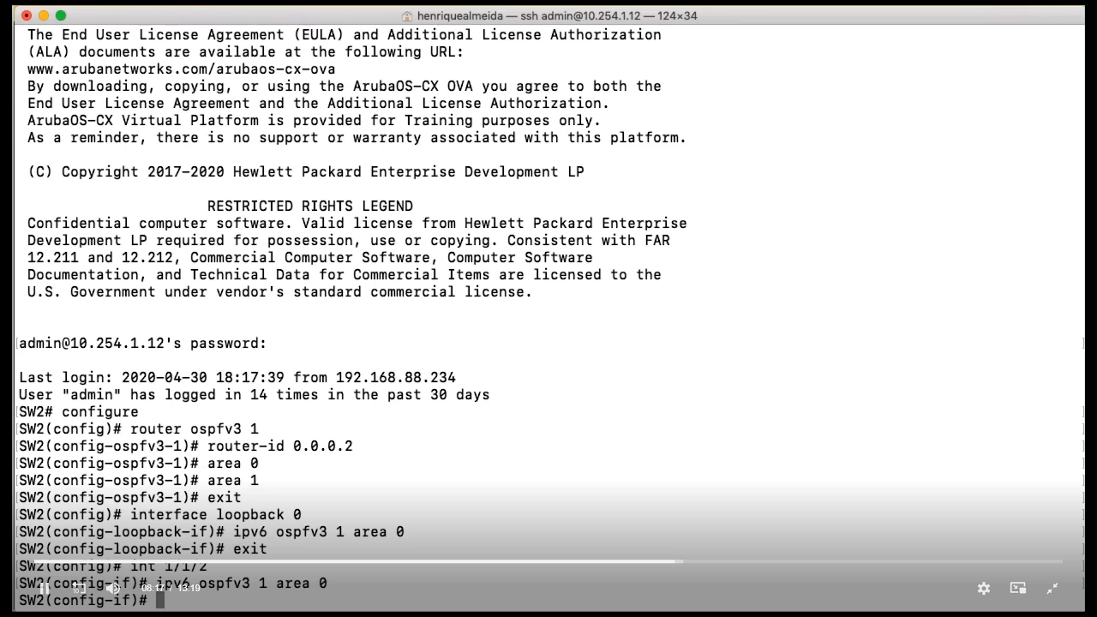
{"action": "type", "text": "int 1/1/2"}
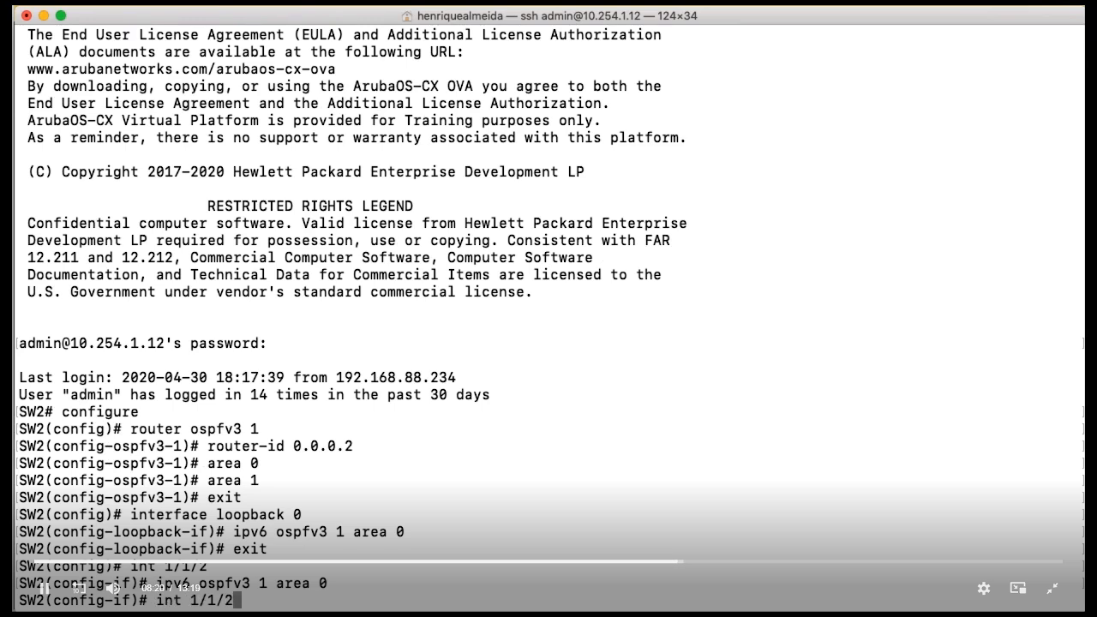
{"action": "type", "text": "int 1/1/3"}
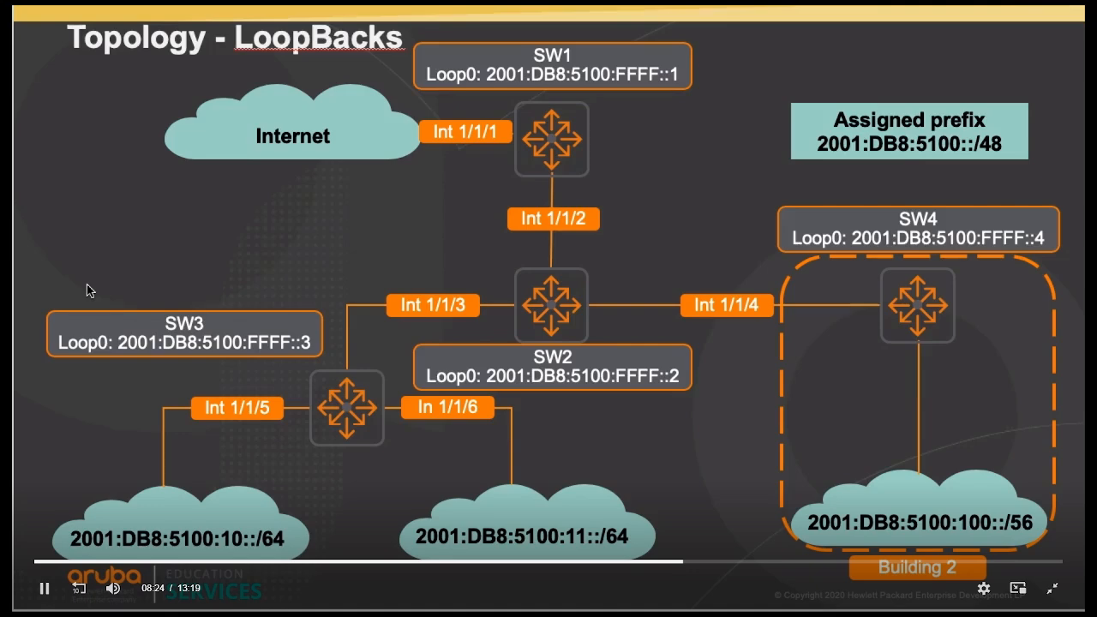
{"action": "mouse_move", "coordinate": [567, 300]}
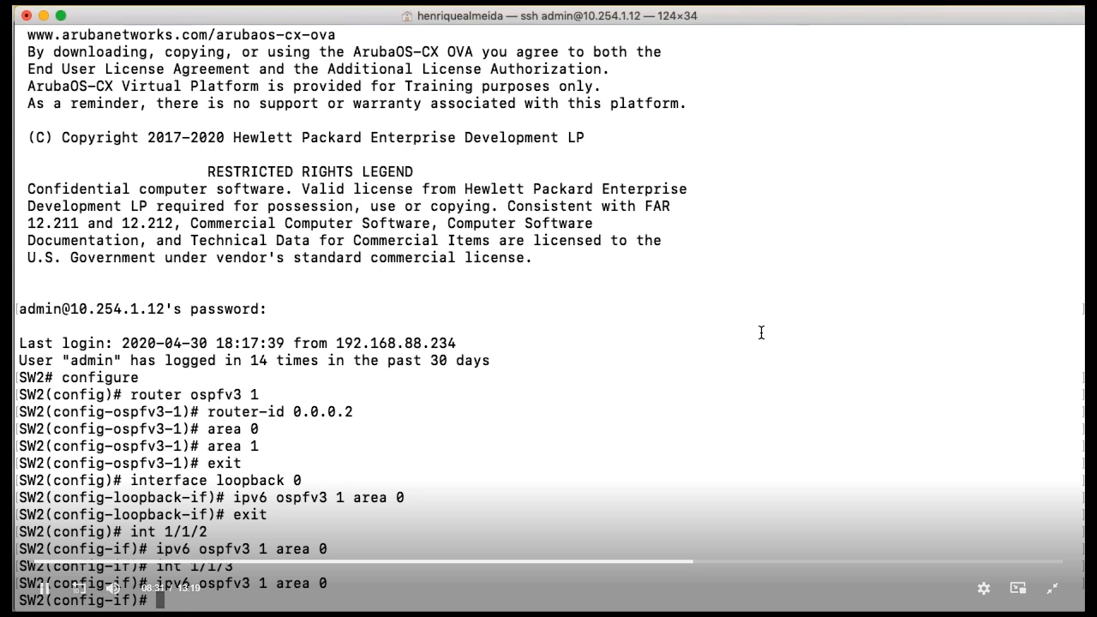
Put interface 1/1/3 in OSPFv3 area 0 and 1/1/4 in area 1, then show the running config.
{"action": "type", "text": "int 1/1/4"}
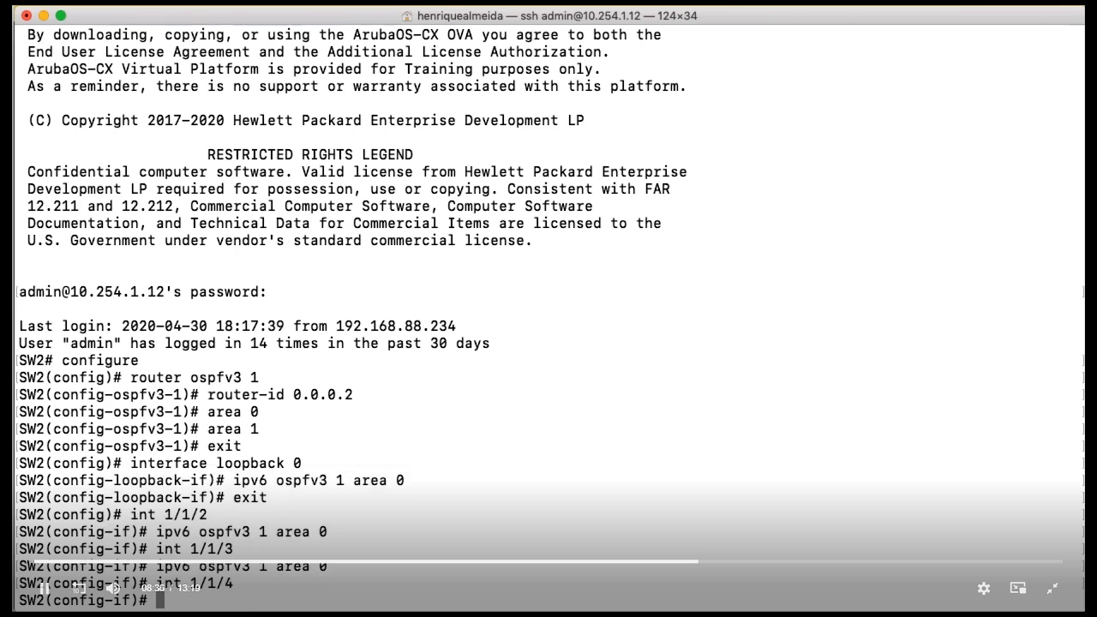
{"action": "type", "text": "ipv6 ospfv3 1 area 1"}
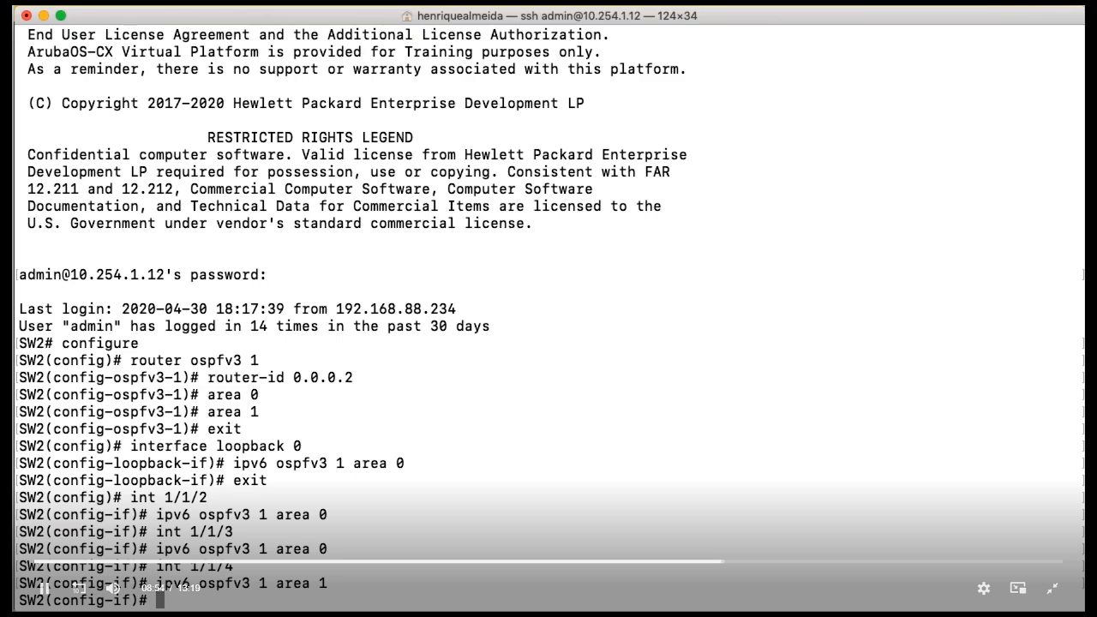
{"action": "type", "text": "show"}
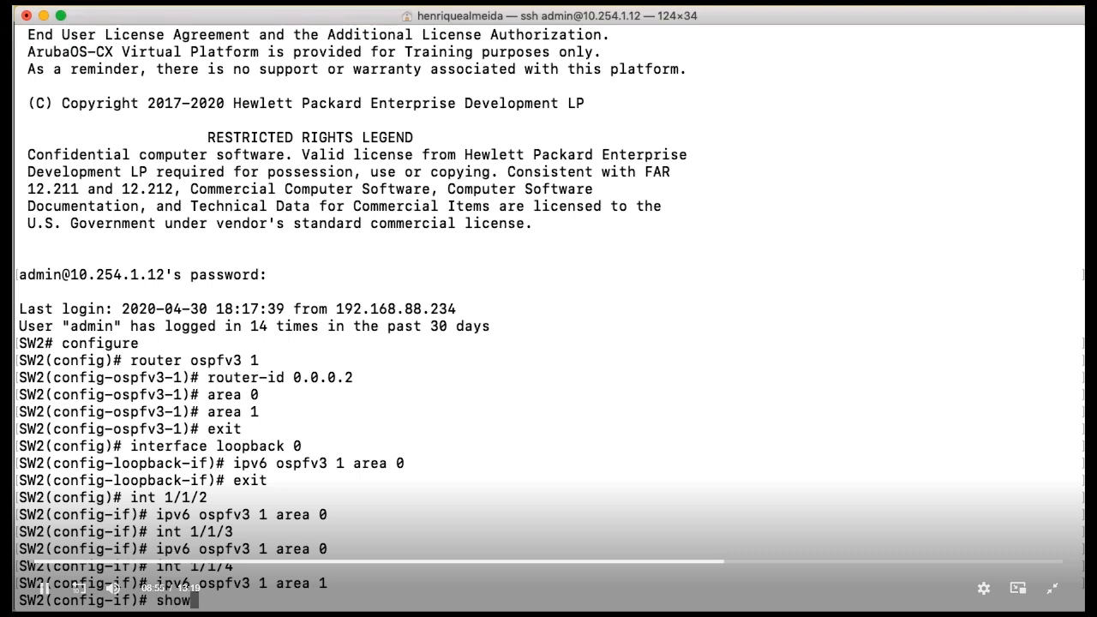
{"action": "type", "text": "run"}
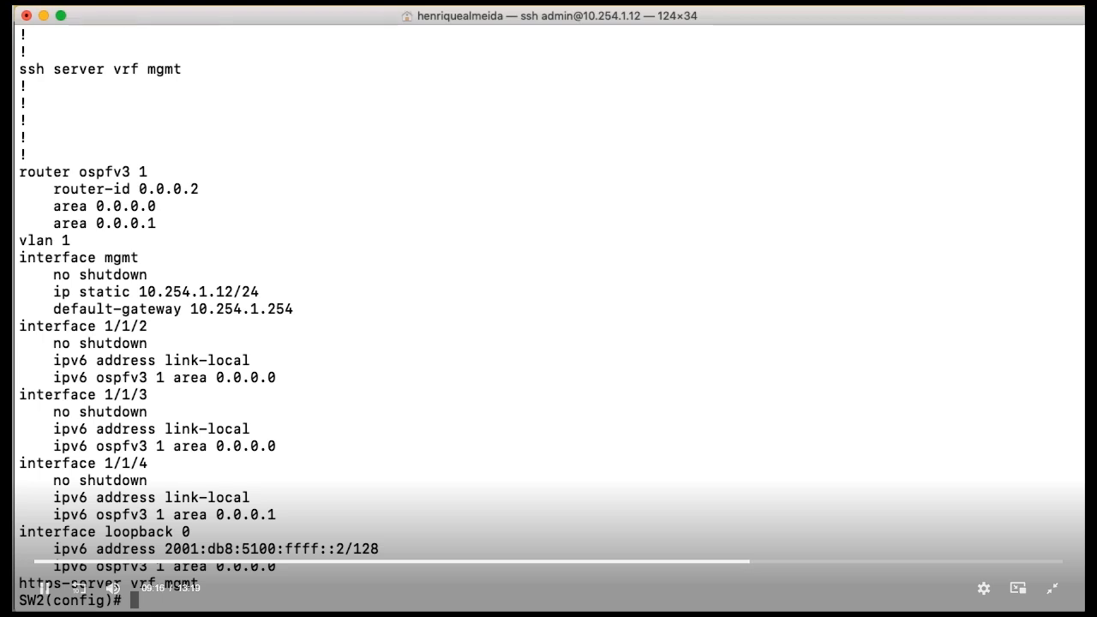
Highlight loopback 0's area 0.0.0.0 in SW2's running config and exit configuration mode.
{"action": "double_click", "coordinate": [246, 377]}
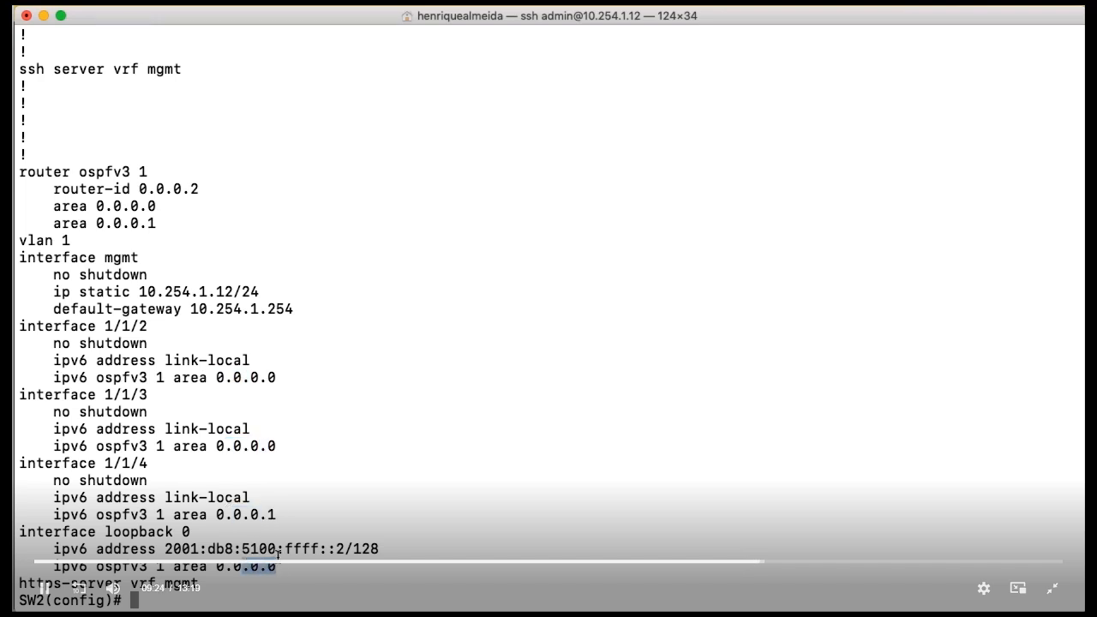
{"action": "key", "text": "ctrl+z"}
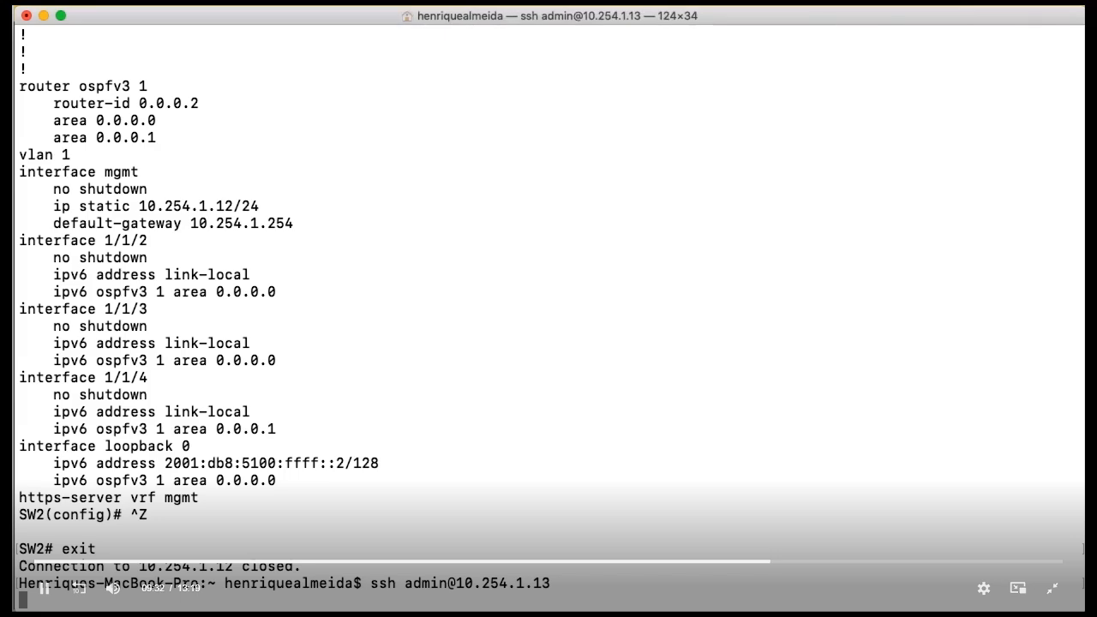
SSH into SW3 and create OSPFv3 process 1 with router-id 0.0.0.3 and area 0.
{"action": "key", "text": "Return"}
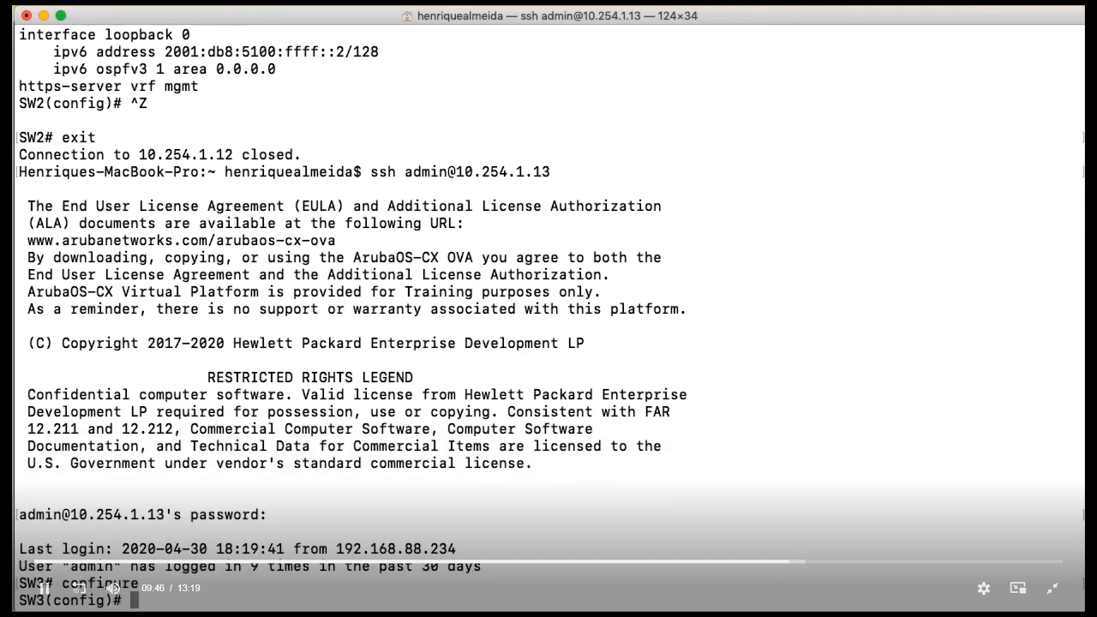
{"action": "type", "text": "router ospfv3"}
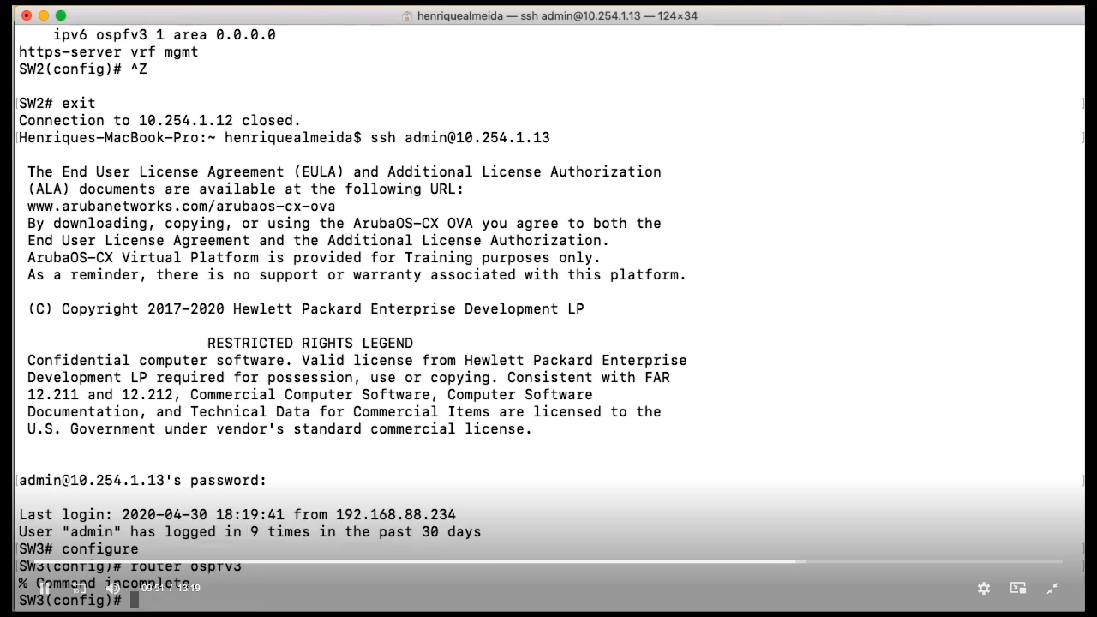
{"action": "type", "text": "router ospfv3 1"}
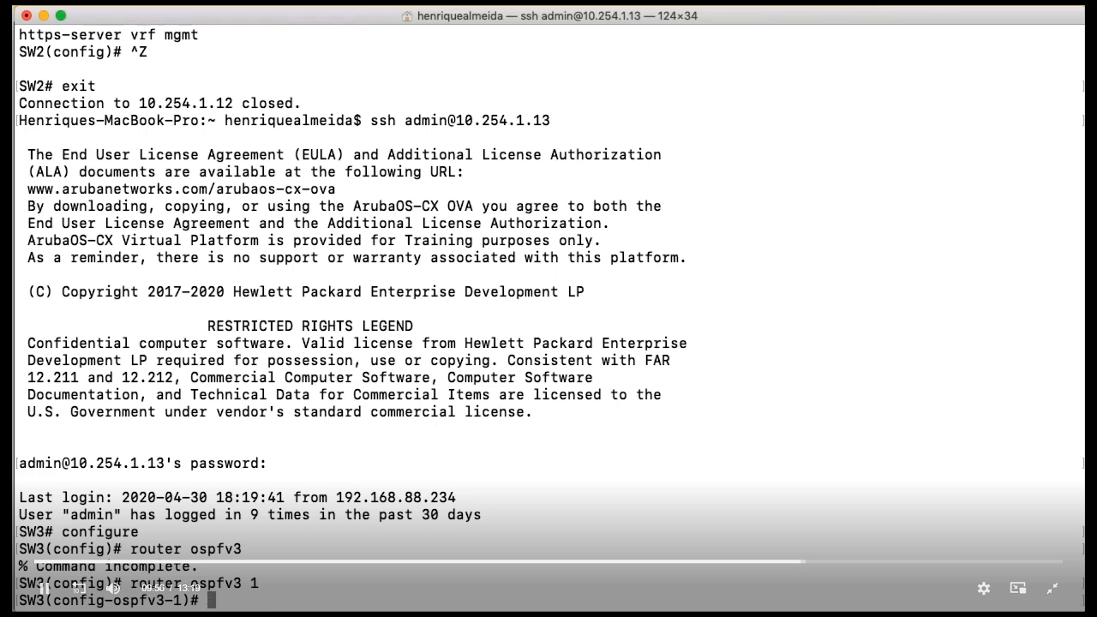
{"action": "type", "text": "router-id"}
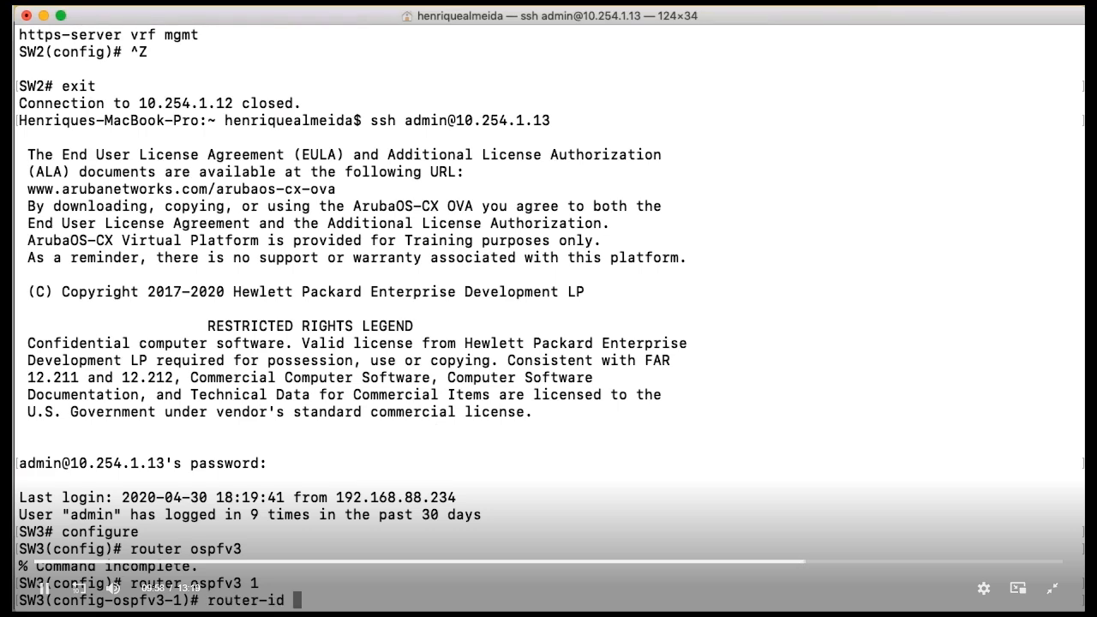
{"action": "type", "text": "0.0.0.3"}
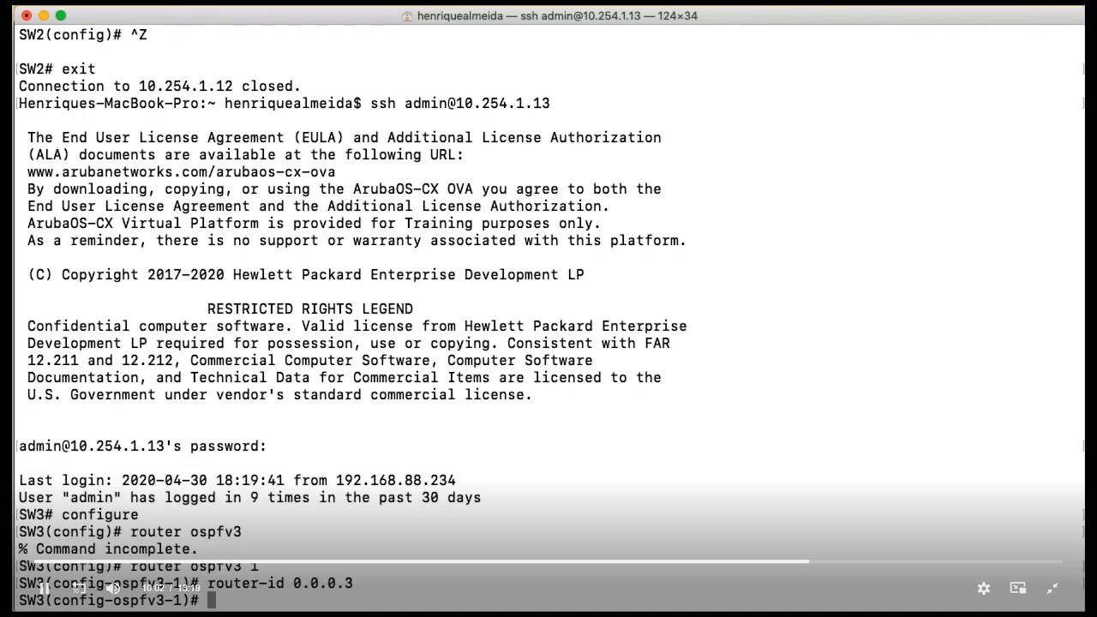
{"action": "type", "text": "area 0"}
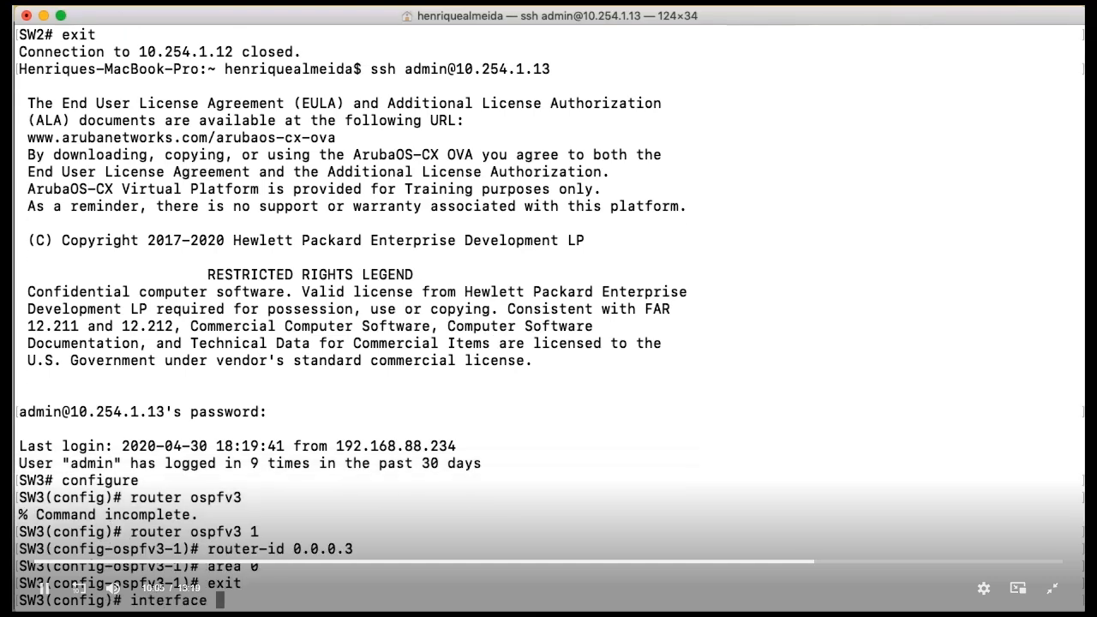
Enable 'ipv6 ospfv3 1 area 0' on loopback 0 and interfaces 1/1/3, 1/1/5, 1/1/6.
{"action": "type", "text": "loopback 0"}
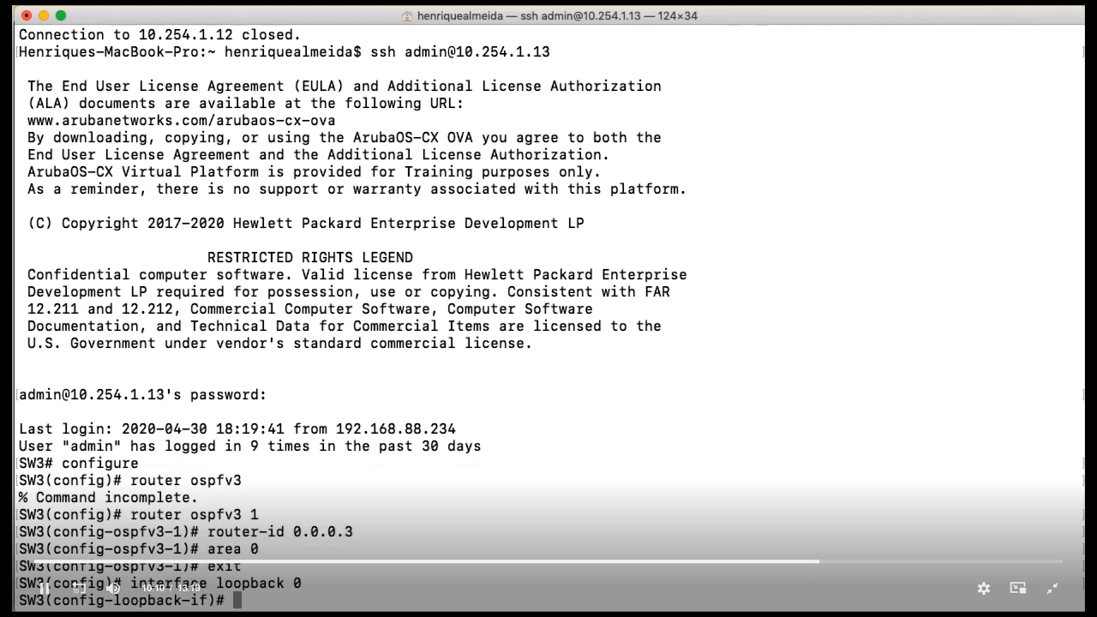
{"action": "type", "text": "ipv6 ospfv3"}
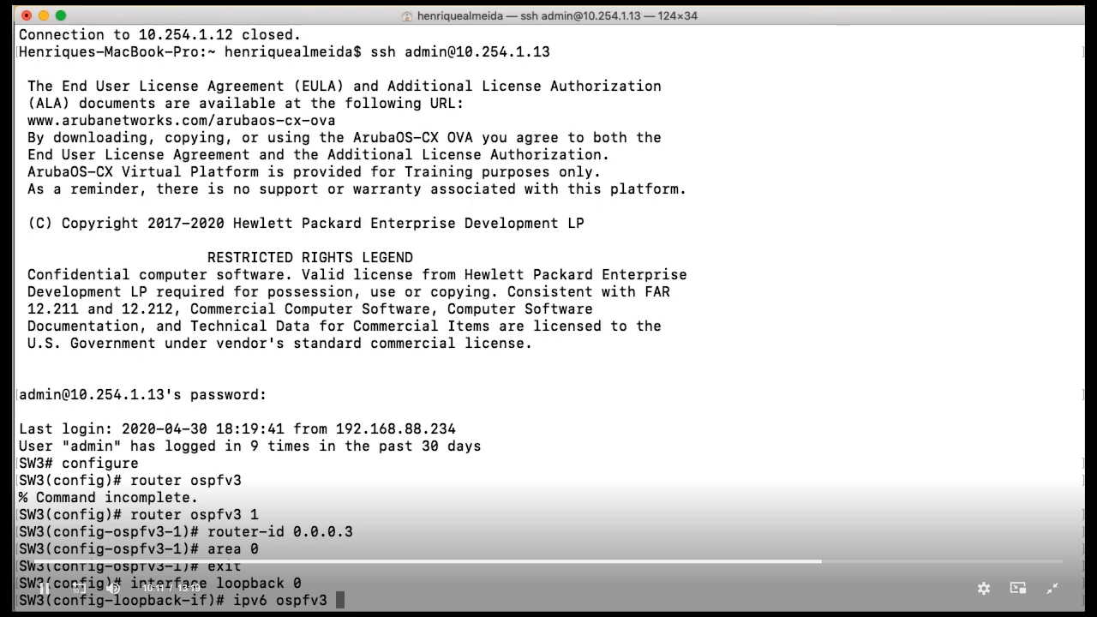
{"action": "type", "text": "1 area 0"}
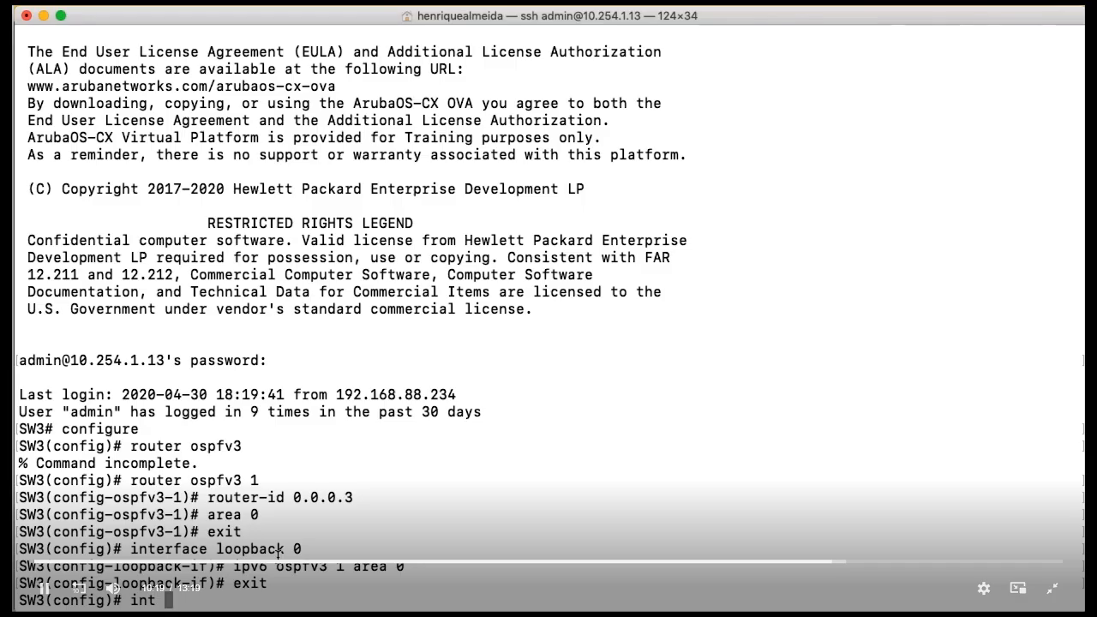
{"action": "type", "text": "1/1/3"}
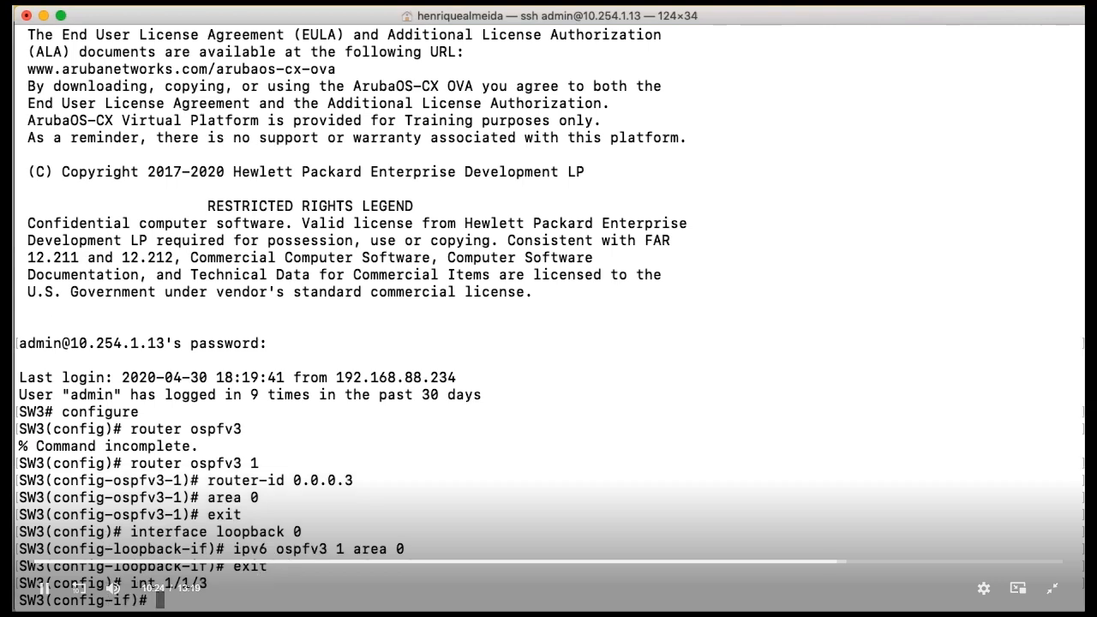
{"action": "type", "text": "ipv6 ospfv3 1 area 0"}
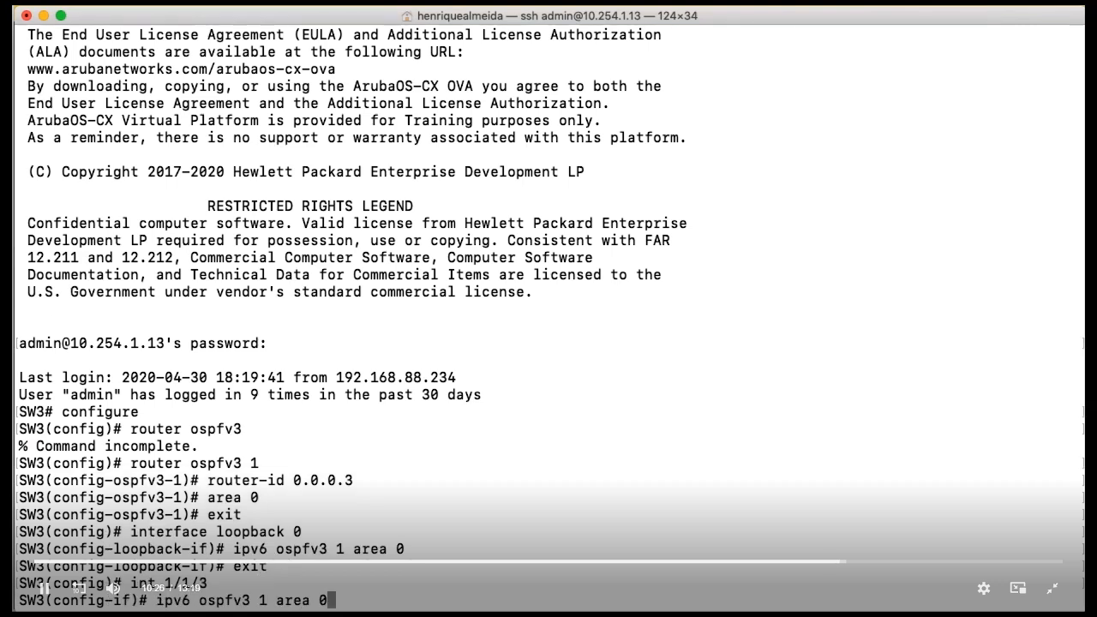
{"action": "key", "text": "Return"}
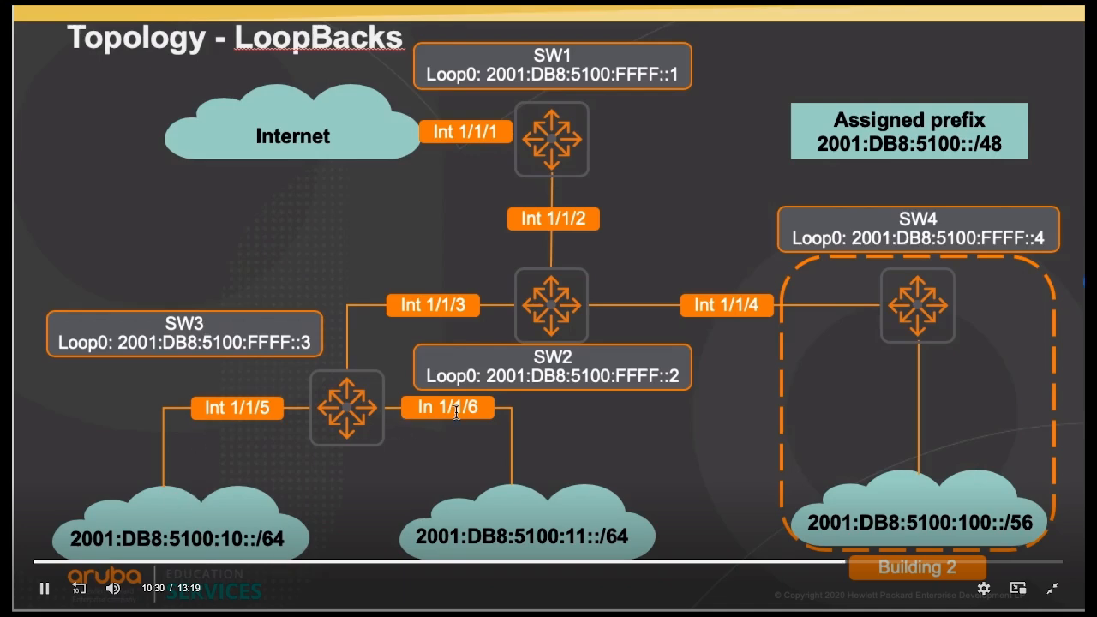
{"action": "mouse_move", "coordinate": [480, 358]}
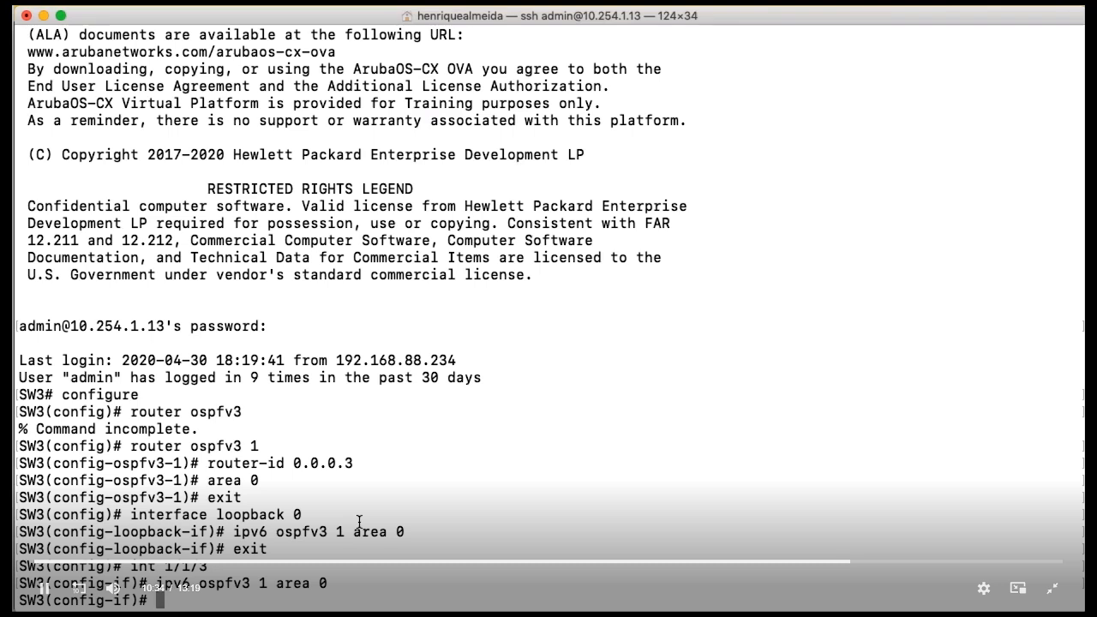
{"action": "type", "text": "int 1/1/3"}
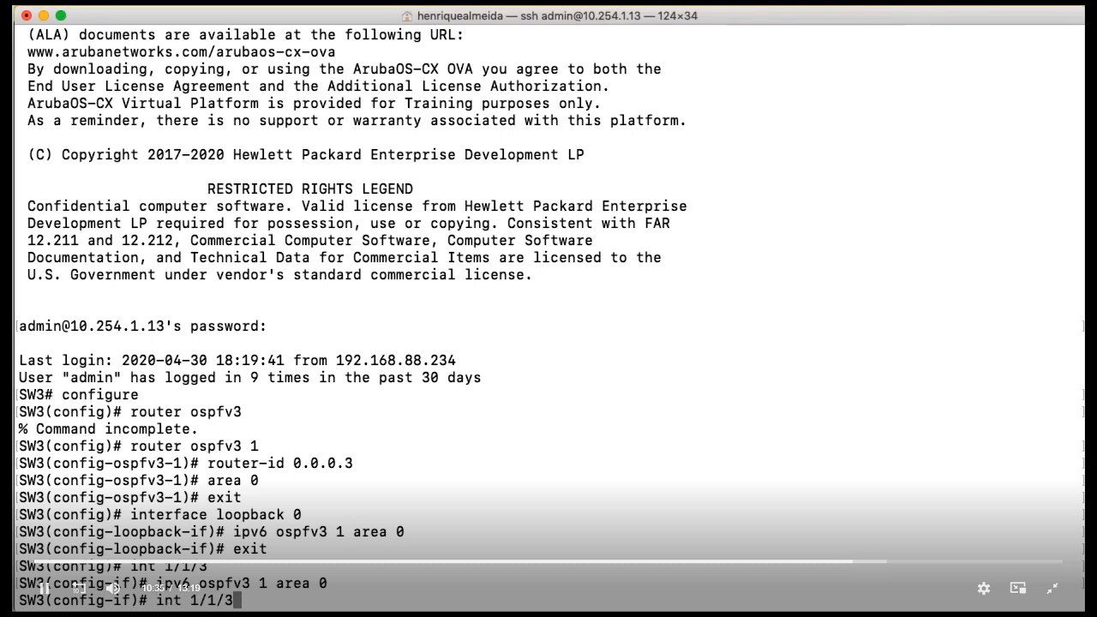
{"action": "type", "text": "ipv6 ospfv3 1 area 0"}
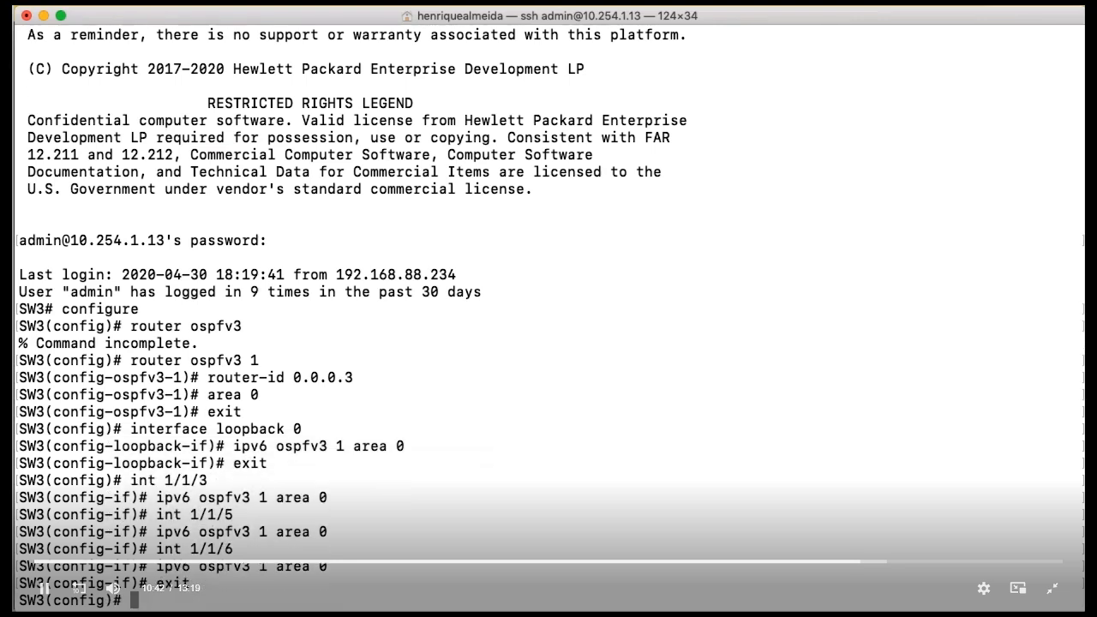
{"action": "type", "text": "show running-config"}
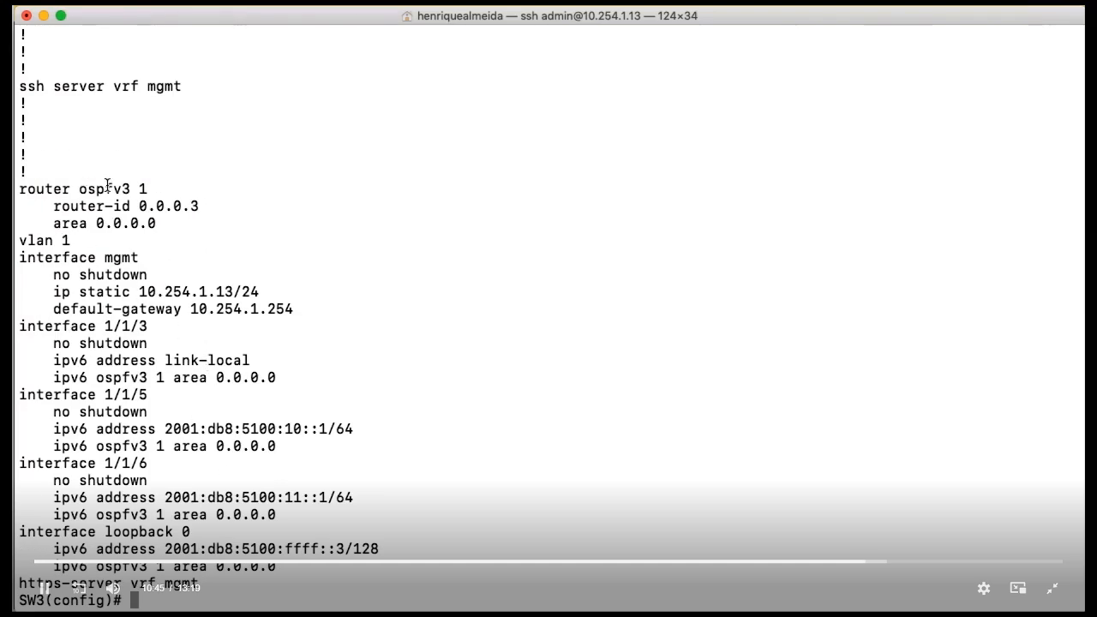
{"action": "mouse_move", "coordinate": [107, 292]}
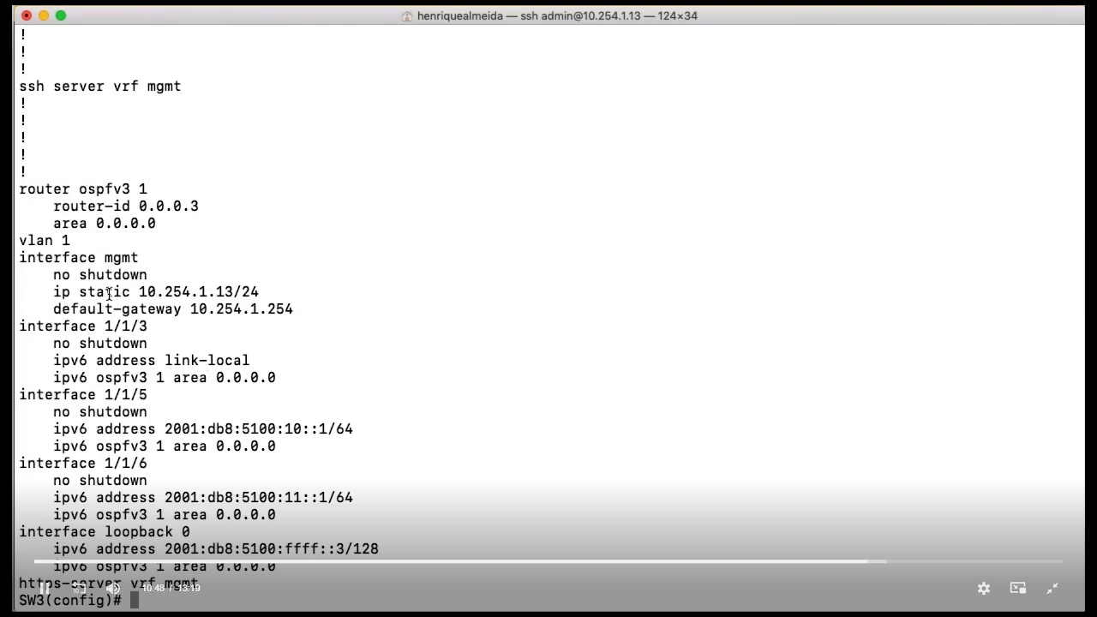
{"action": "mouse_move", "coordinate": [166, 378]}
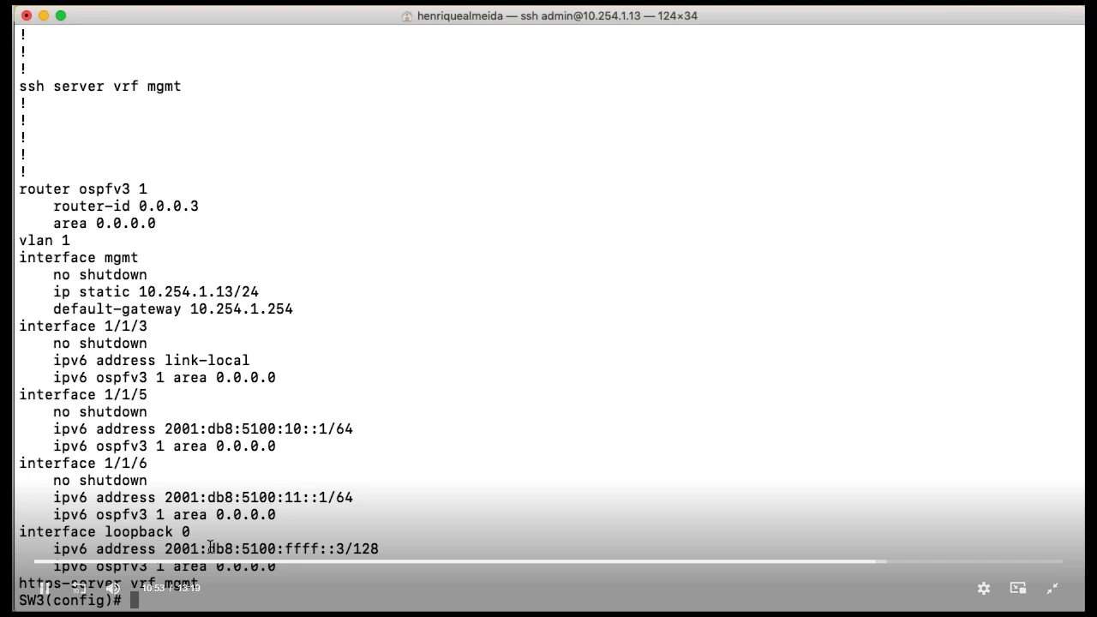
Exit SW3's SSH session after reviewing its OSPFv3 running configuration.
{"action": "type", "text": "exit"}
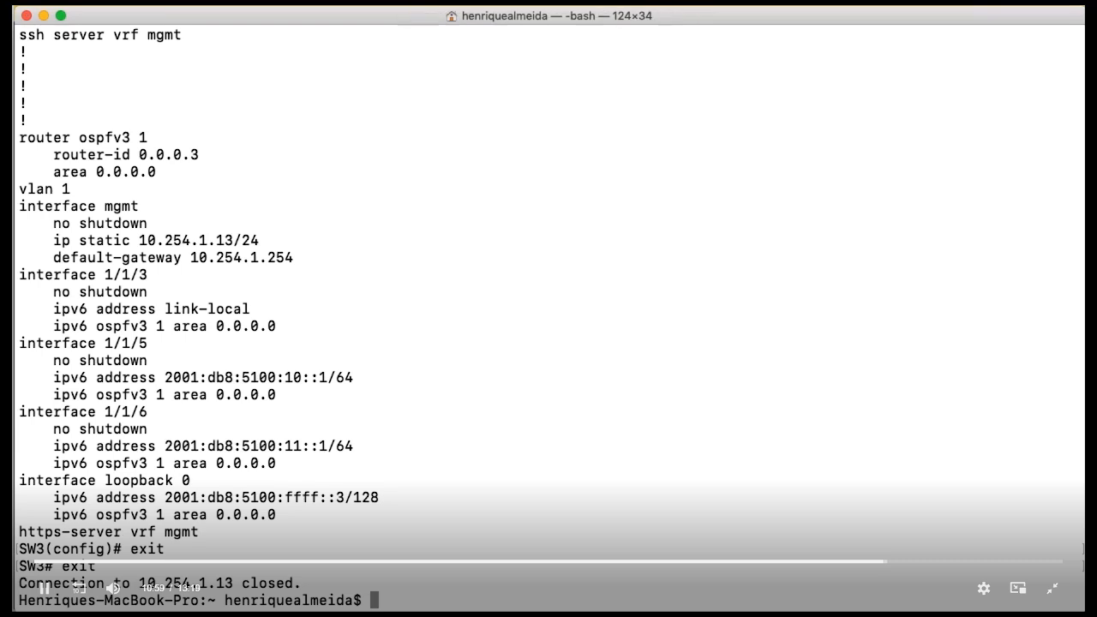
SSH to SW4 at 10.254.1.14 and create OSPFv3 process 1, router-id 0.0.0.4, area 1.
{"action": "type", "text": "ssh admin@10.254.1.14"}
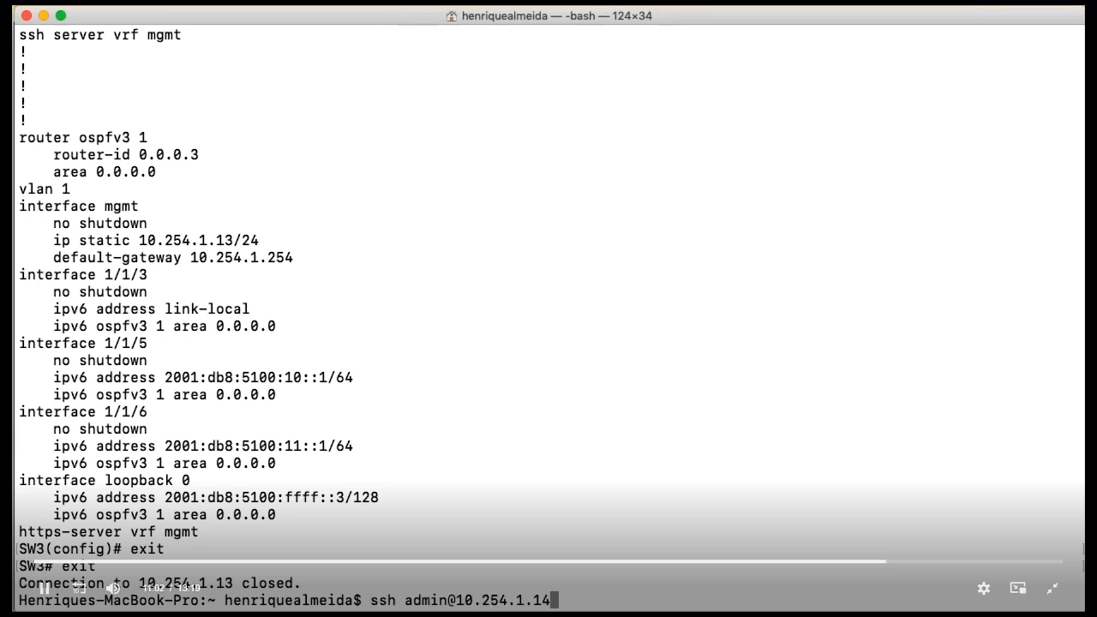
{"action": "key", "text": "Return"}
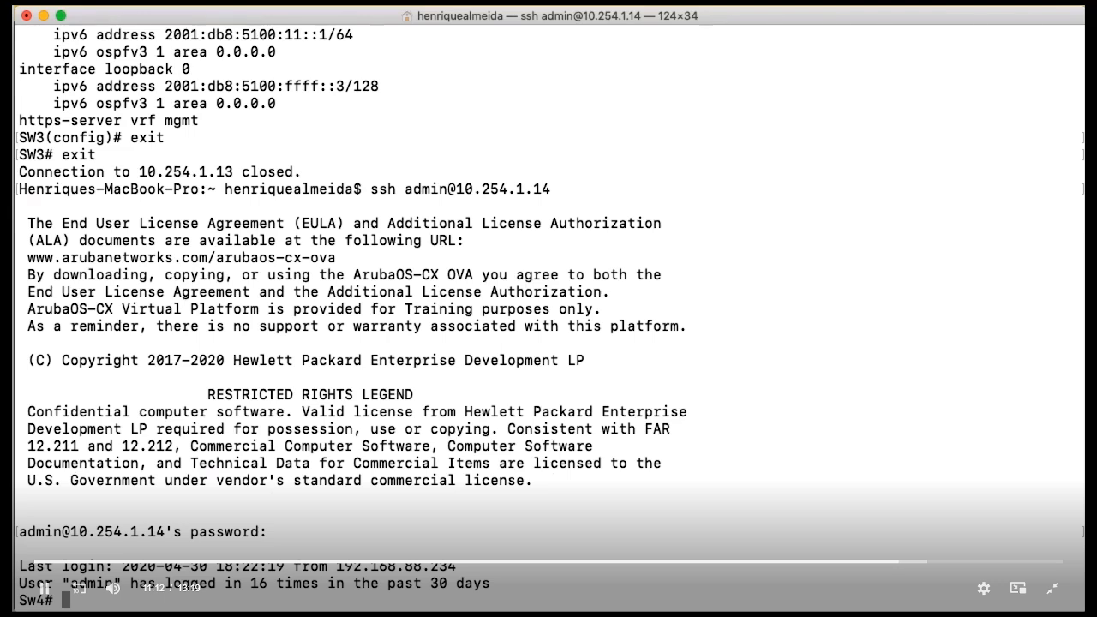
{"action": "type", "text": "conf"}
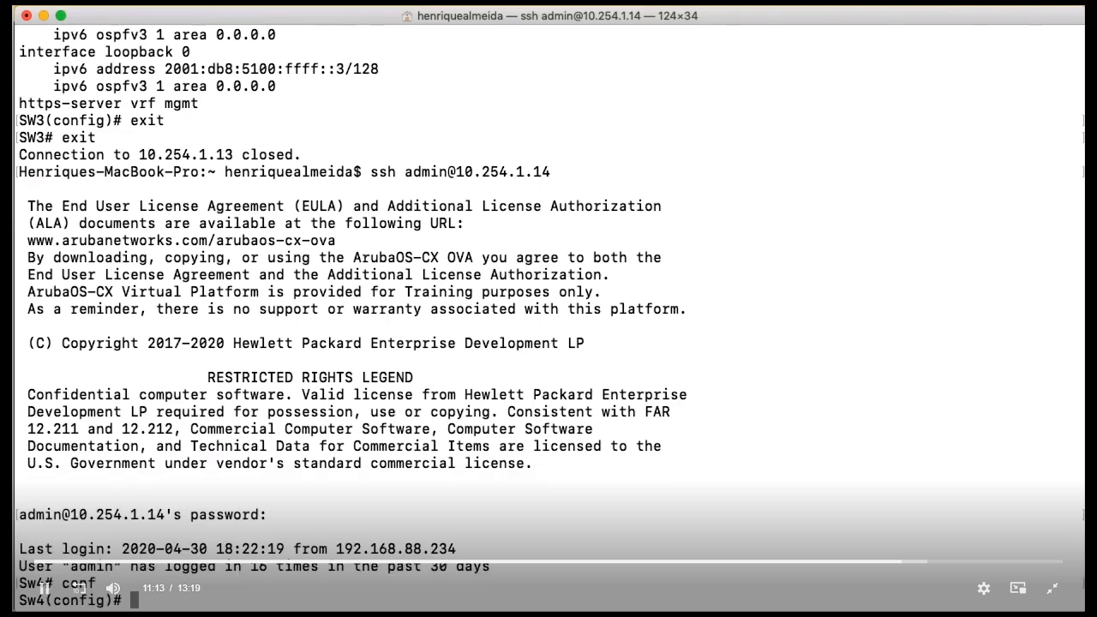
{"action": "type", "text": "router"}
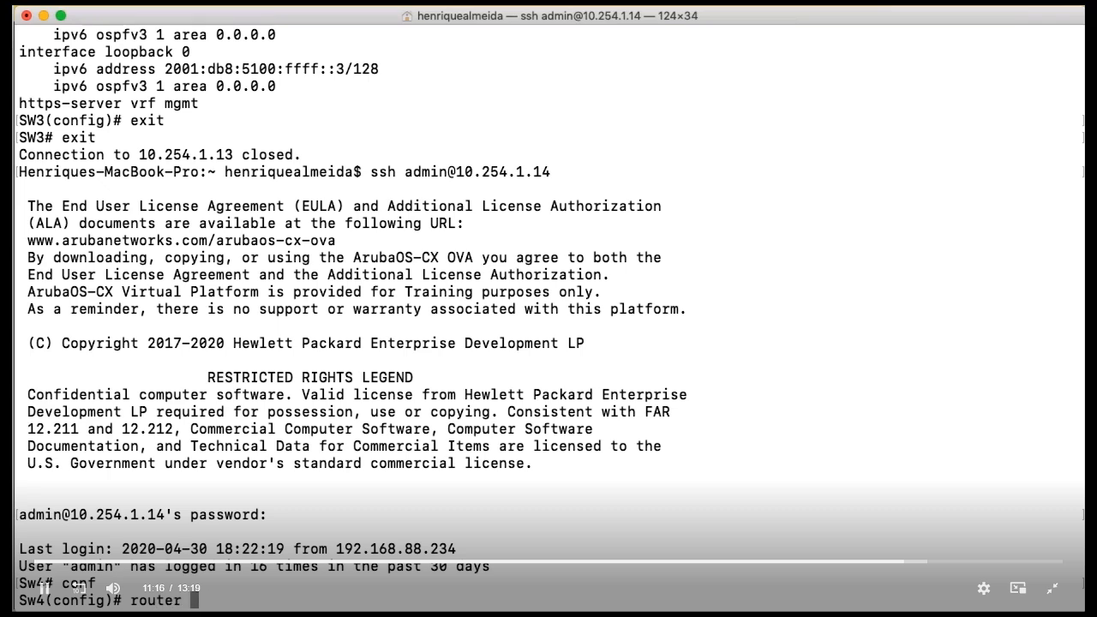
{"action": "type", "text": "ospfv3 1"}
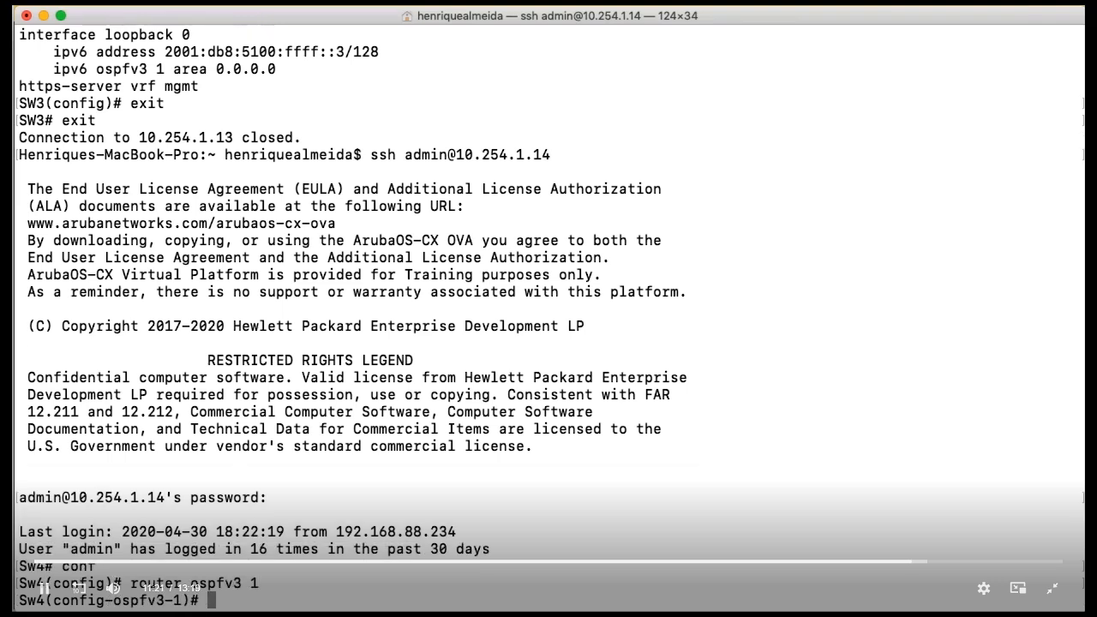
{"action": "type", "text": "router-id"}
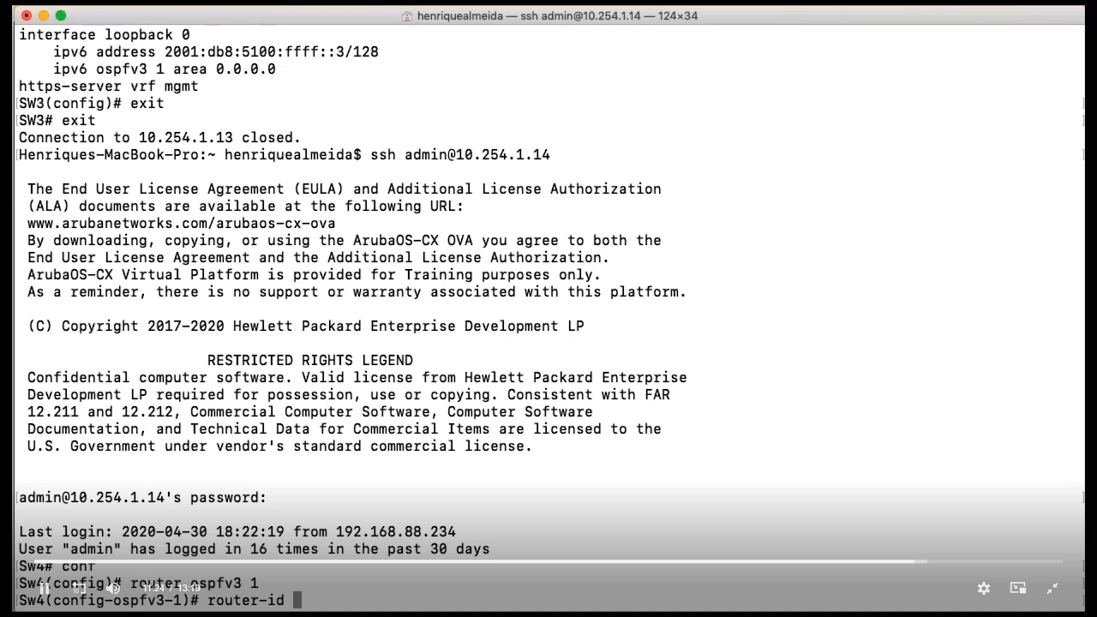
{"action": "type", "text": "0.0.0.4"}
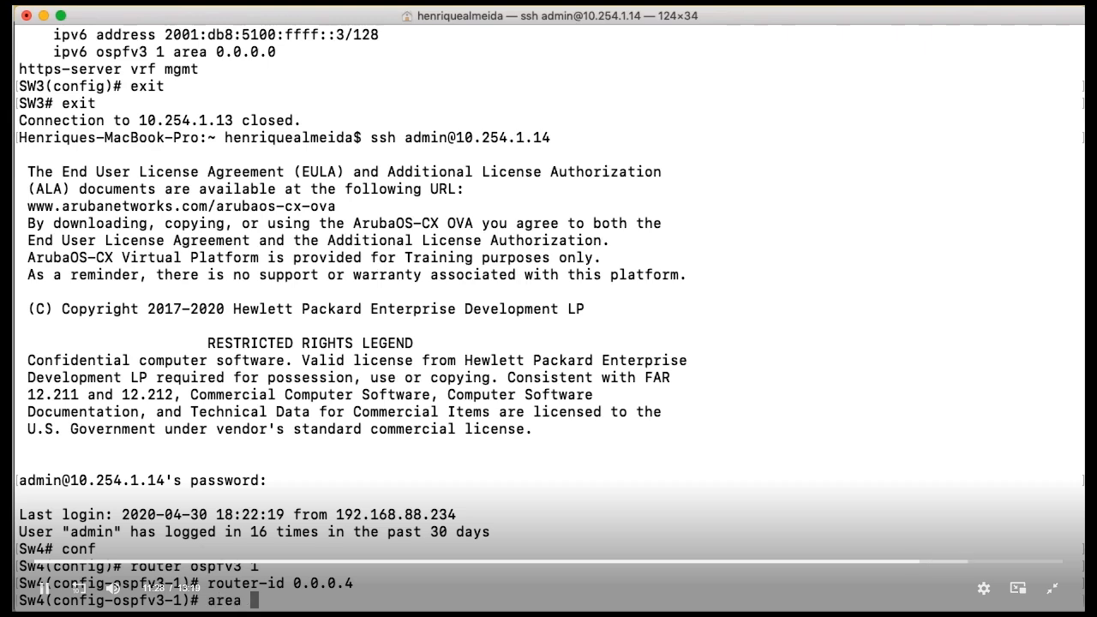
{"action": "type", "text": "1"}
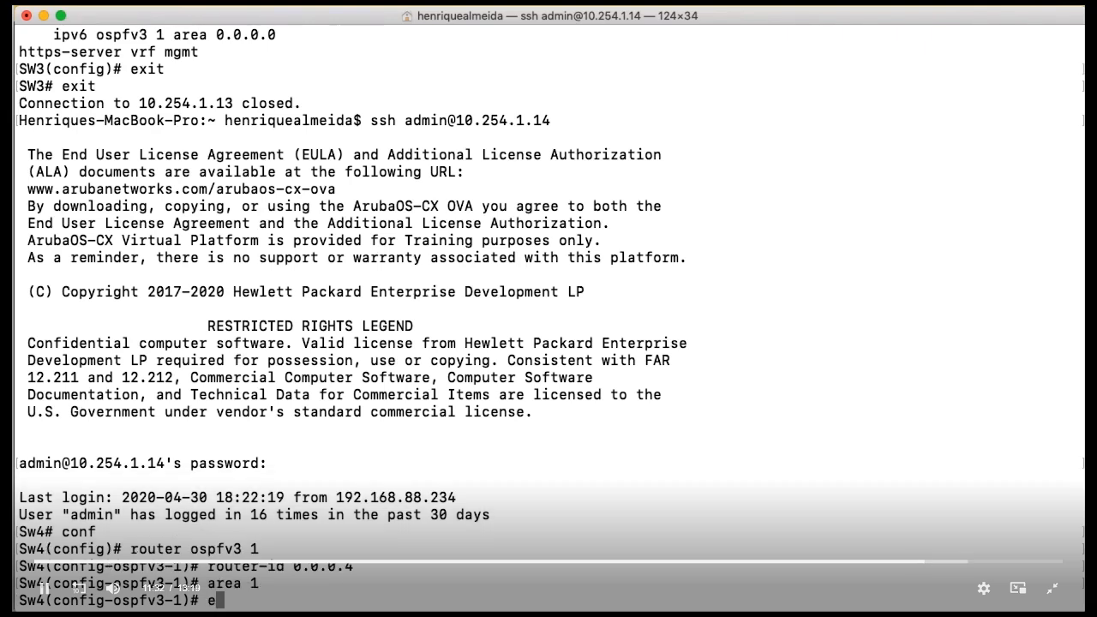
Enable 'ipv6 ospfv3 1 area 1' on SW4's loopback 0.
{"action": "type", "text": "xit"}
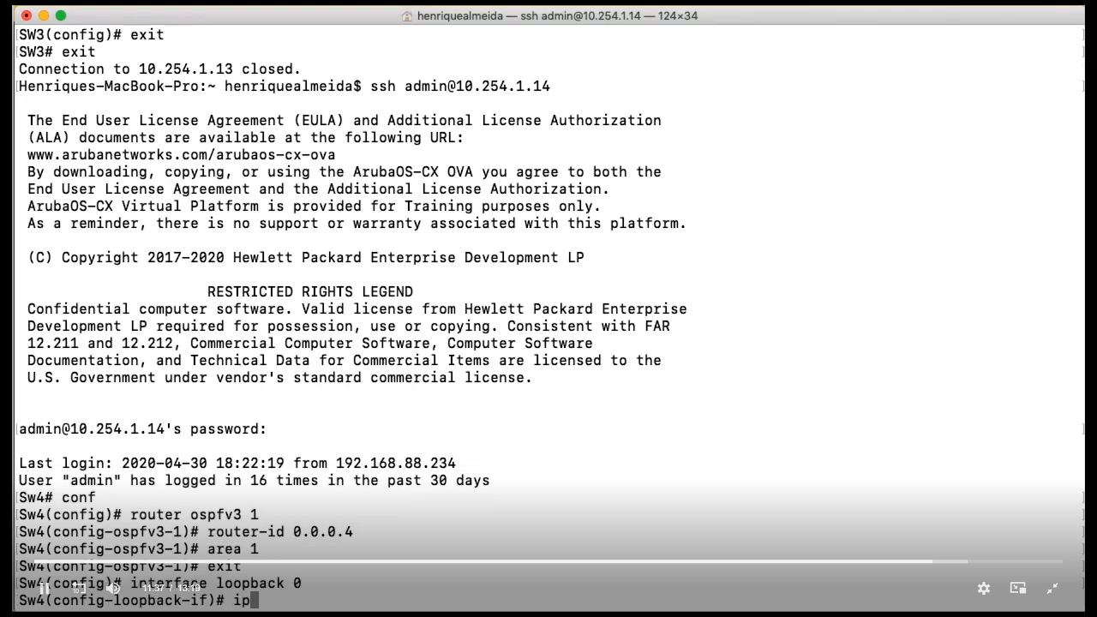
{"action": "key", "text": "Backspace"}
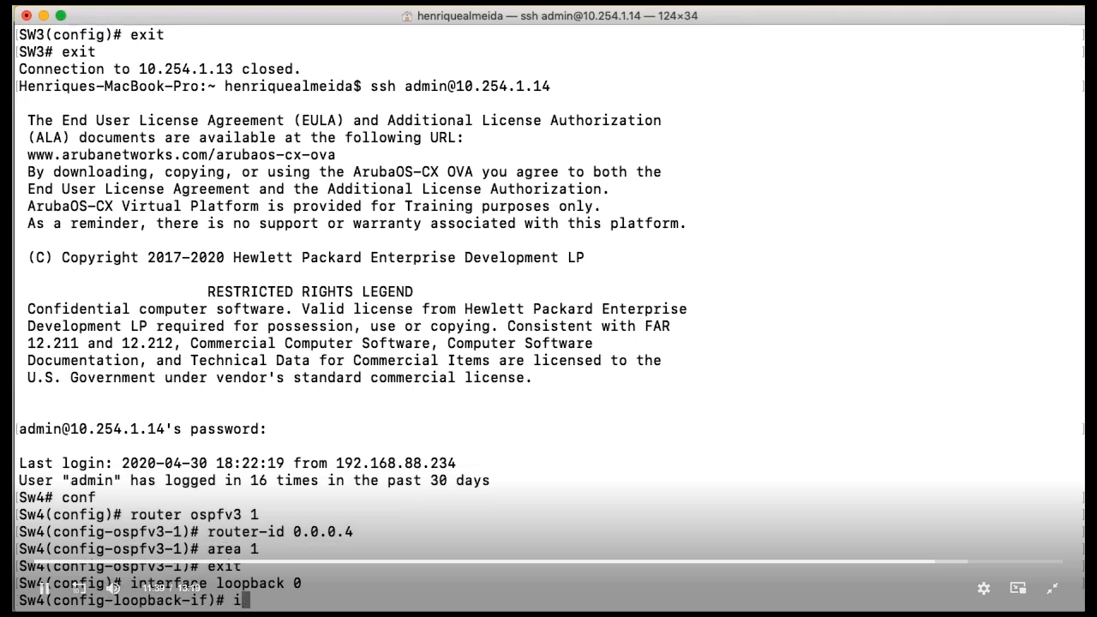
{"action": "type", "text": "pv6 o"}
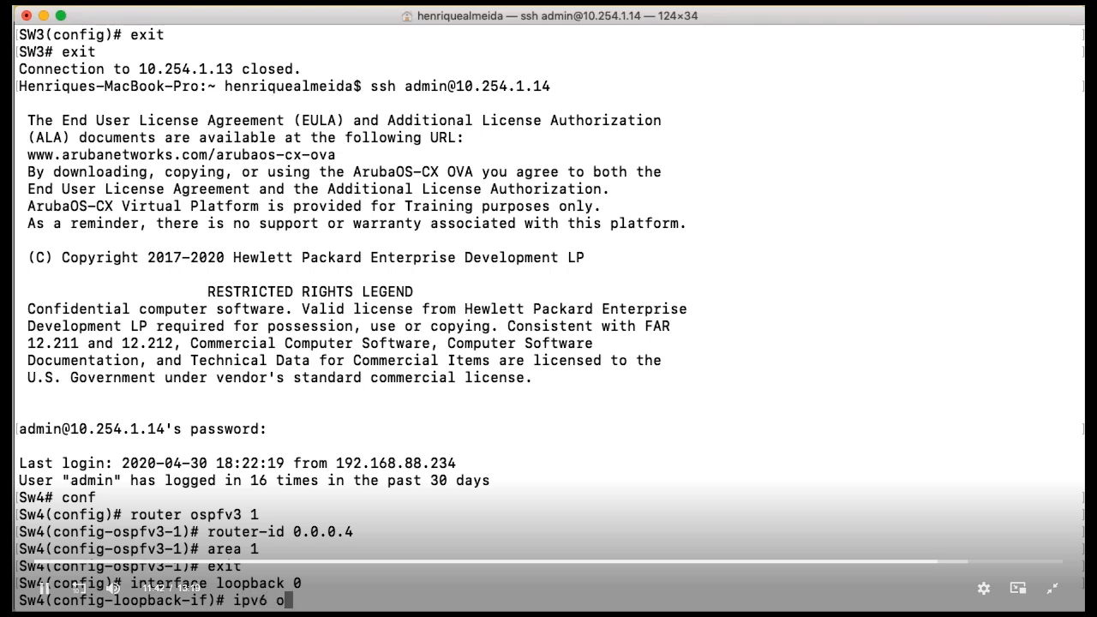
{"action": "type", "text": "spfv3 1"}
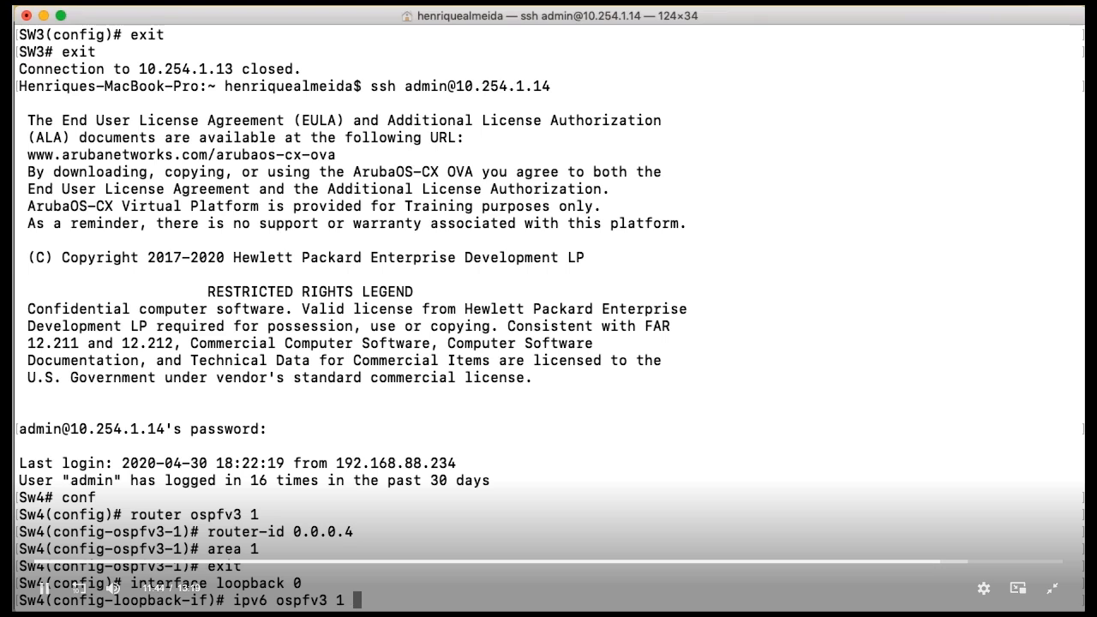
{"action": "type", "text": "area 1"}
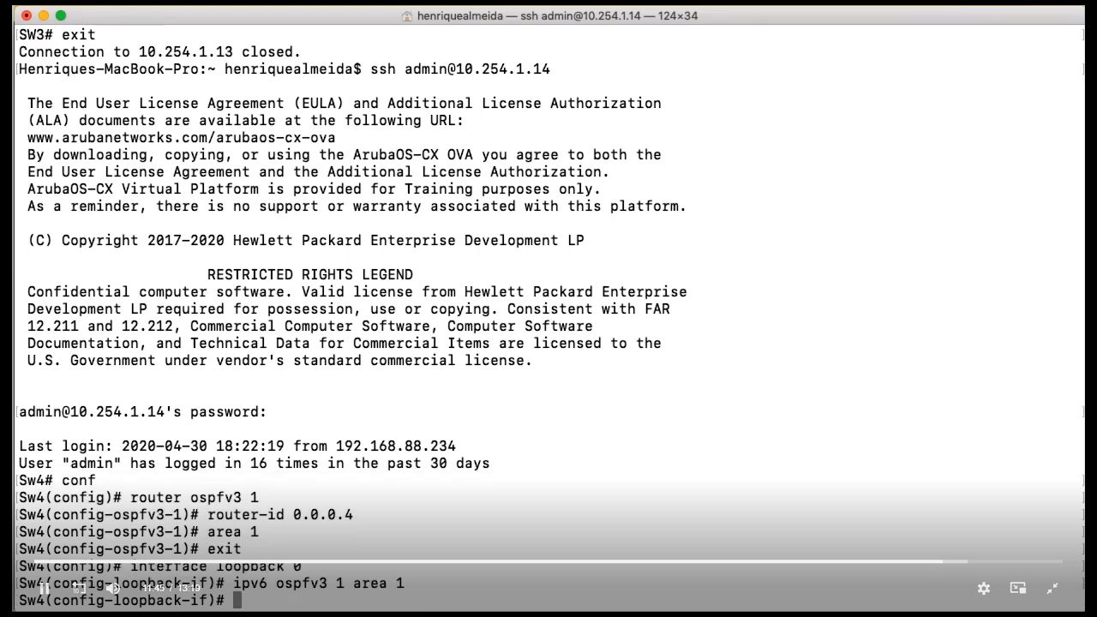
{"action": "type", "text": "exit"}
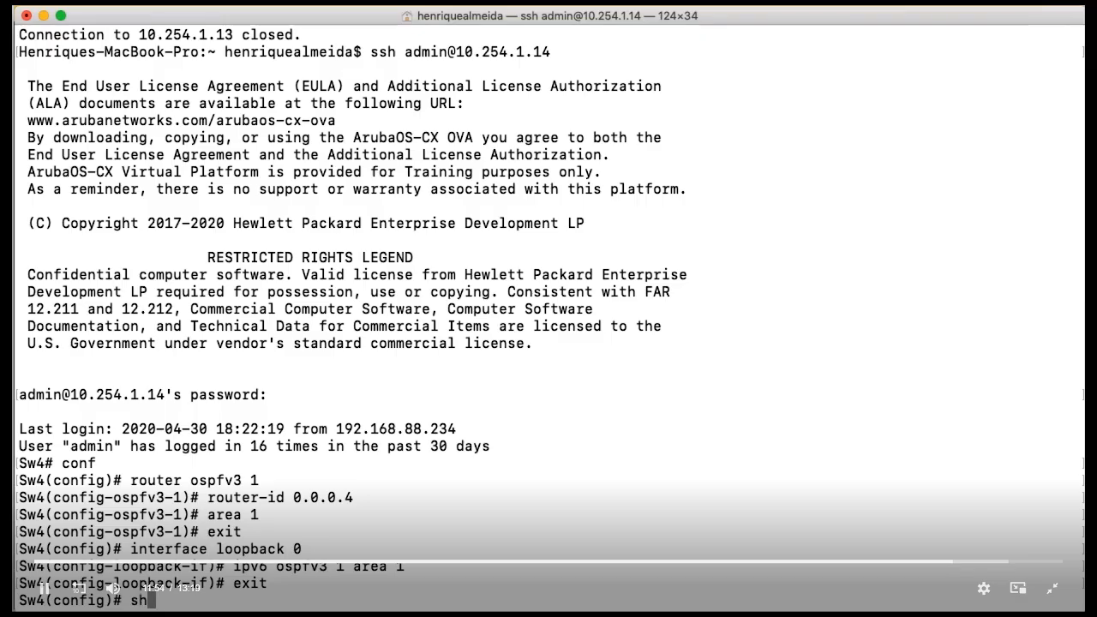
Apply 'ipv6 ospfv3 1 area 1' to SW4 interfaces 1/1/4 and 1/1/6.
{"action": "key", "text": "Enter"}
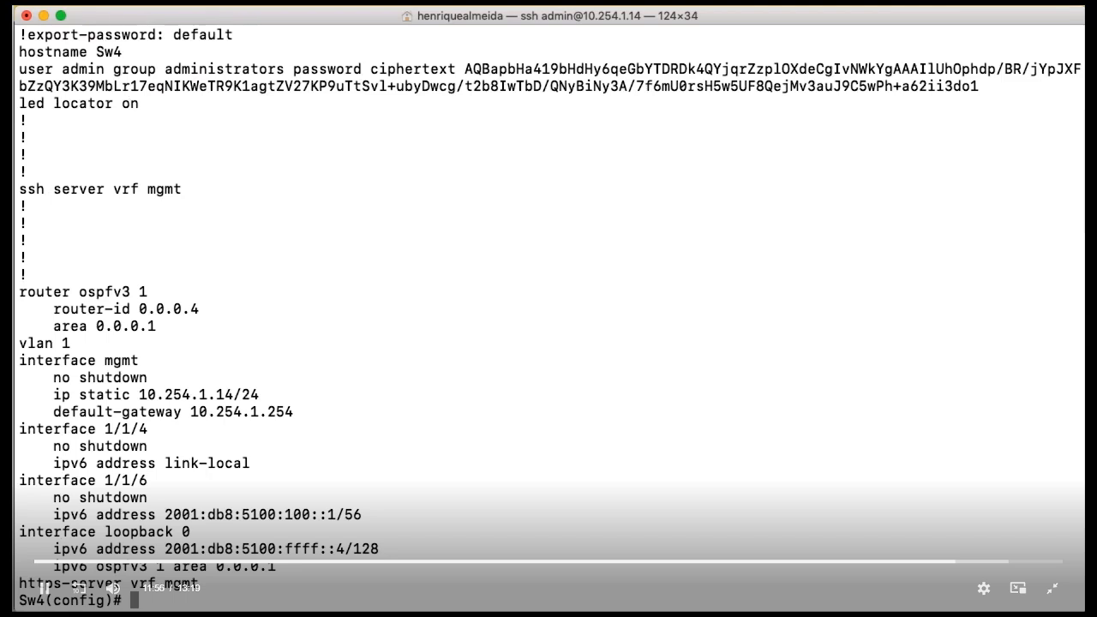
{"action": "type", "text": "int"}
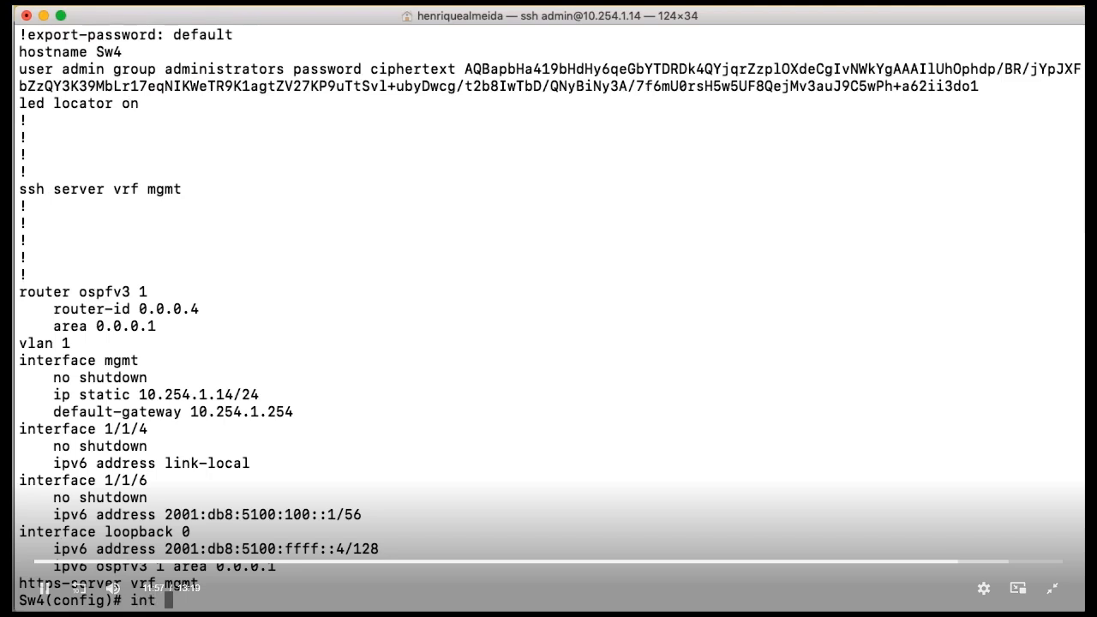
{"action": "key", "text": "Enter"}
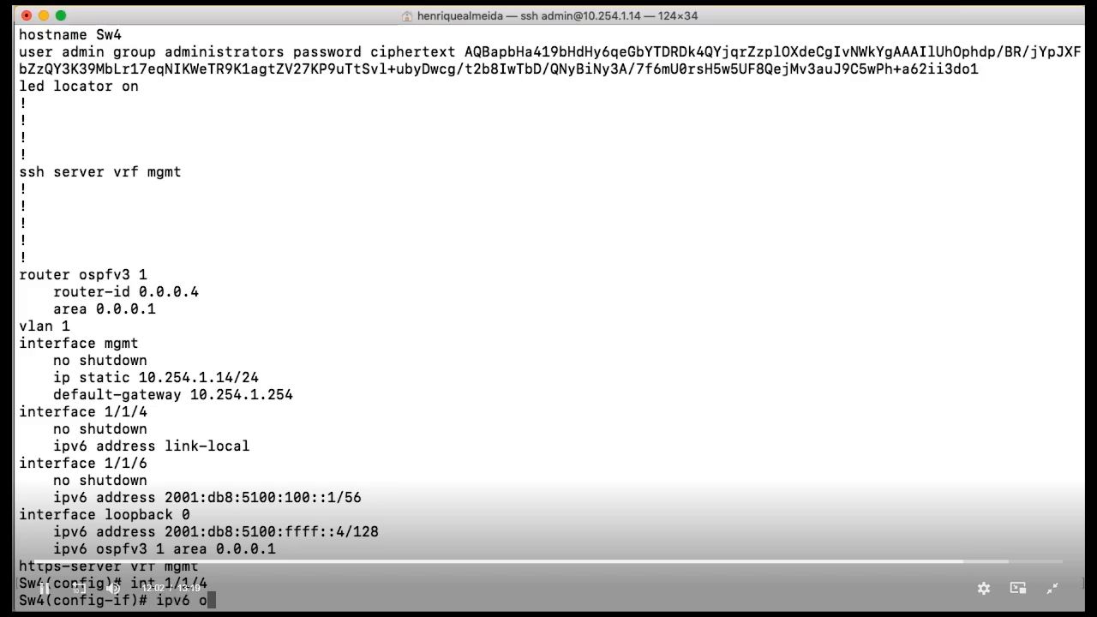
{"action": "type", "text": "spfv3 1 area 1"}
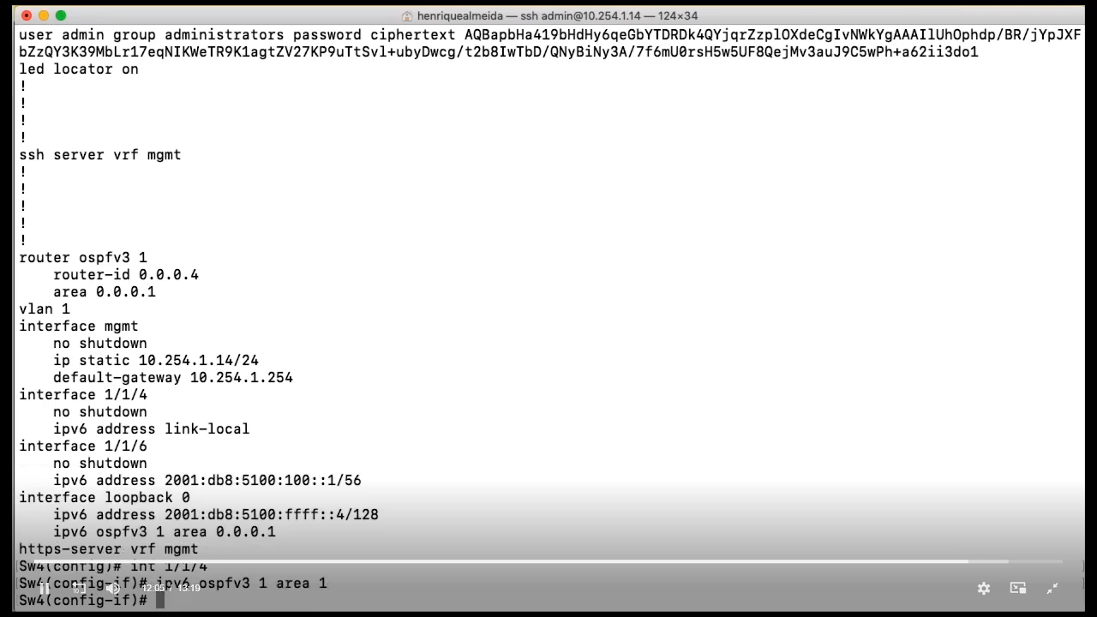
{"action": "type", "text": "int 1/1/6"}
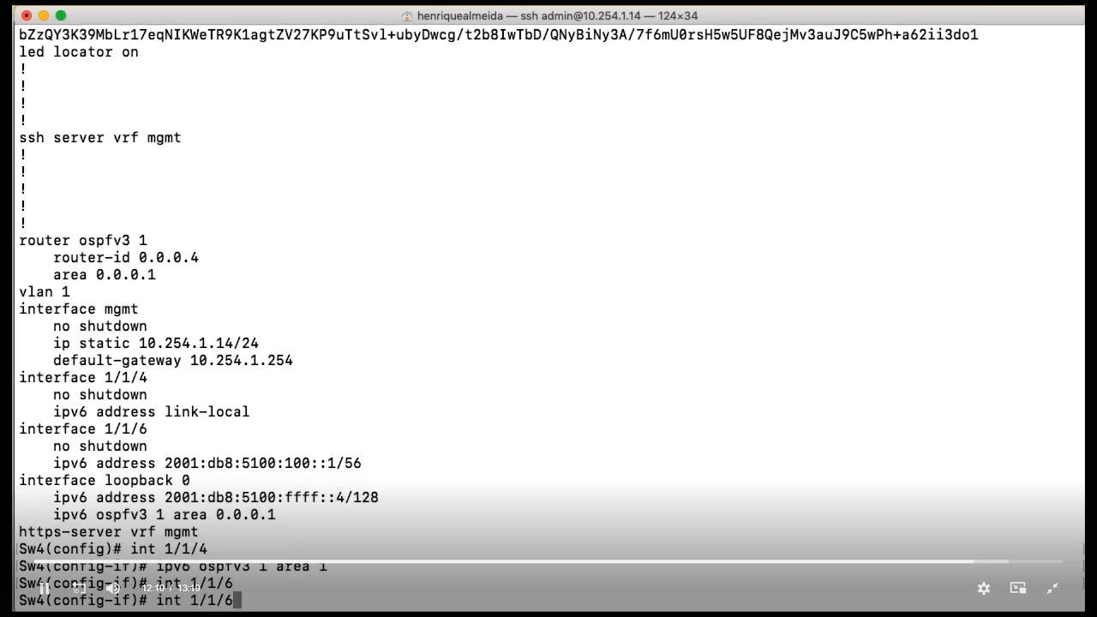
{"action": "type", "text": "ipv6 ospfv3 1 area 1"}
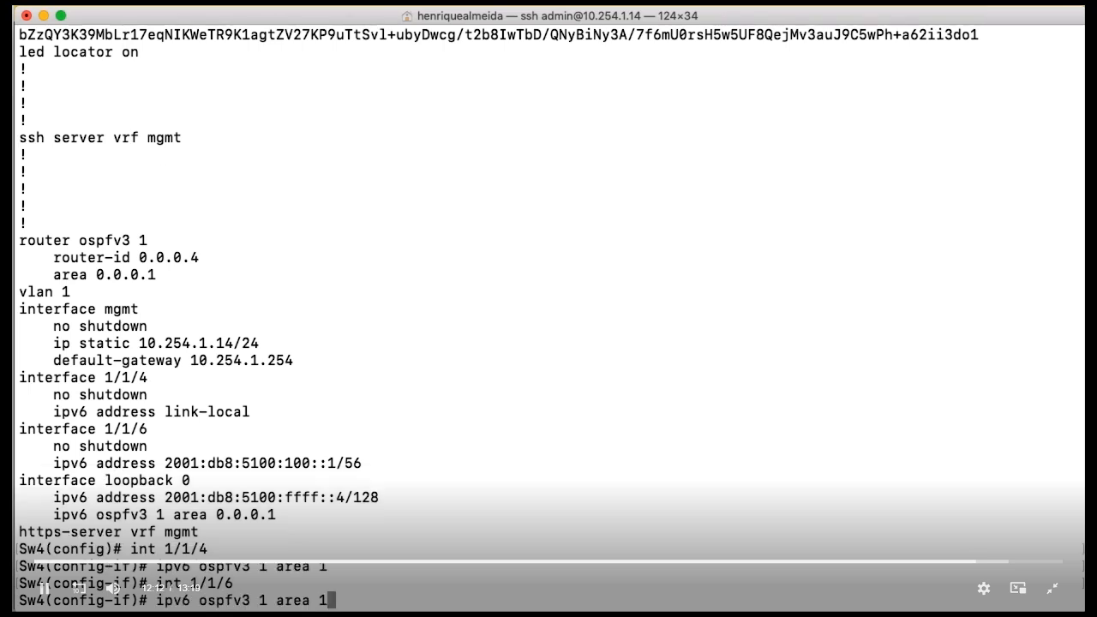
{"action": "type", "text": "exit"}
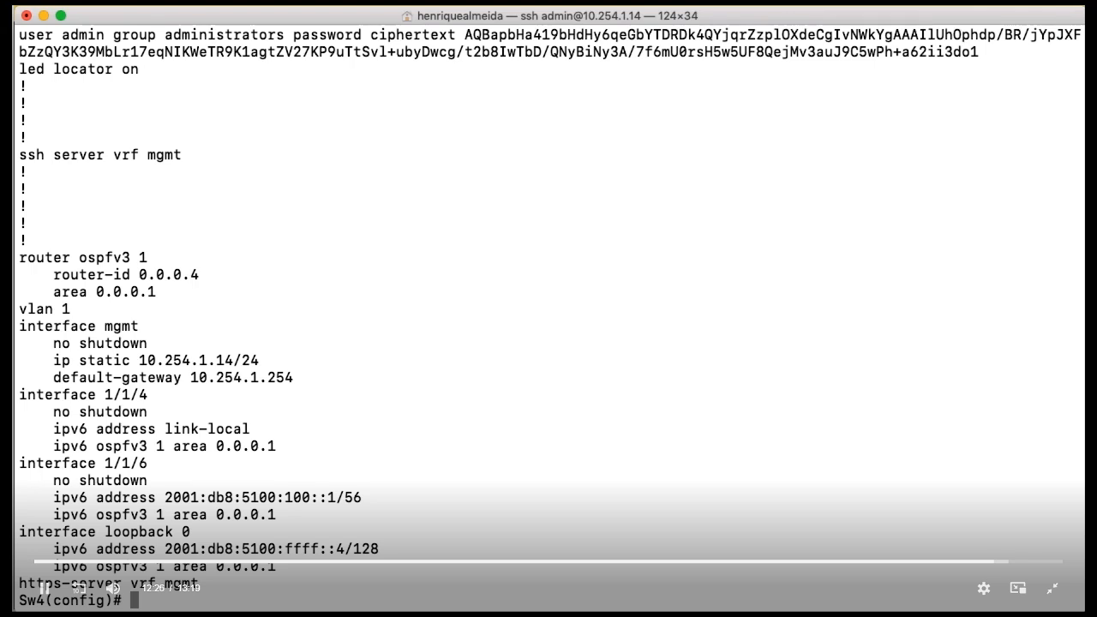
Run 'show ipv6 route' on SW4 to list OSPF-learned loopback prefixes via 1/1/4.
{"action": "type", "text": "show ru"}
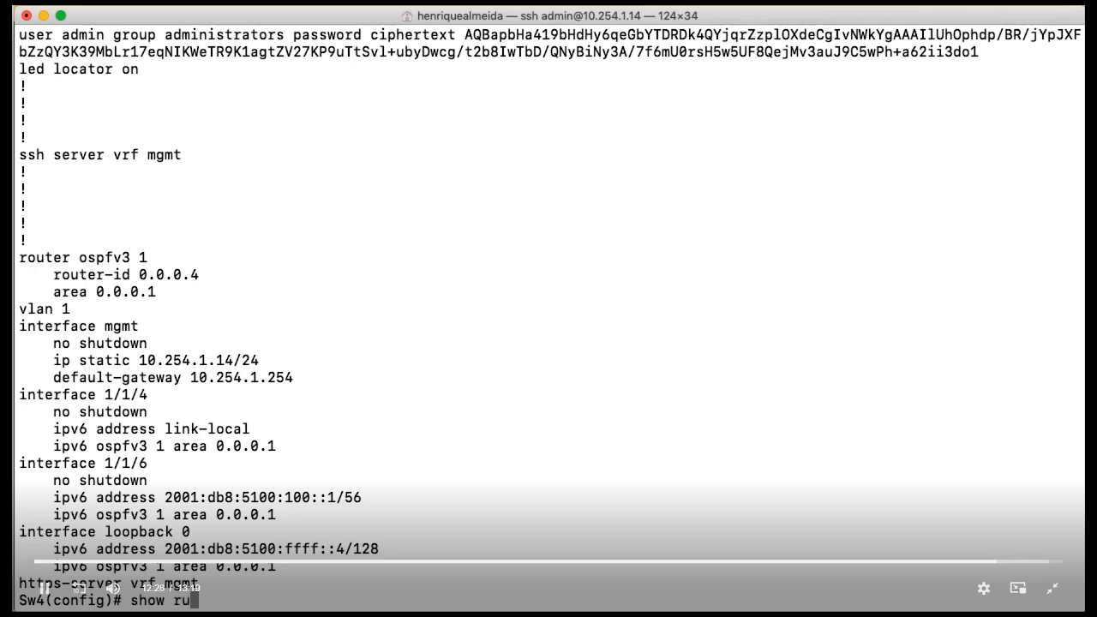
{"action": "key", "text": "BackSpace"}
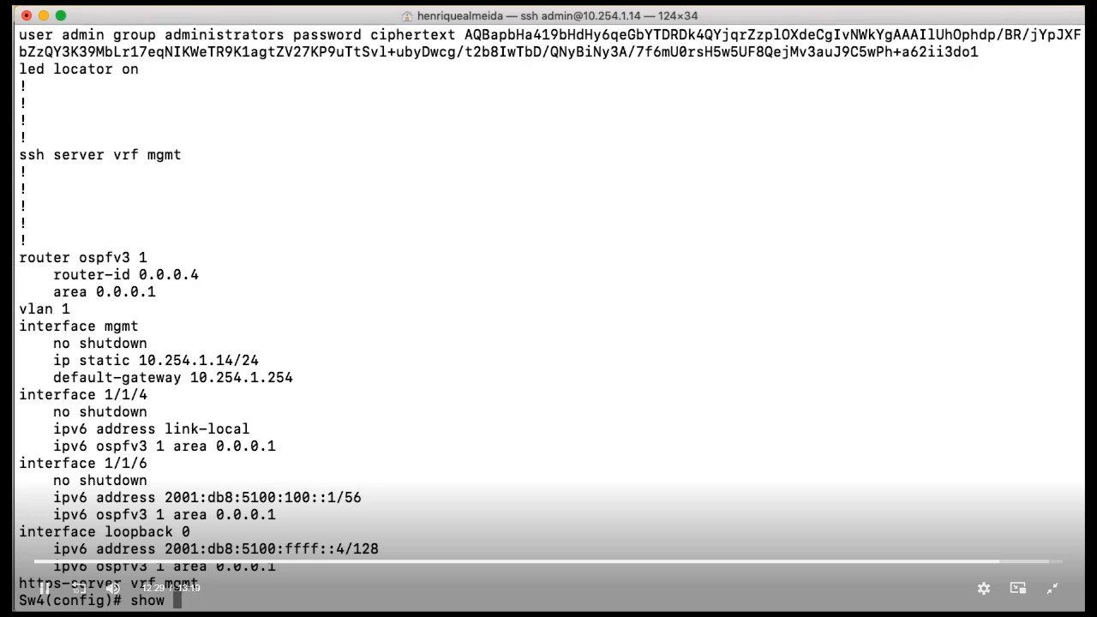
{"action": "type", "text": "ipv6 route"}
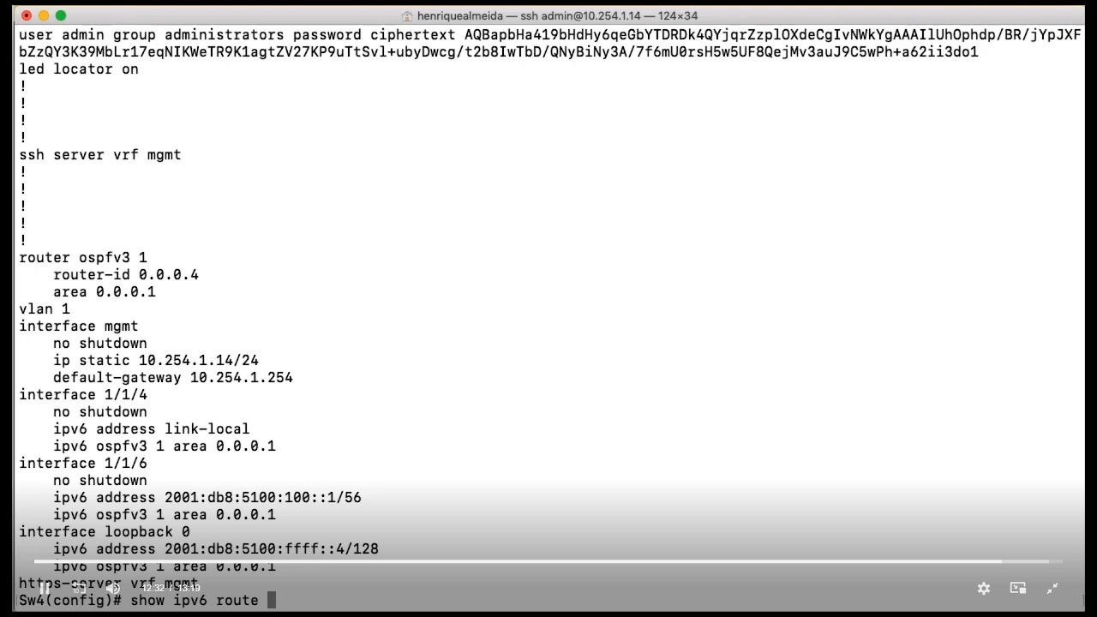
{"action": "key", "text": "Return"}
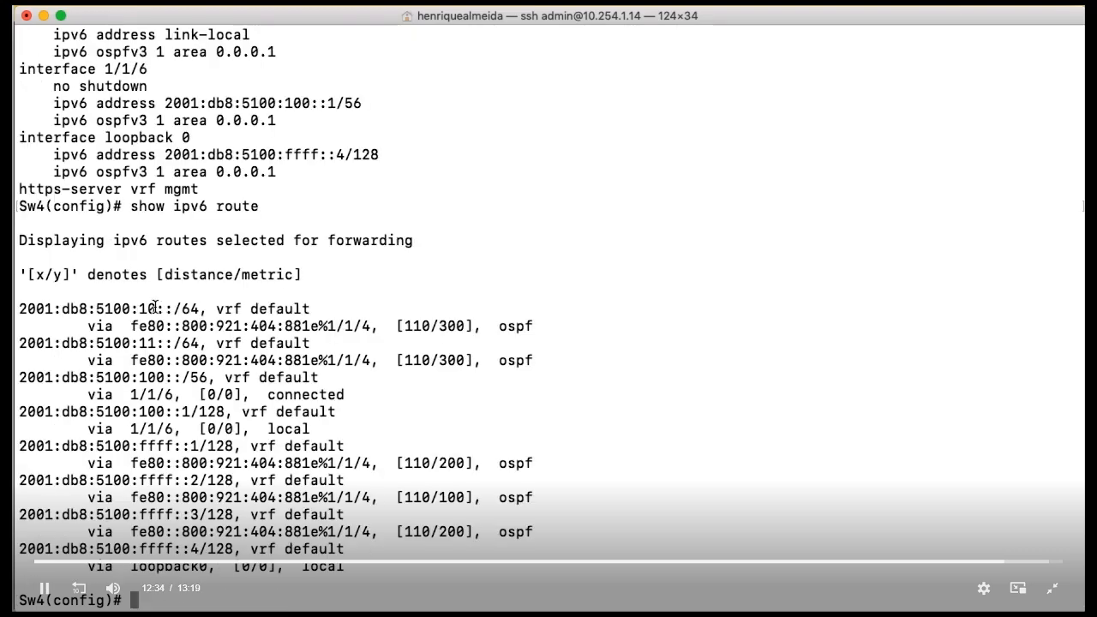
{"action": "left_click", "coordinate": [146, 309]}
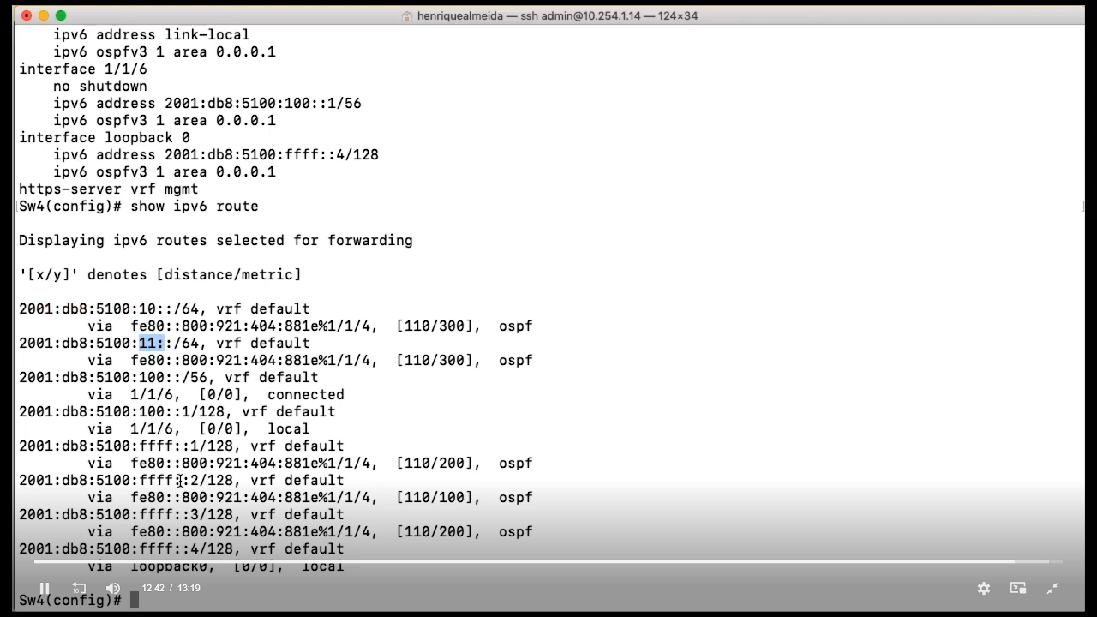
{"action": "mouse_move", "coordinate": [62, 458]}
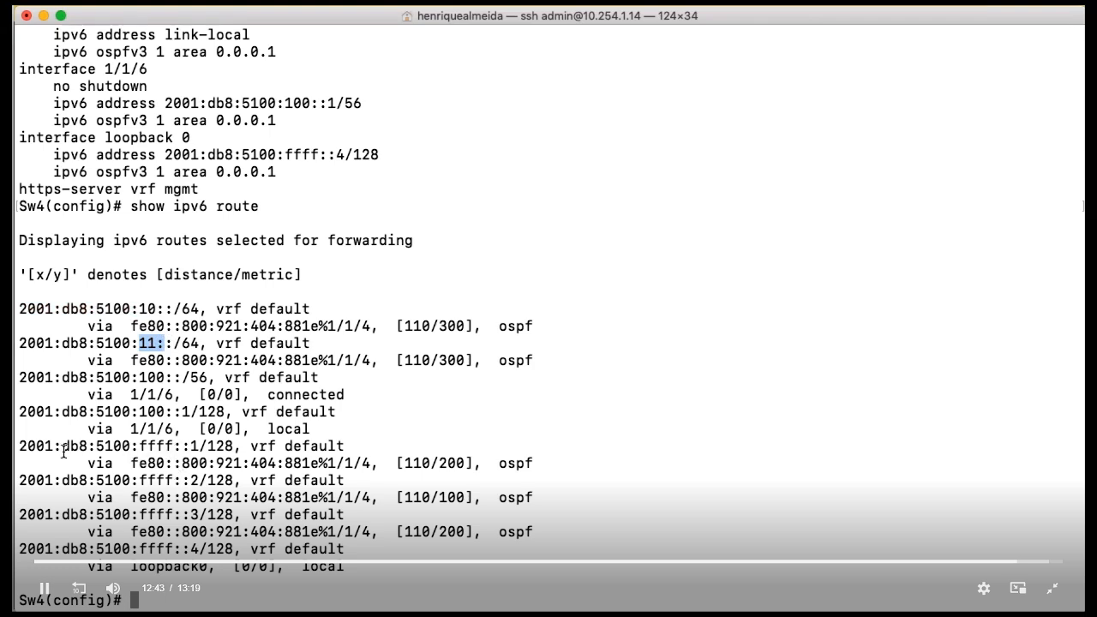